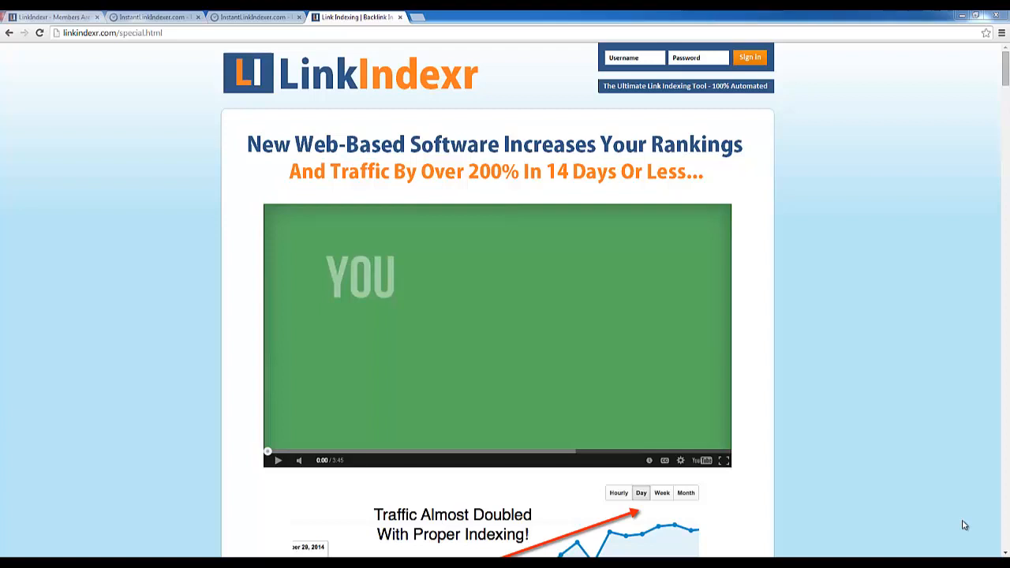
mouse_move(824, 142)
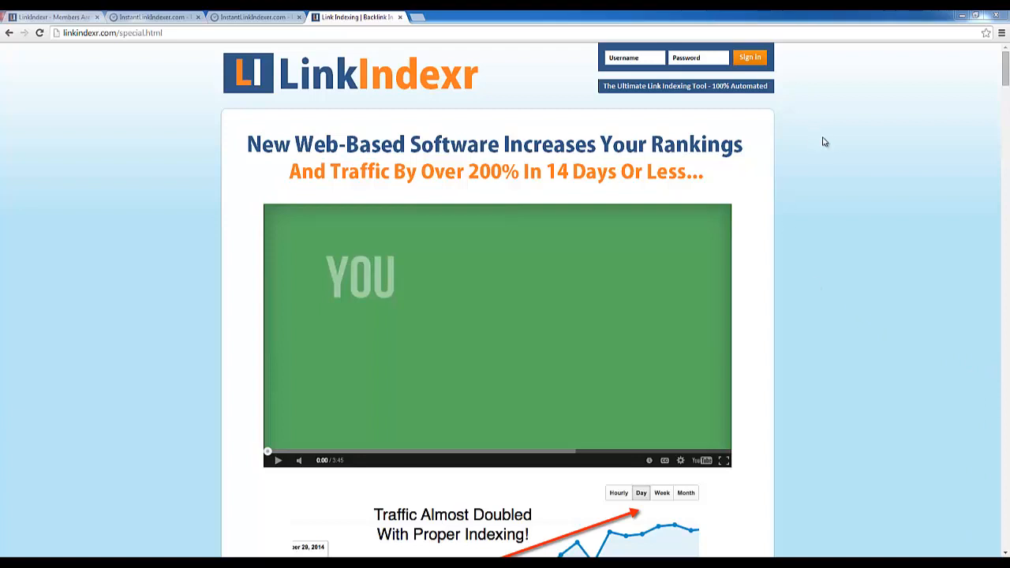
mouse_move(247, 28)
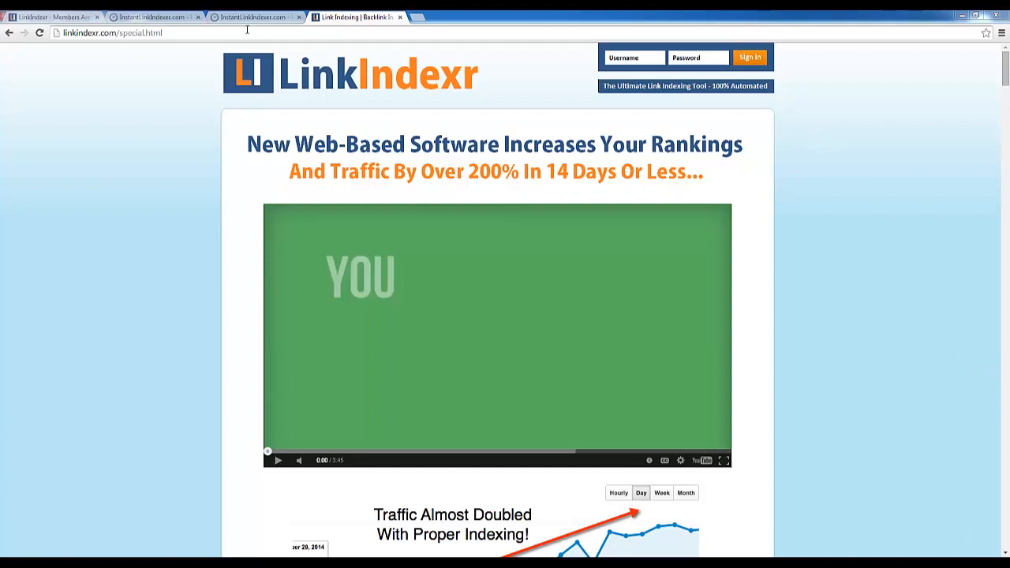
mouse_move(154, 16)
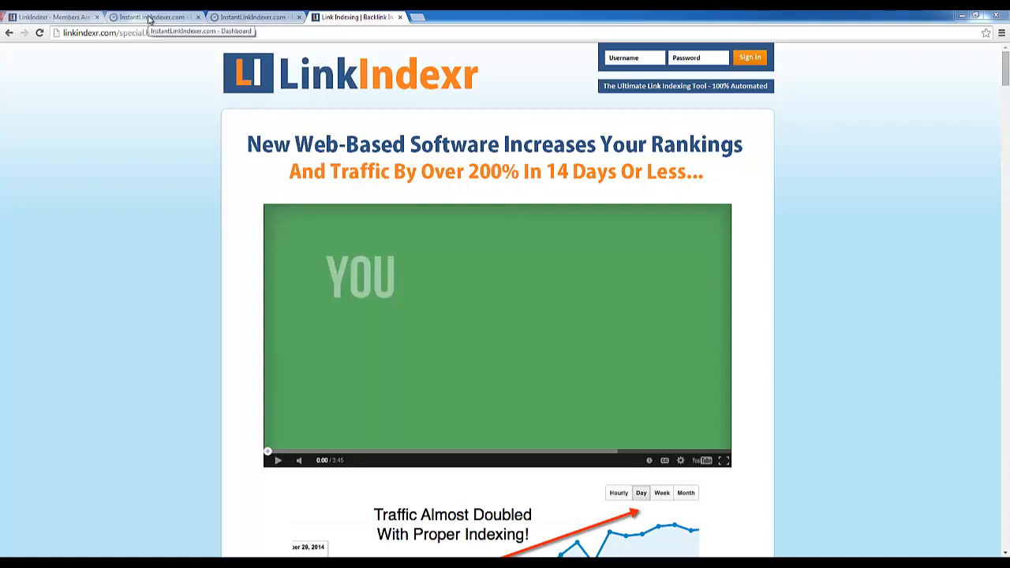
Highlight the 2K plan's $23.97 price in Instant Link Indexer, then browse down the LinkIndexr sales page.
click(150, 16)
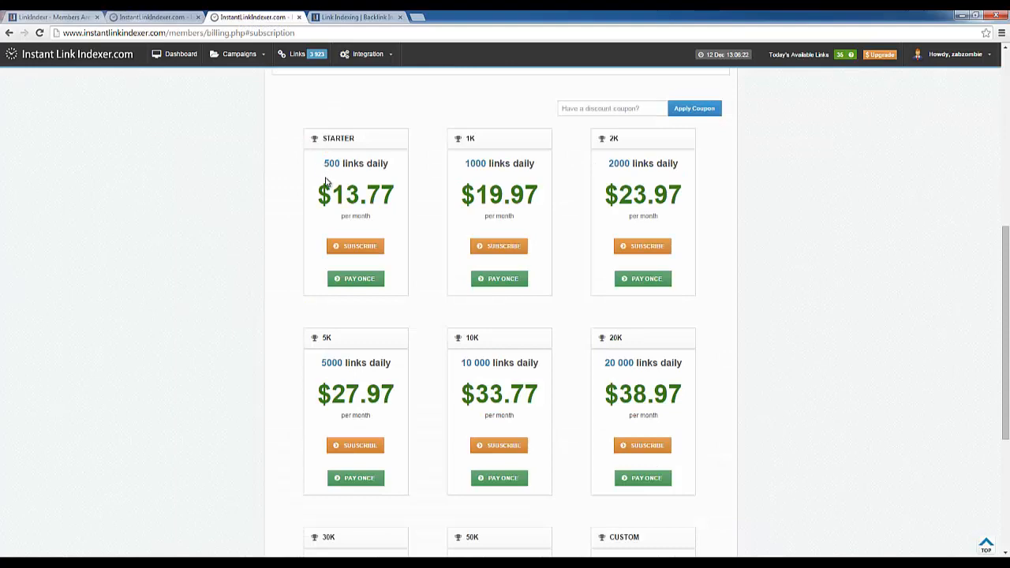
drag(321, 194, 344, 194)
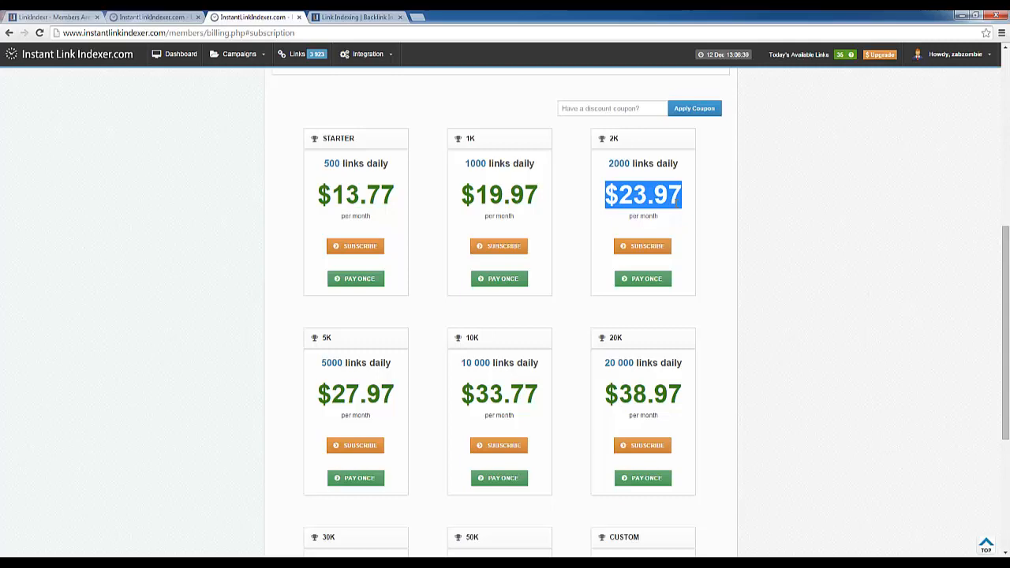
click(50, 16)
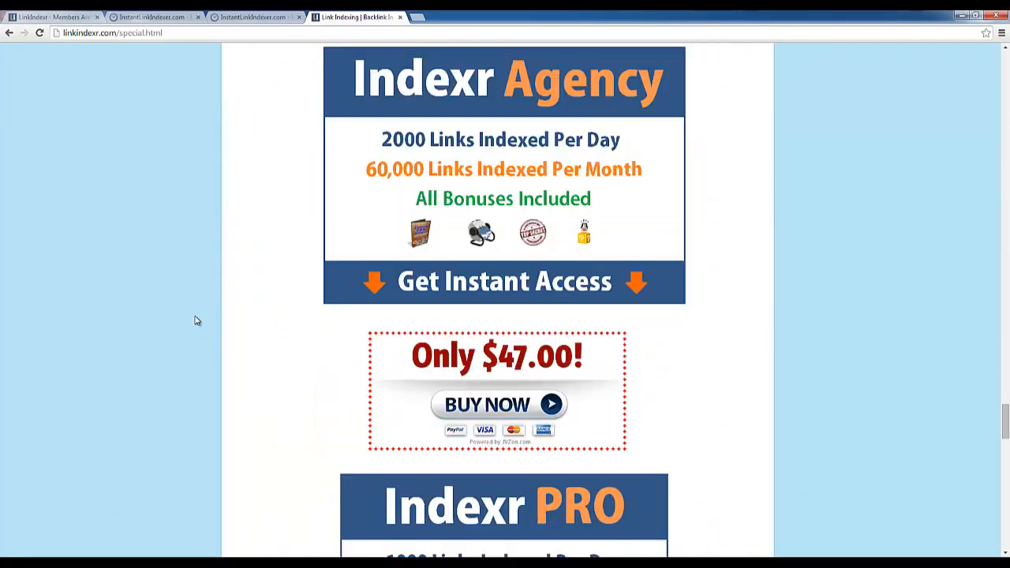
scroll(down, 3)
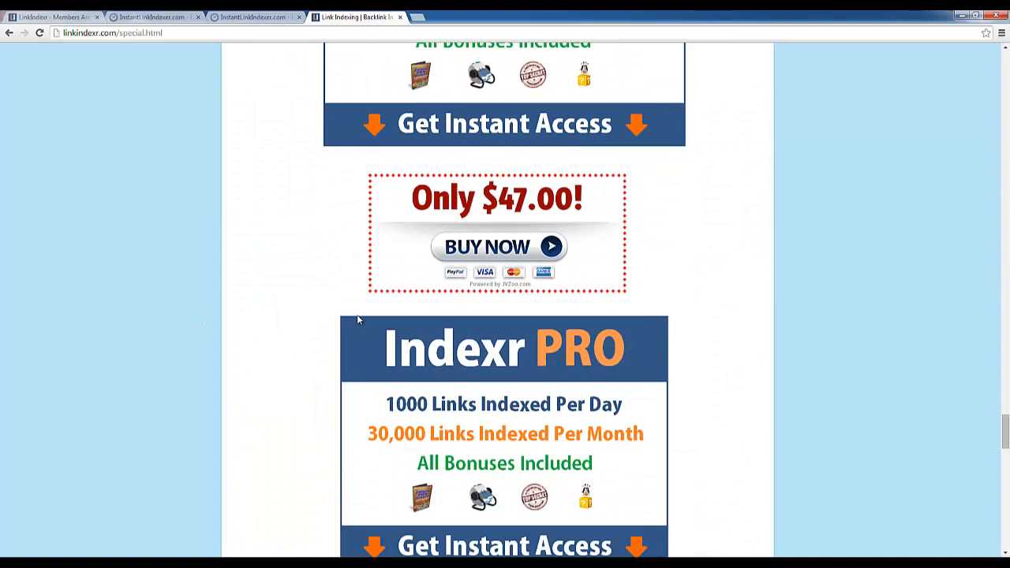
scroll(down, 3)
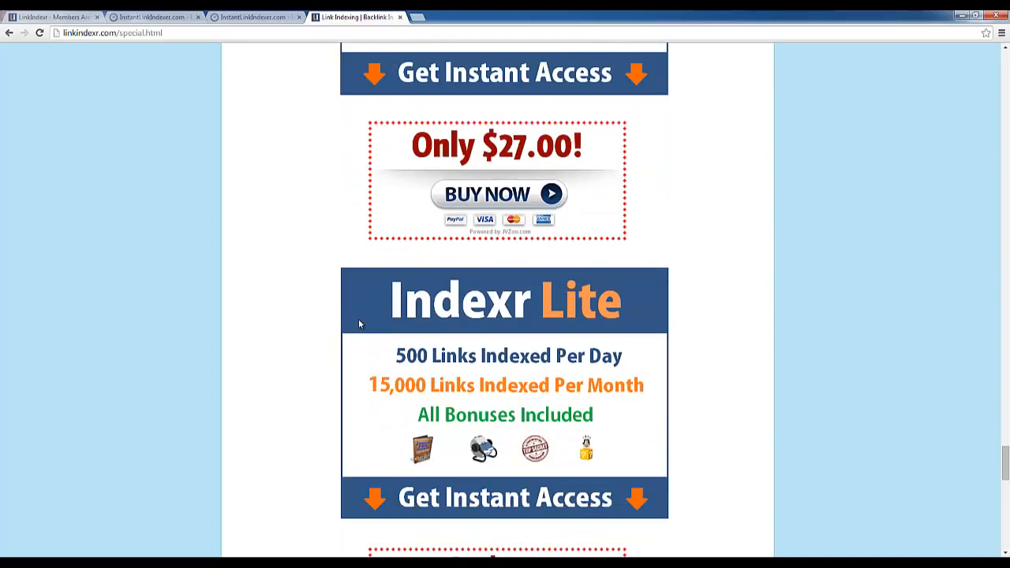
scroll(down, 3)
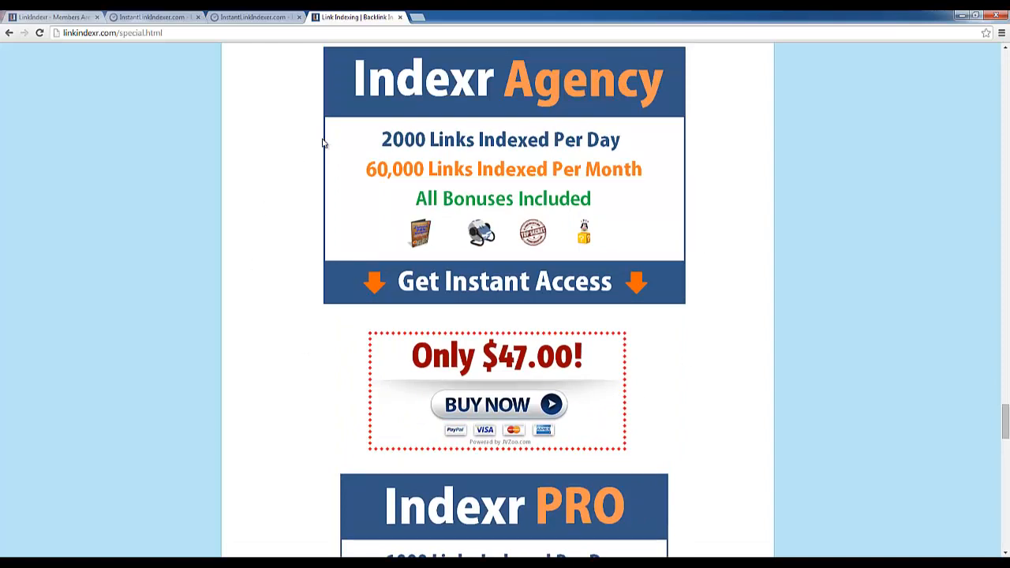
mouse_move(372, 313)
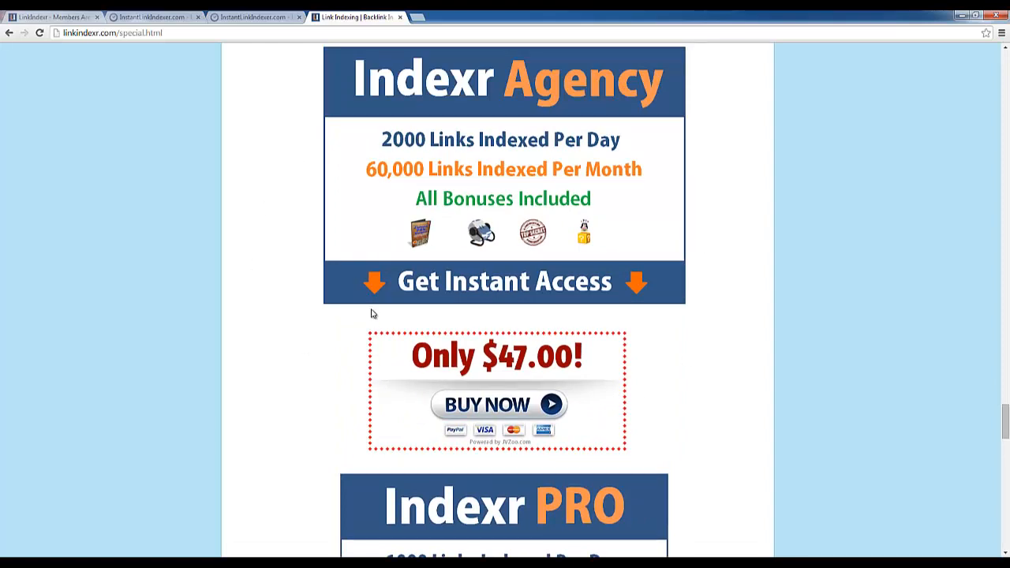
mouse_move(388, 158)
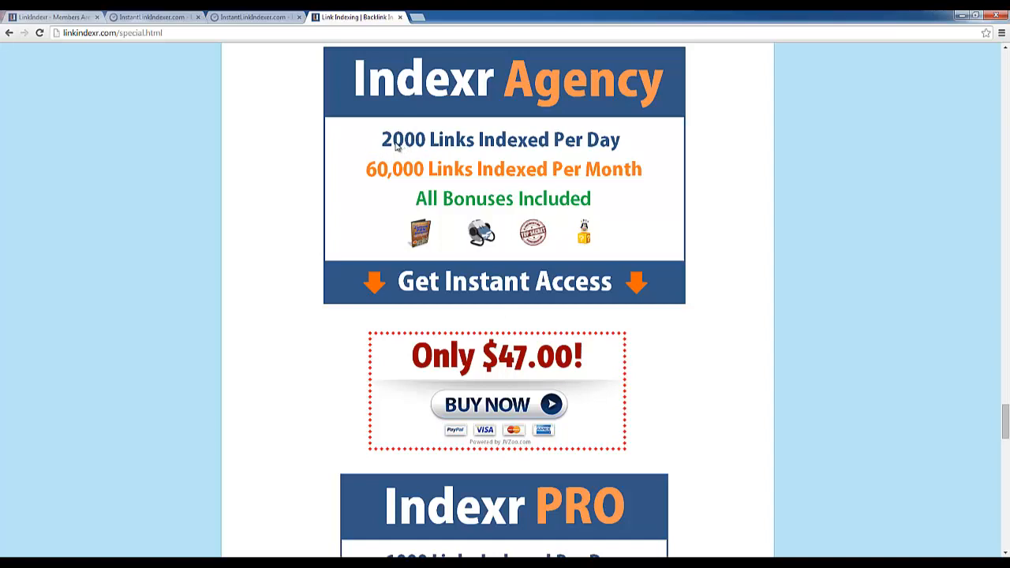
mouse_move(387, 153)
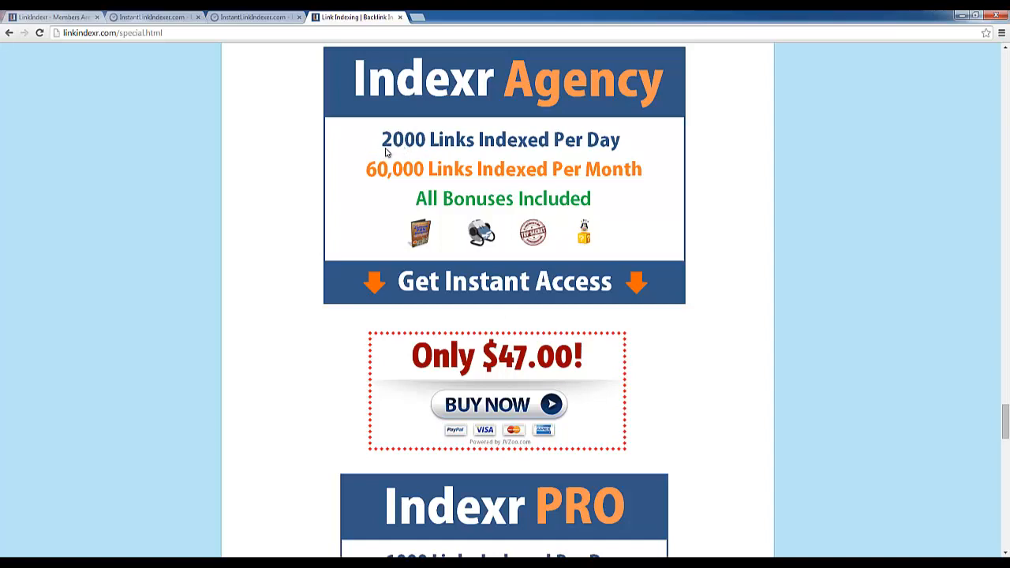
mouse_move(503, 151)
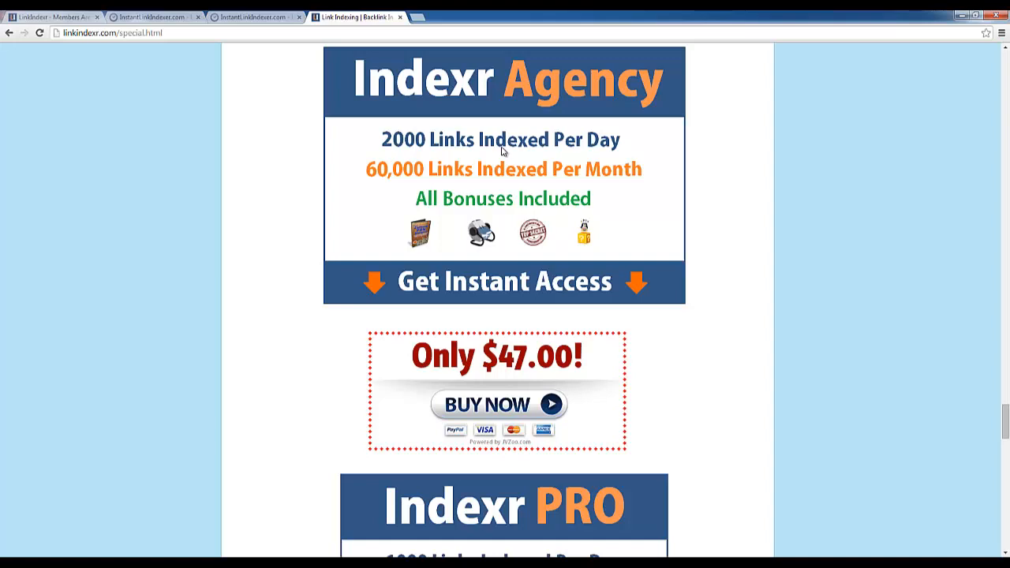
Look over the LinkIndexr members-area dashboard and return to Instant Link Indexer's subscription plans.
click(50, 15)
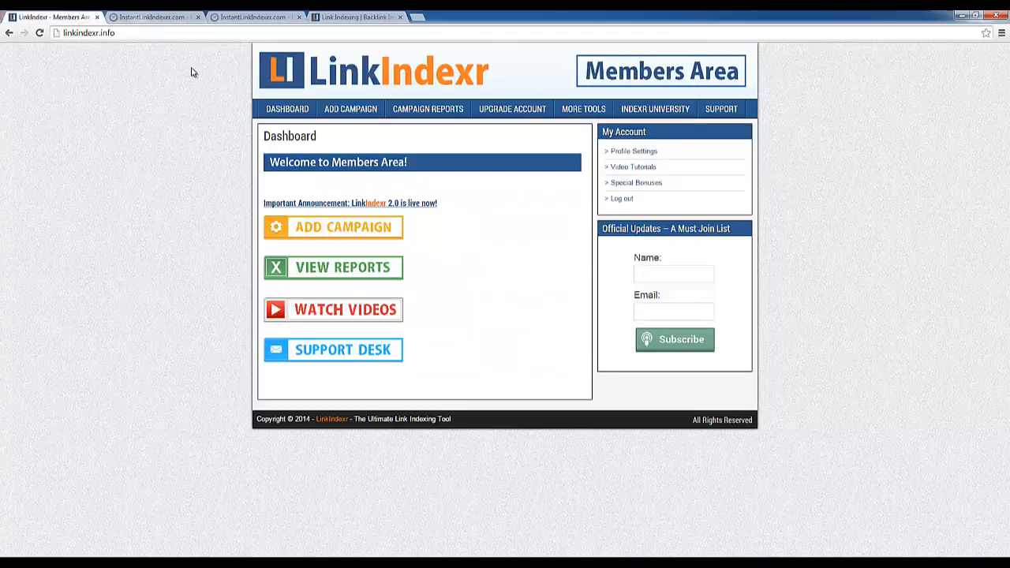
mouse_move(323, 149)
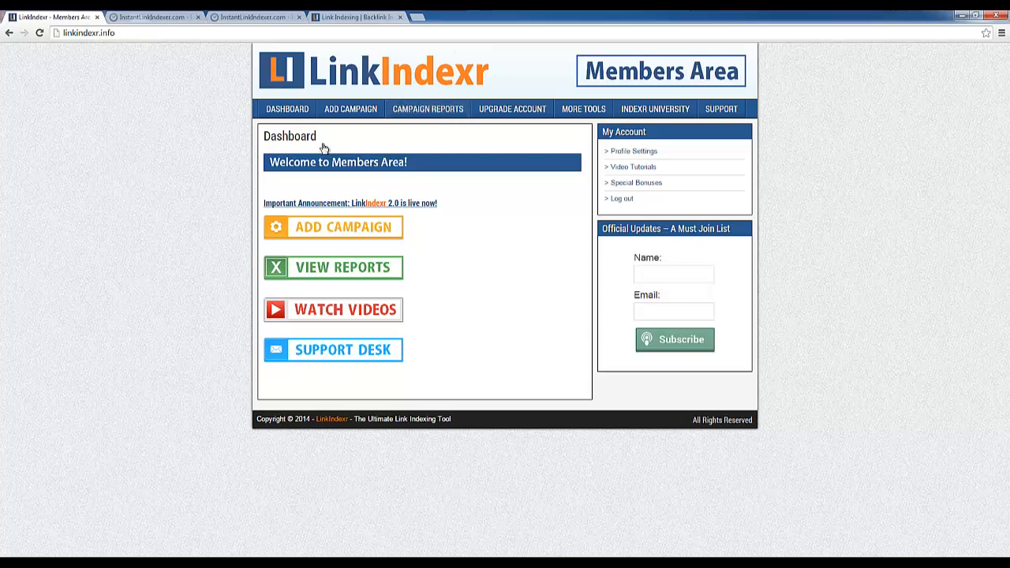
click(155, 16)
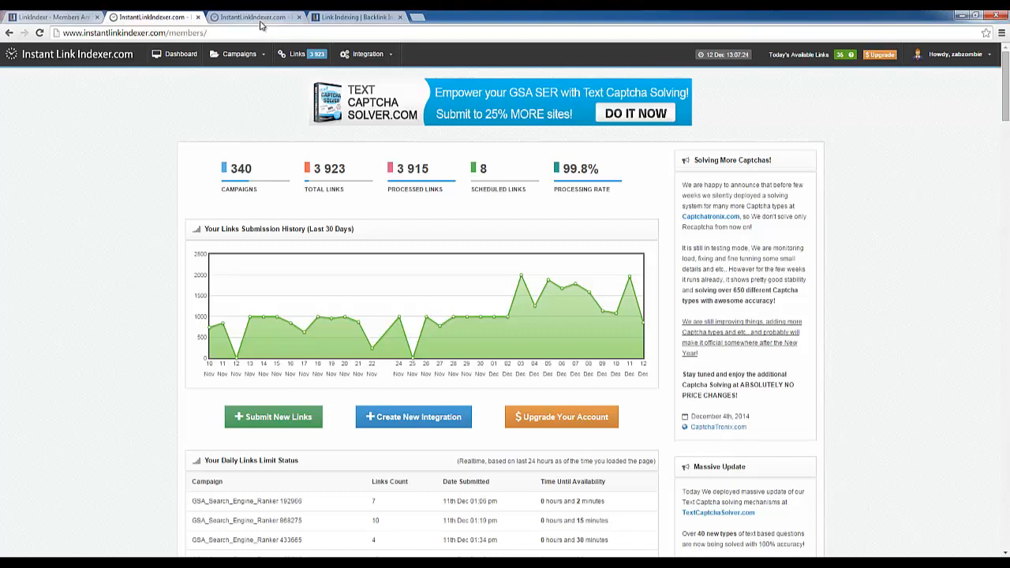
click(50, 16)
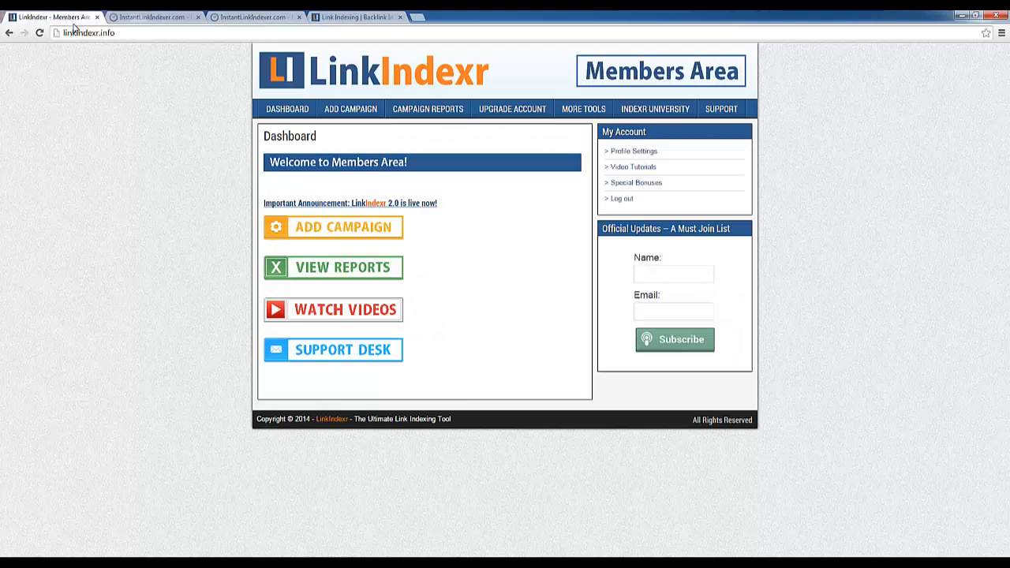
mouse_move(319, 90)
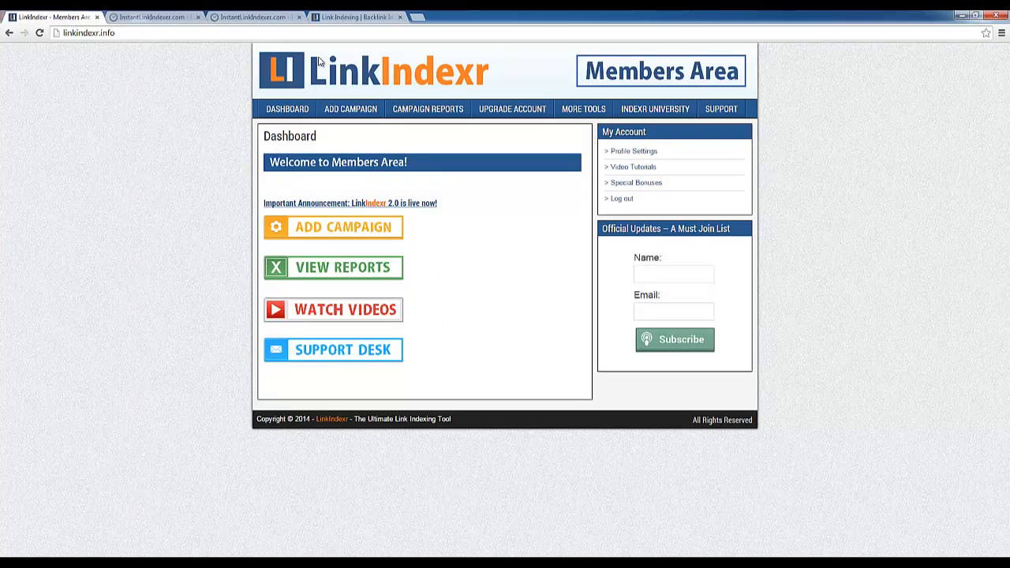
mouse_move(360, 16)
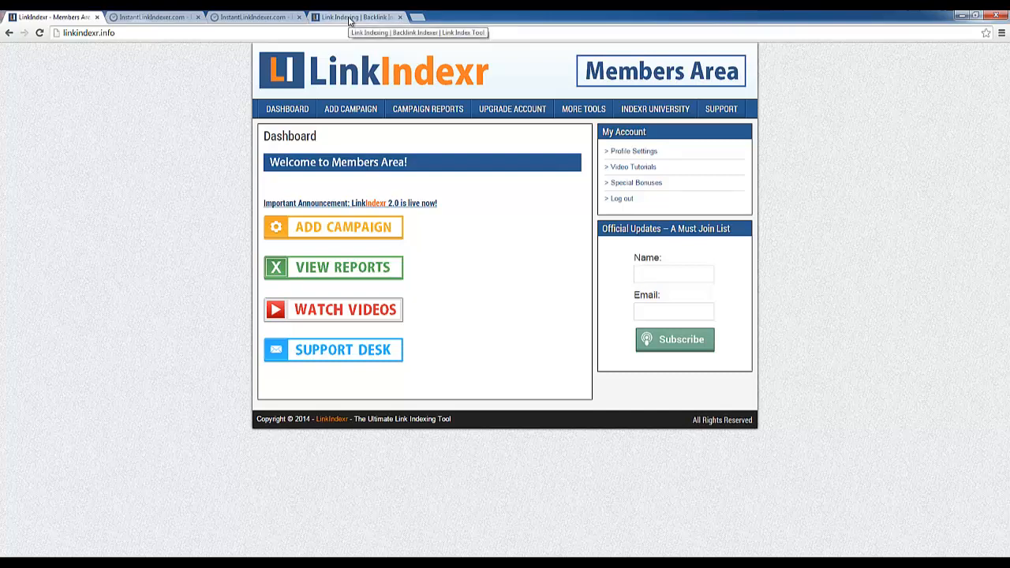
mouse_move(185, 48)
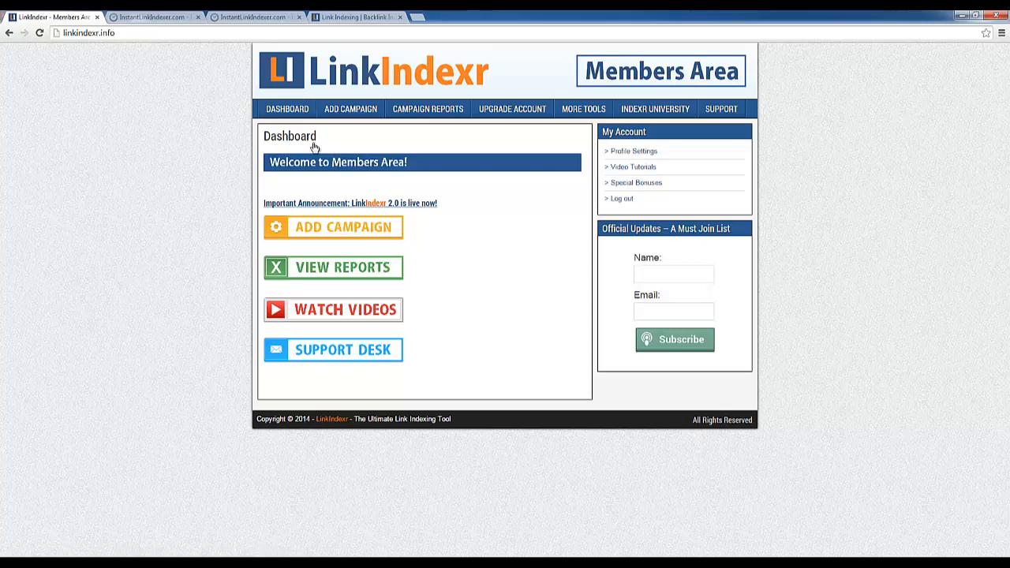
click(155, 15)
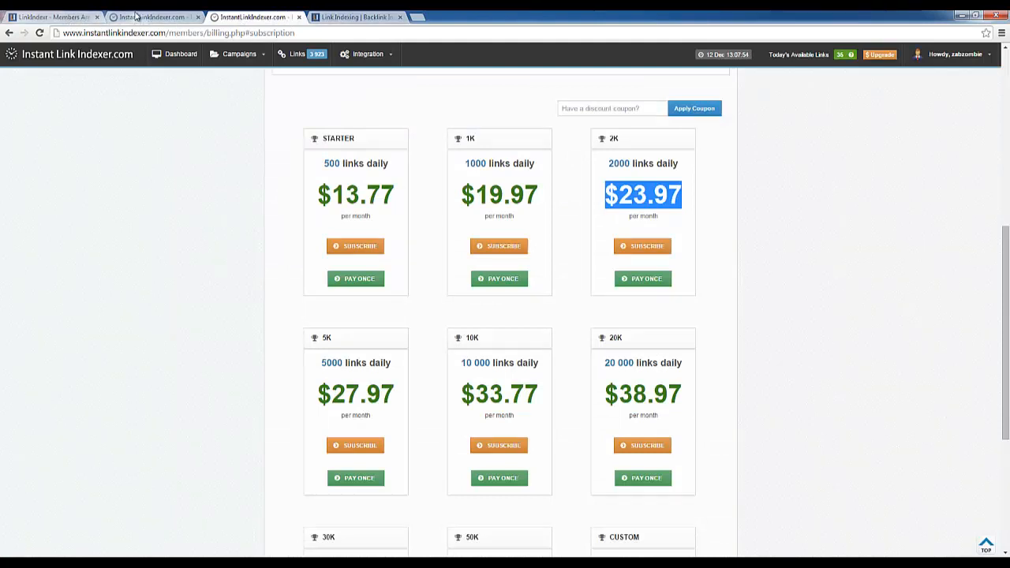
Show the Instant Link Indexer dashboard with 340 campaigns, 3,922 links and a 99.97% processing rate.
click(180, 54)
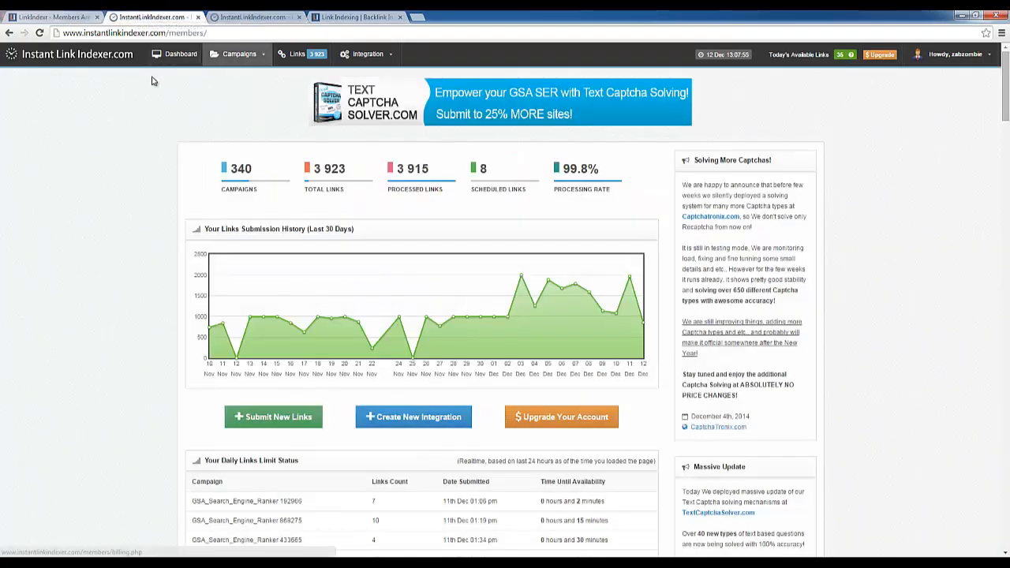
click(178, 54)
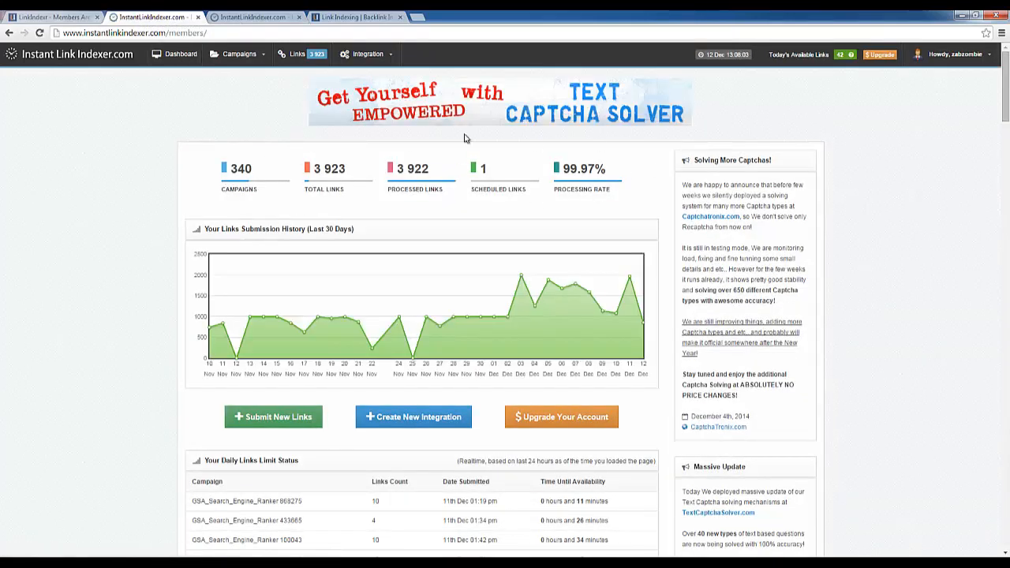
mouse_move(294, 221)
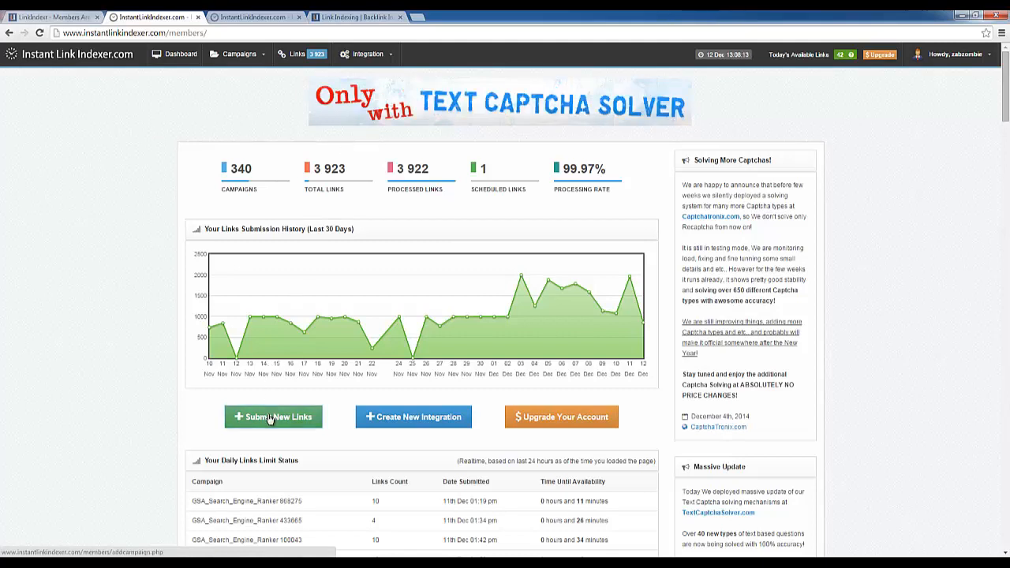
click(273, 417)
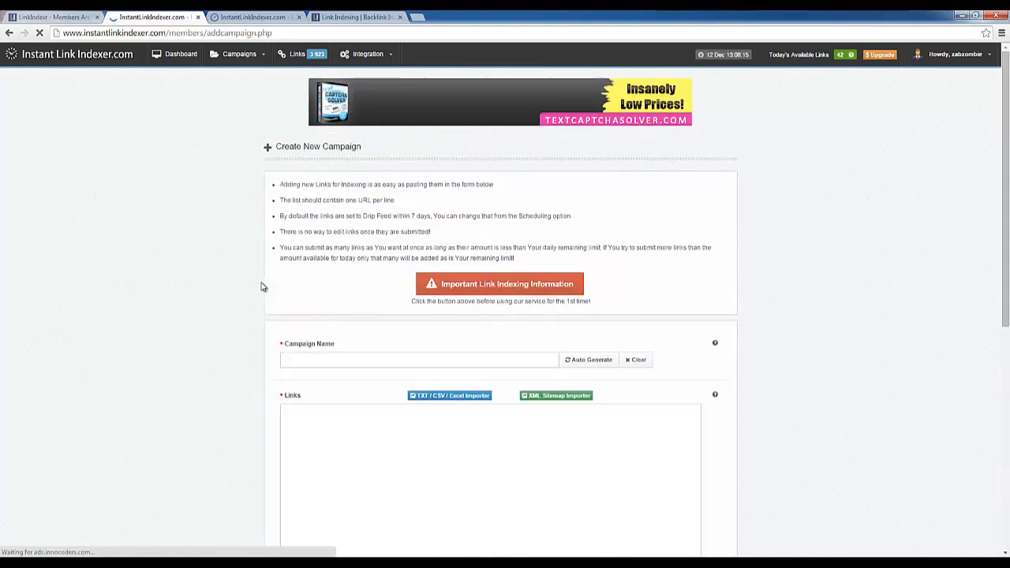
click(589, 360)
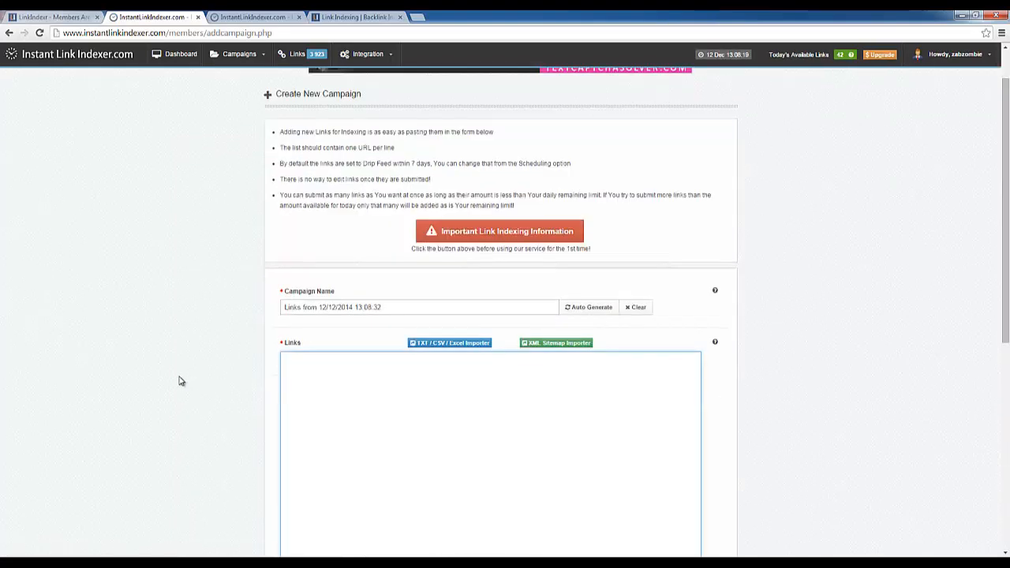
scroll(down, 3)
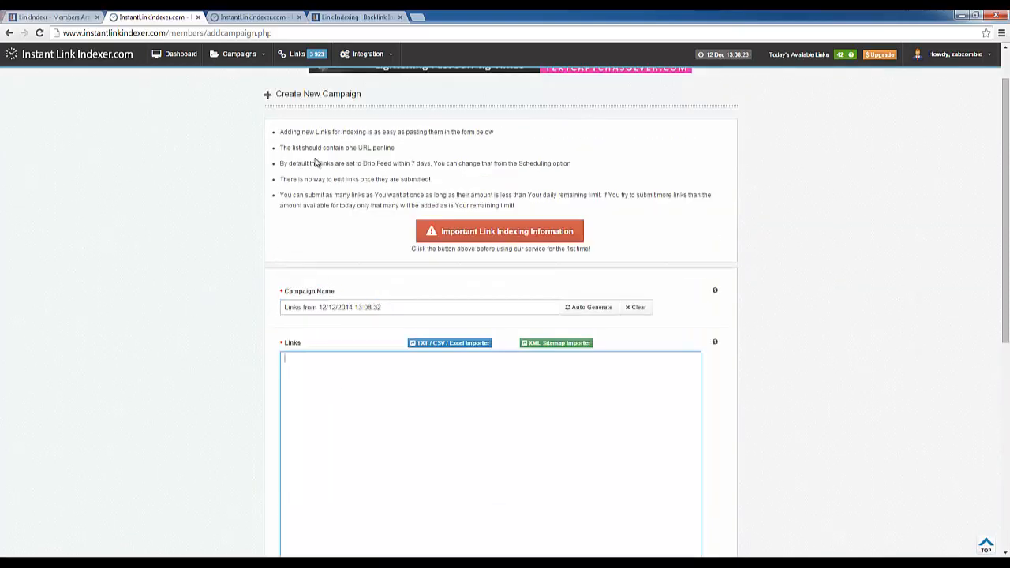
scroll(down, 3)
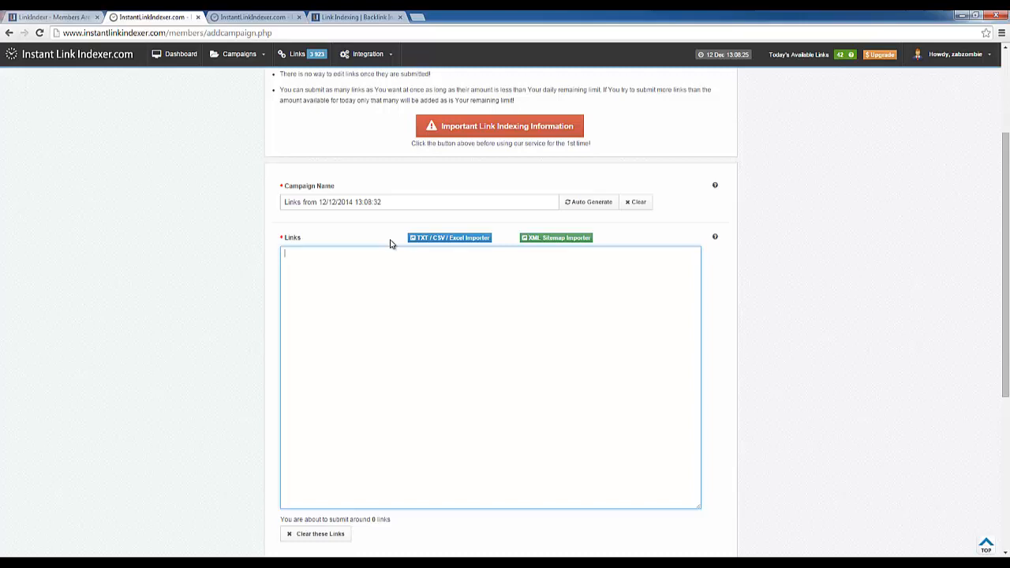
text(http)
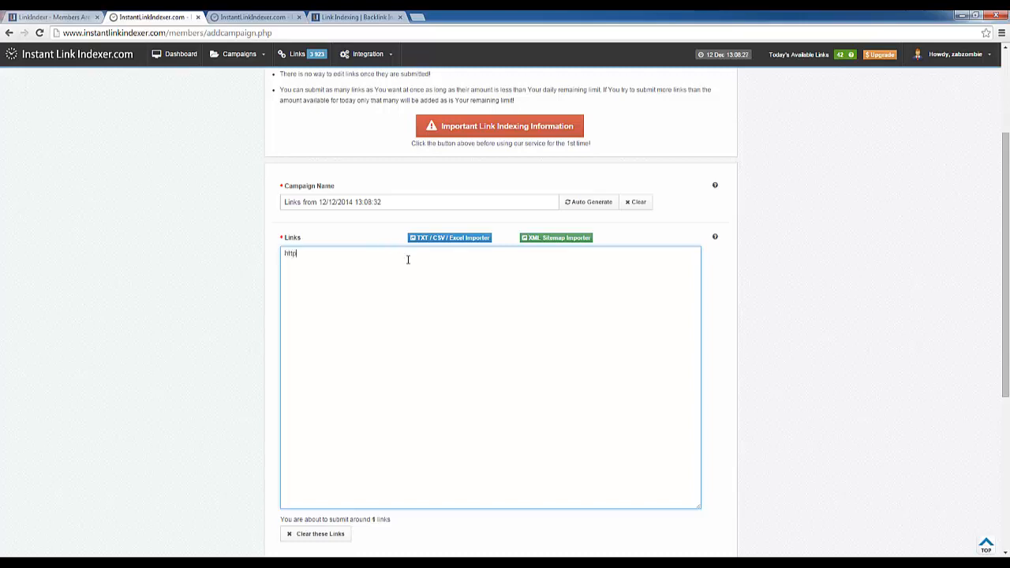
text(://google)
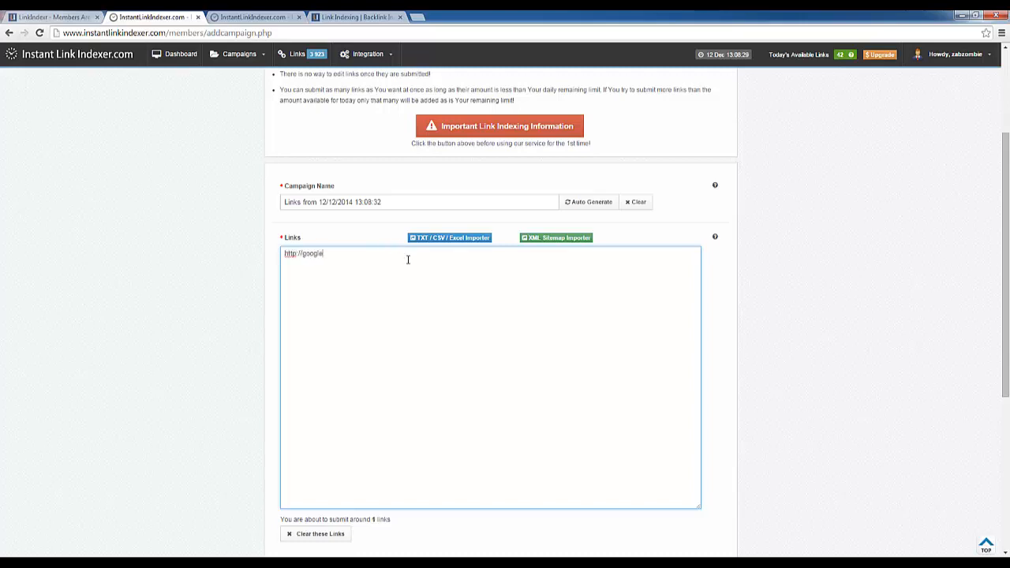
text(.com)
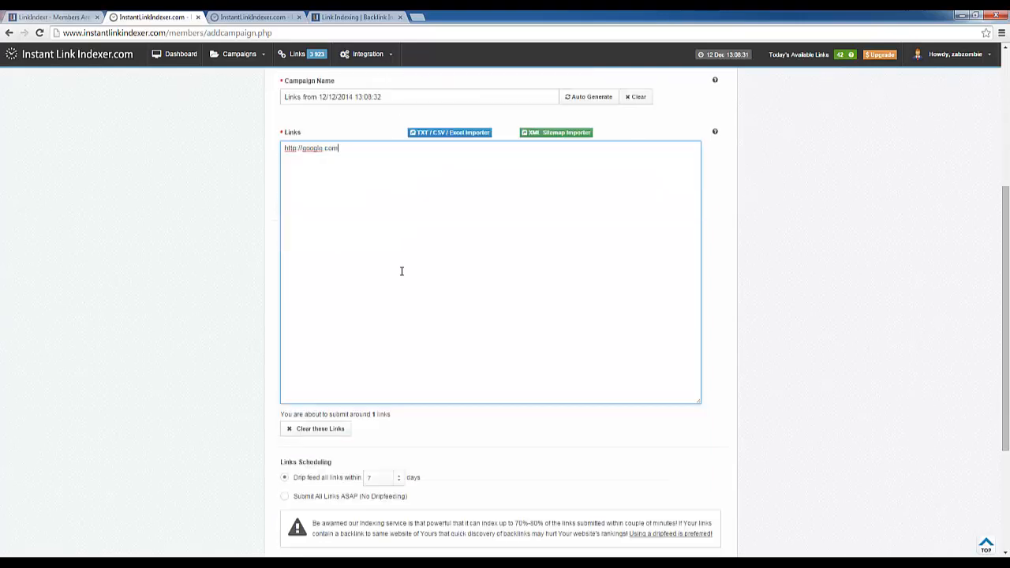
Choose 'Submit All Links ASAP (No Dripfeeding)' and create the campaign, raising the total to 341.
scroll(down, 3)
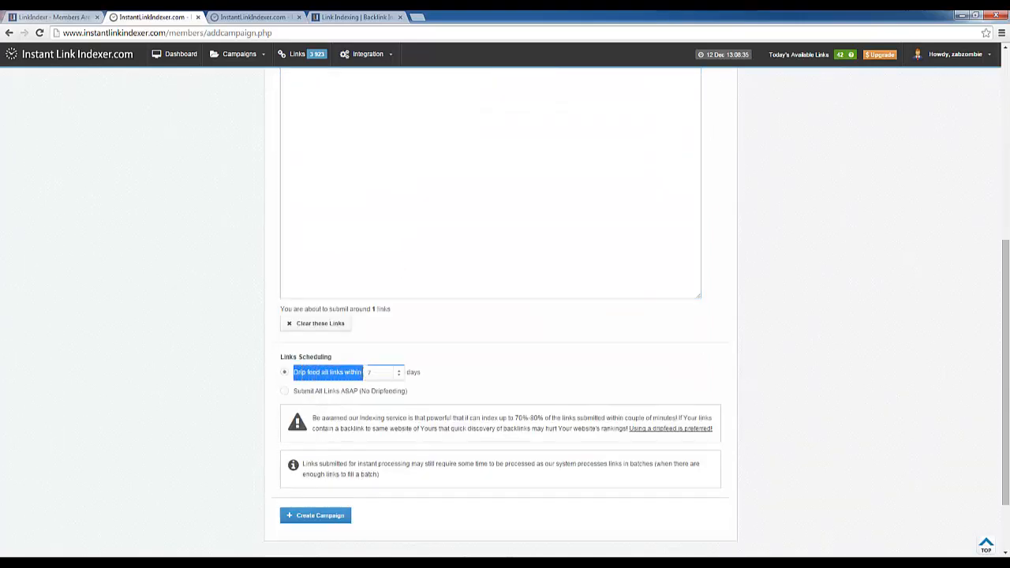
click(284, 391)
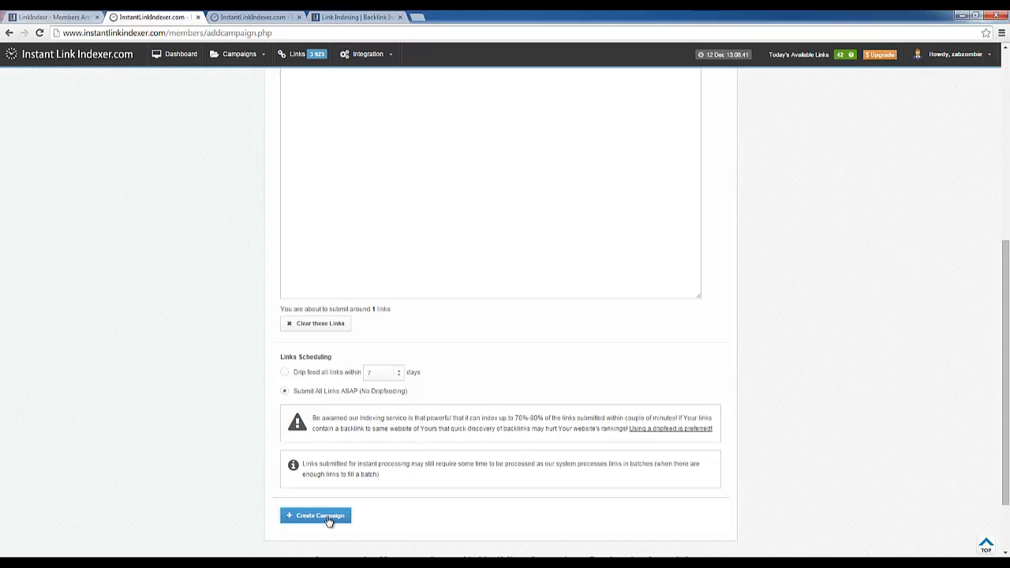
click(316, 514)
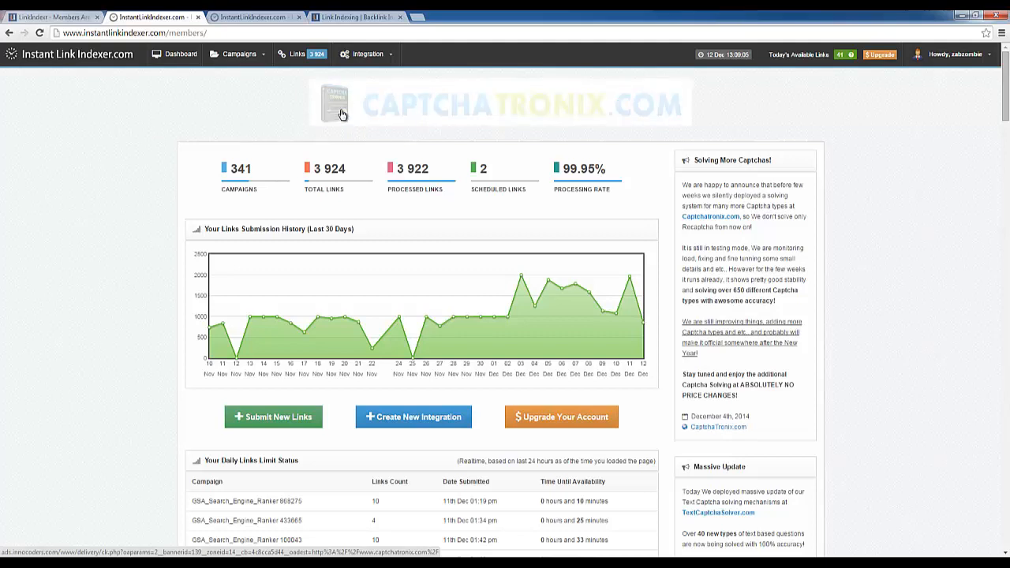
mouse_move(346, 67)
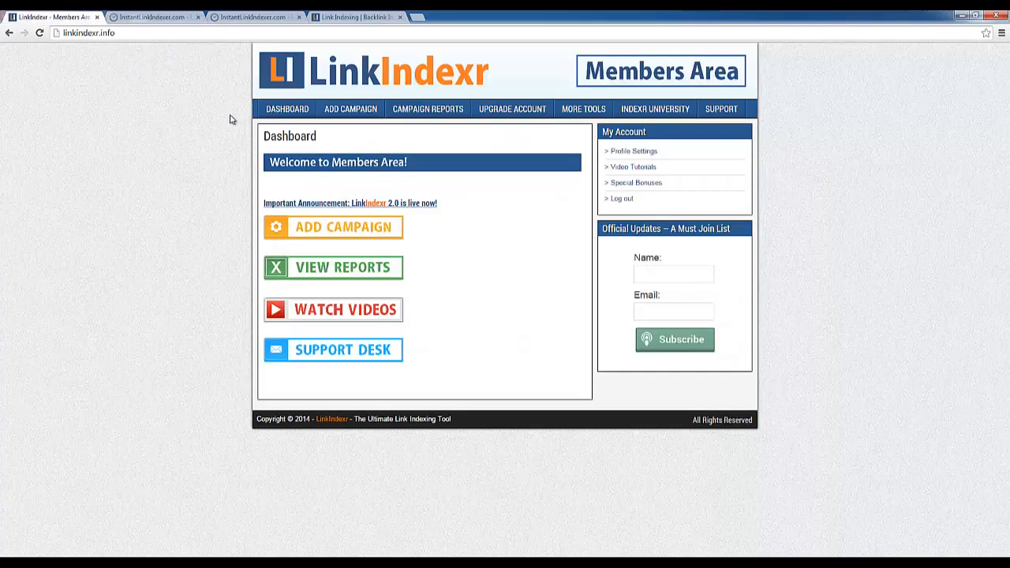
mouse_move(353, 79)
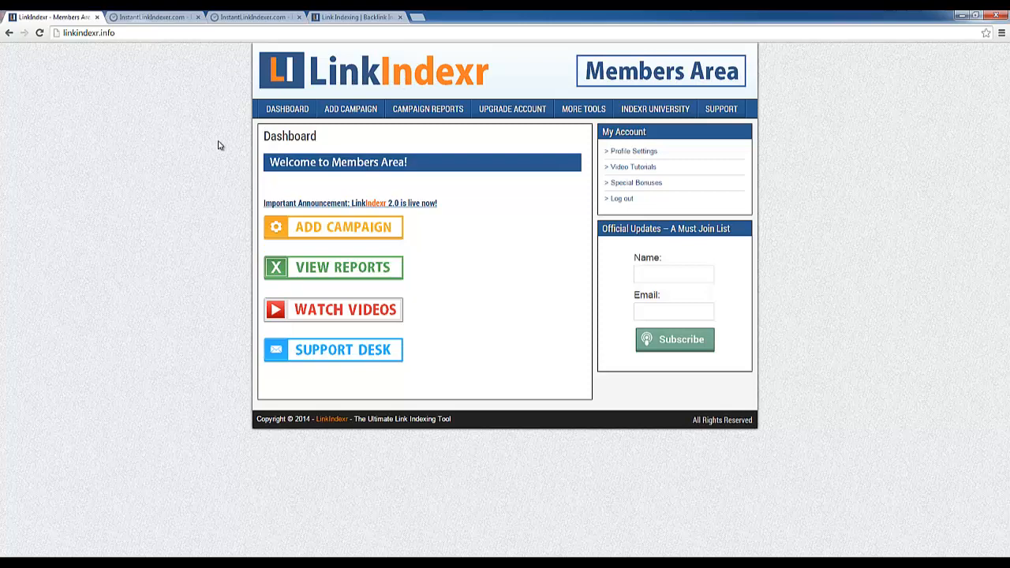
mouse_move(432, 202)
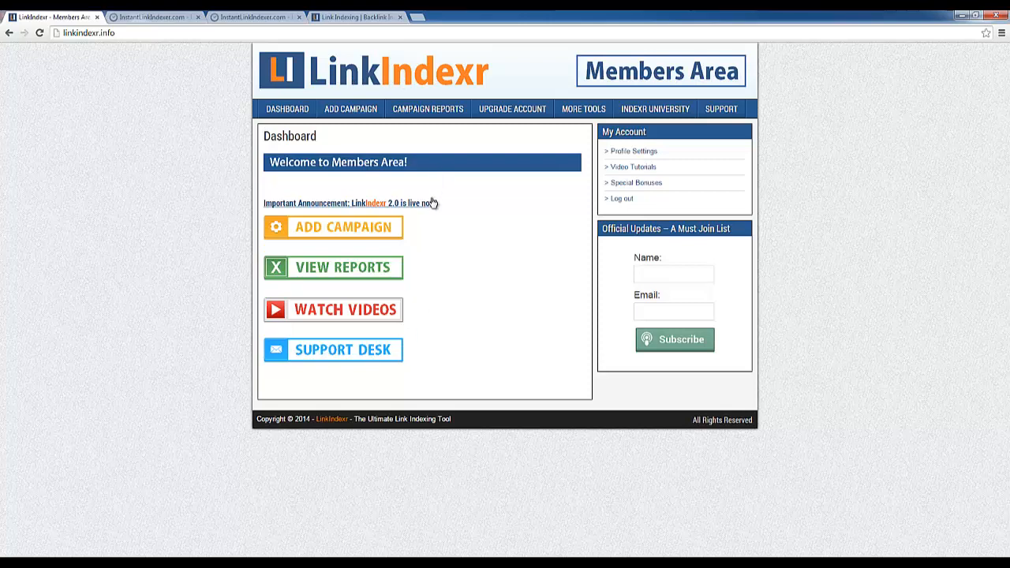
mouse_move(511, 107)
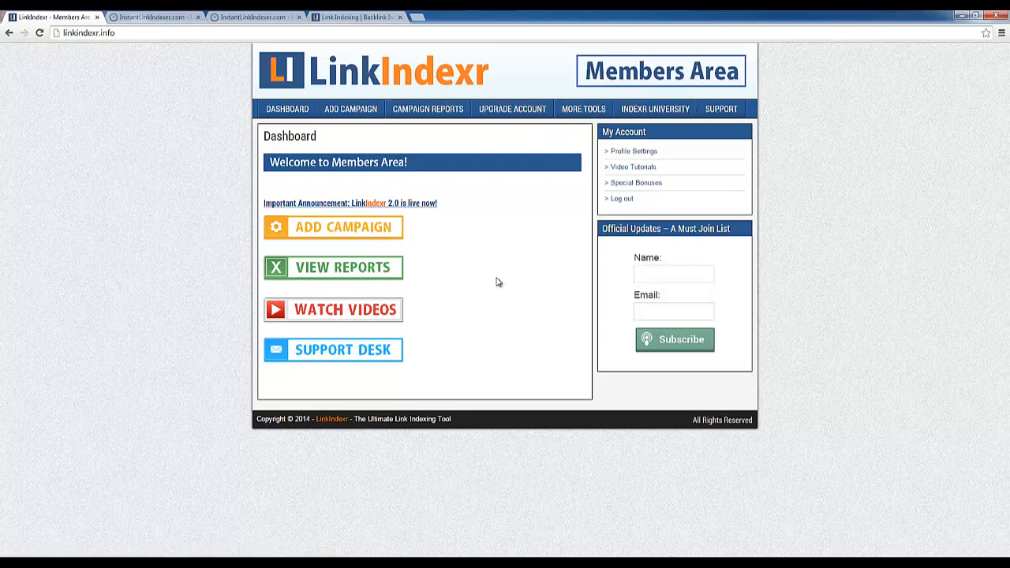
mouse_move(495, 284)
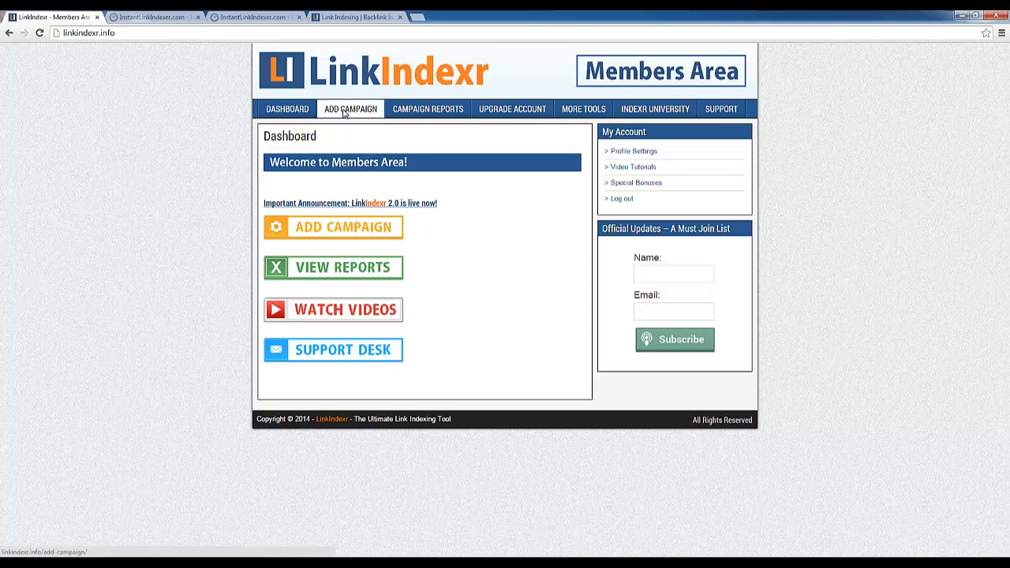
click(287, 107)
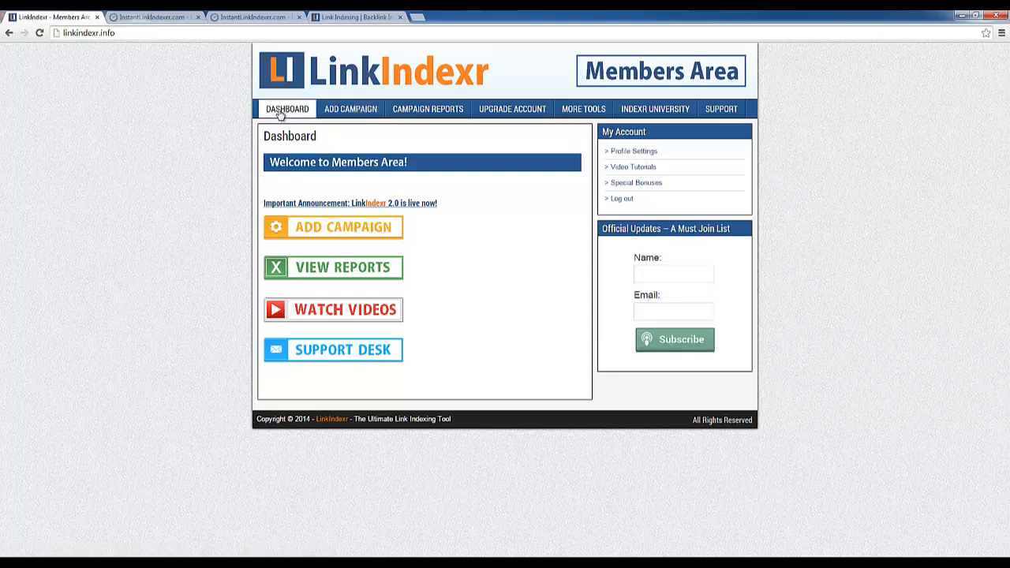
click(350, 107)
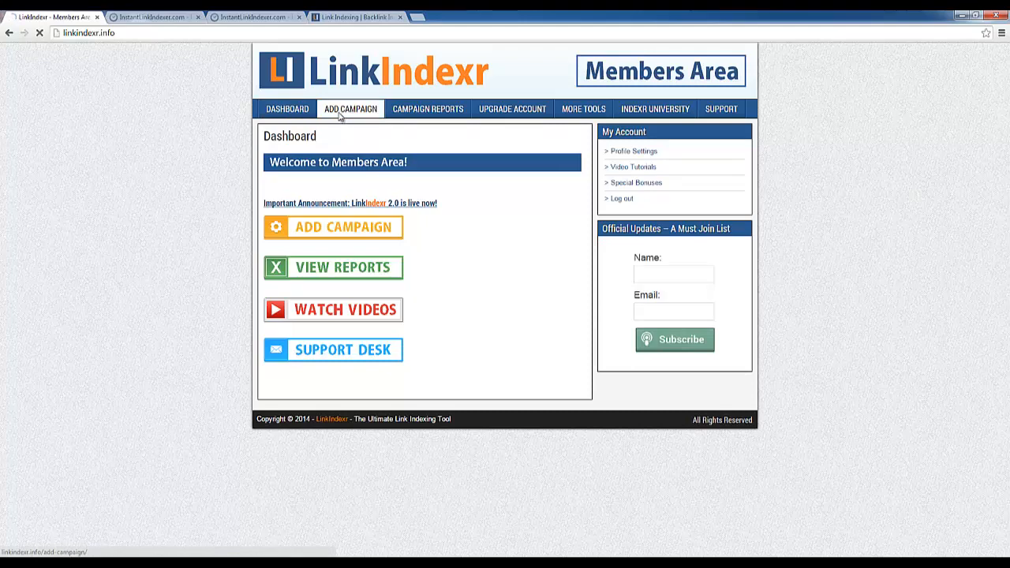
click(350, 108)
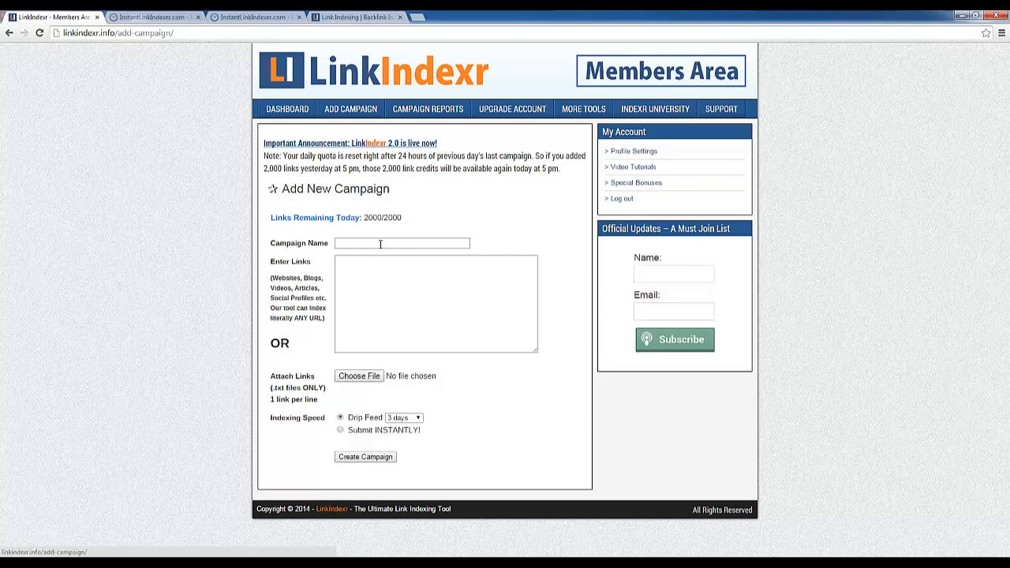
click(401, 243)
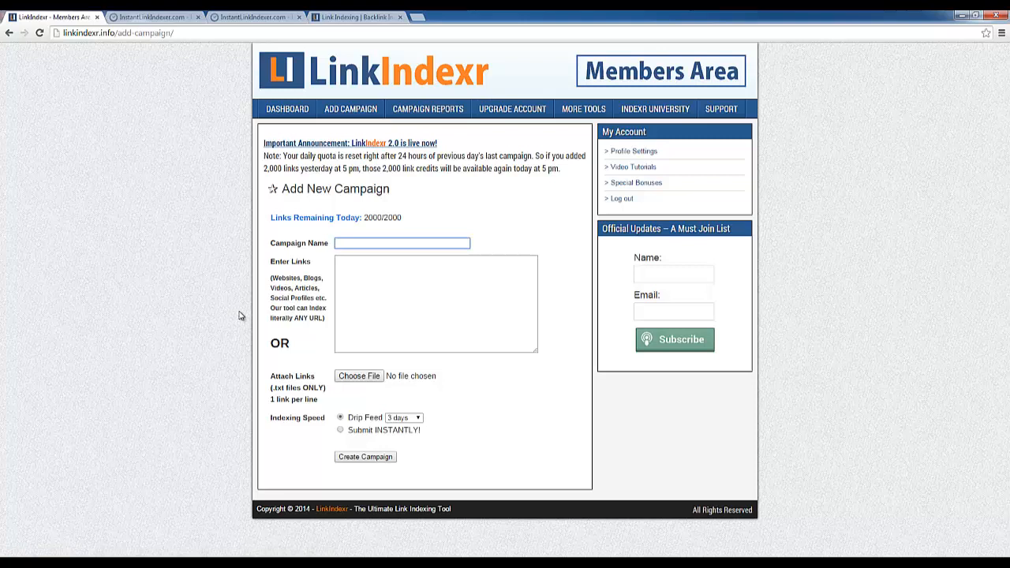
text(YouTube Test 00)
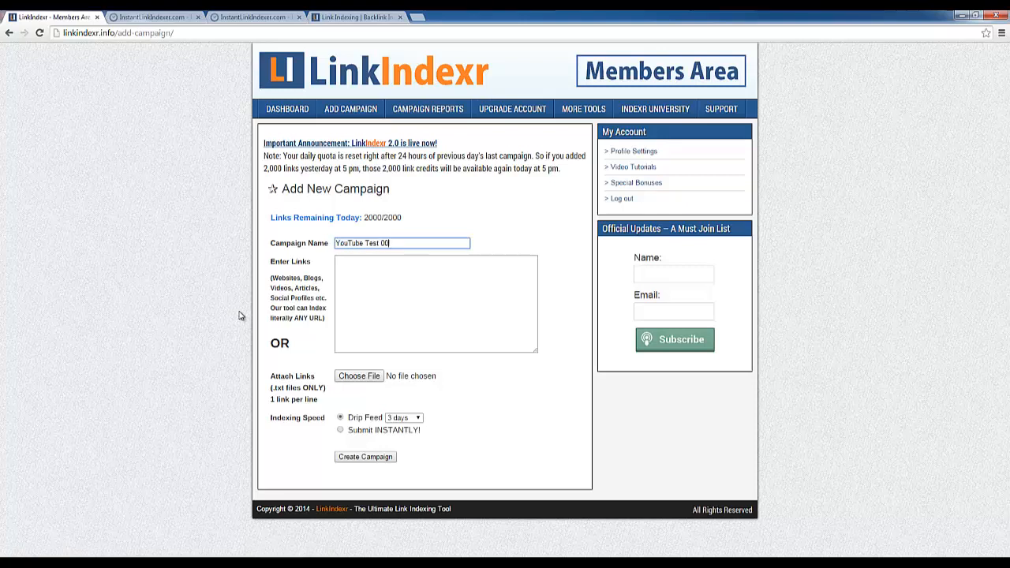
click(436, 303)
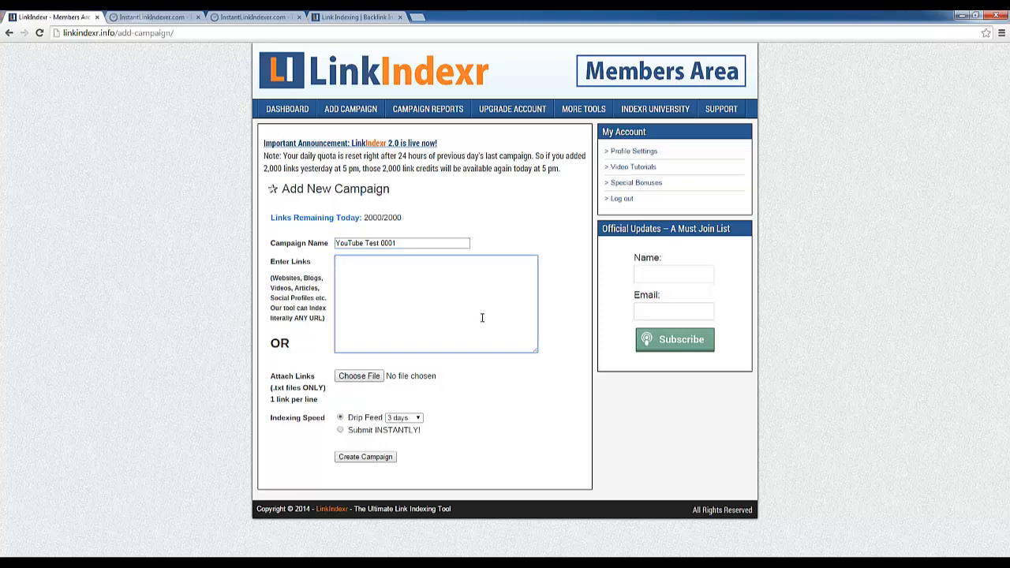
text(http://)
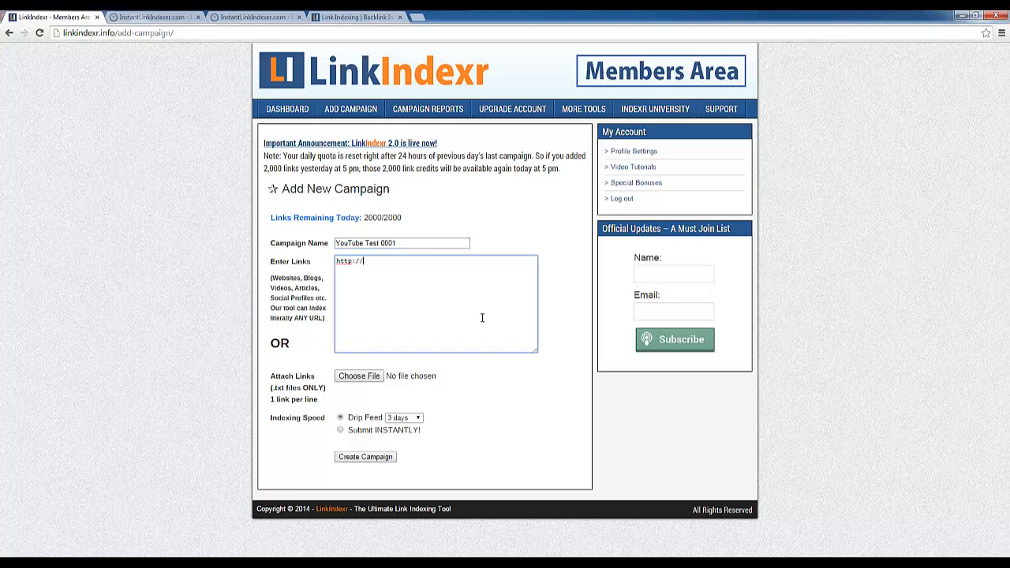
text(google.com)
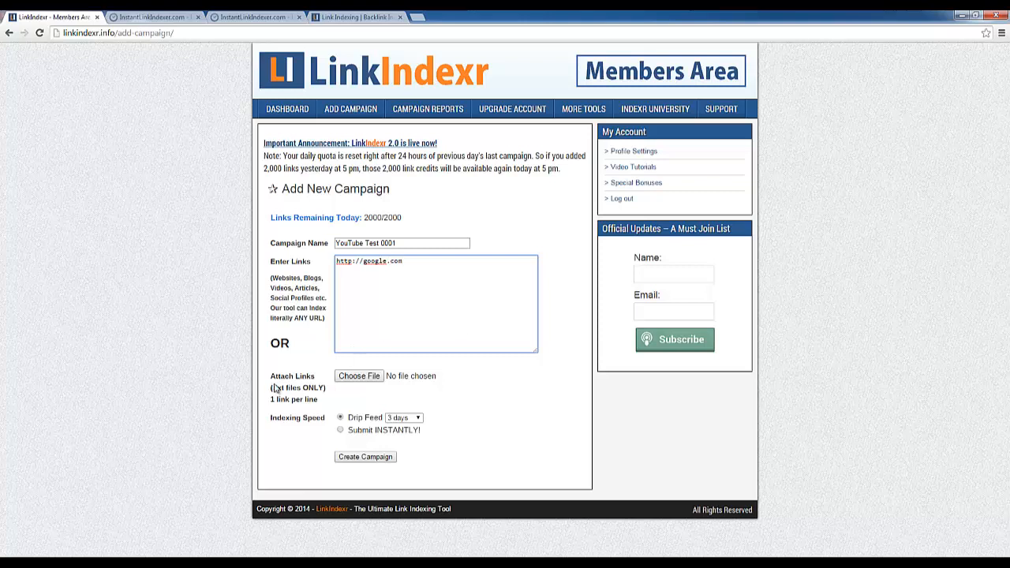
mouse_move(290, 398)
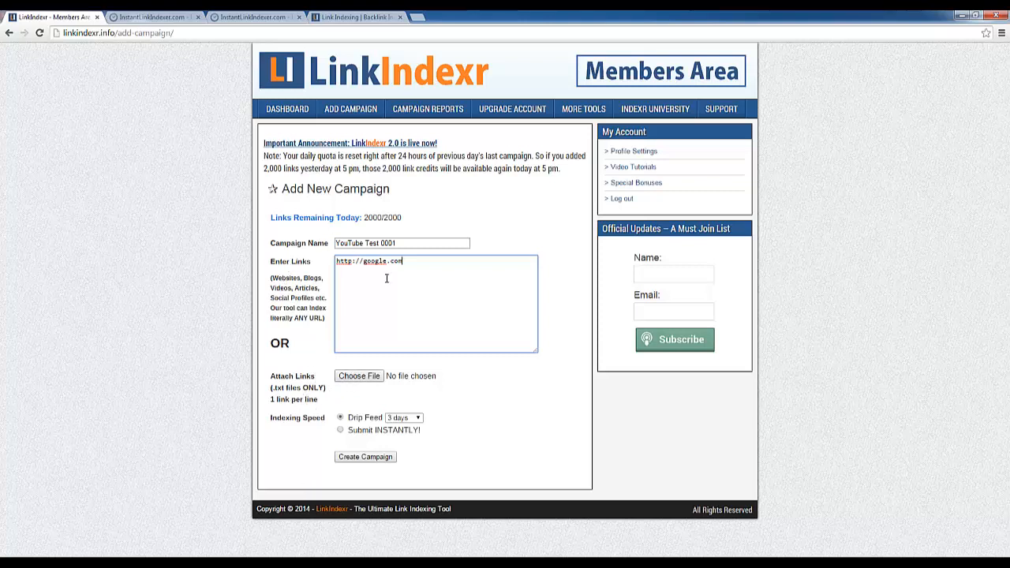
mouse_move(387, 328)
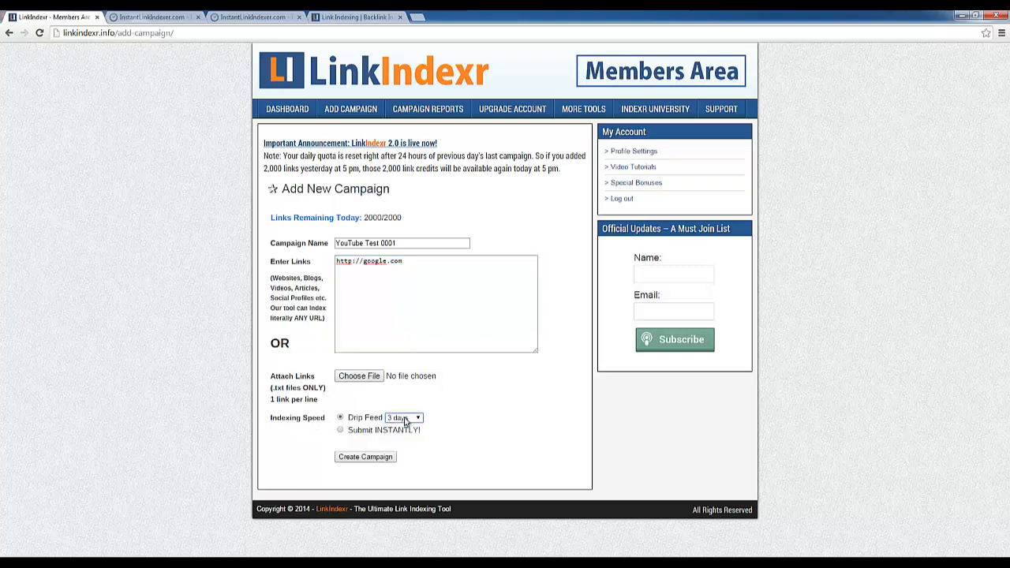
Choose instant submission over drip feed, note 1999/2000 links remaining, and create the campaign.
click(404, 417)
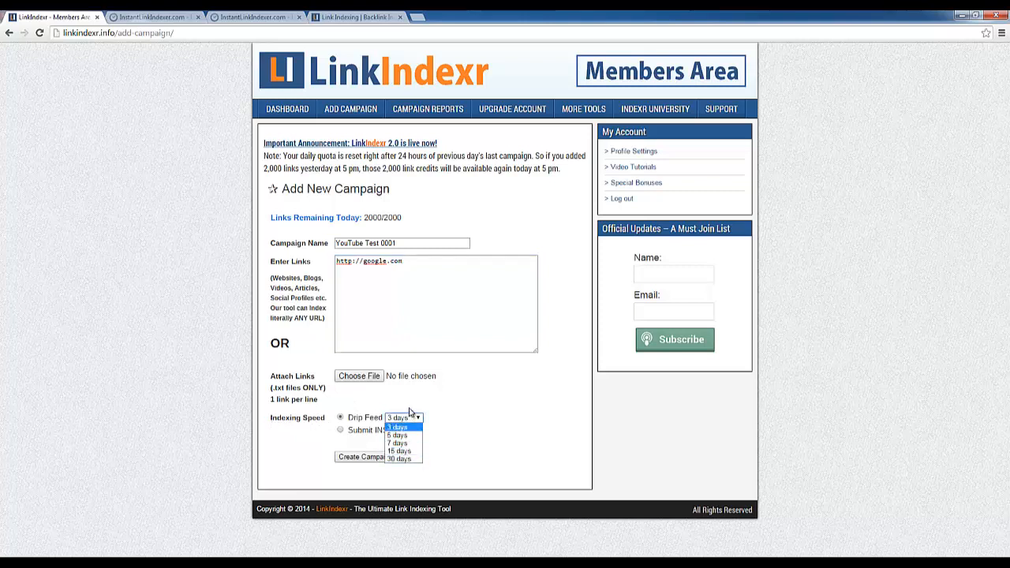
click(341, 429)
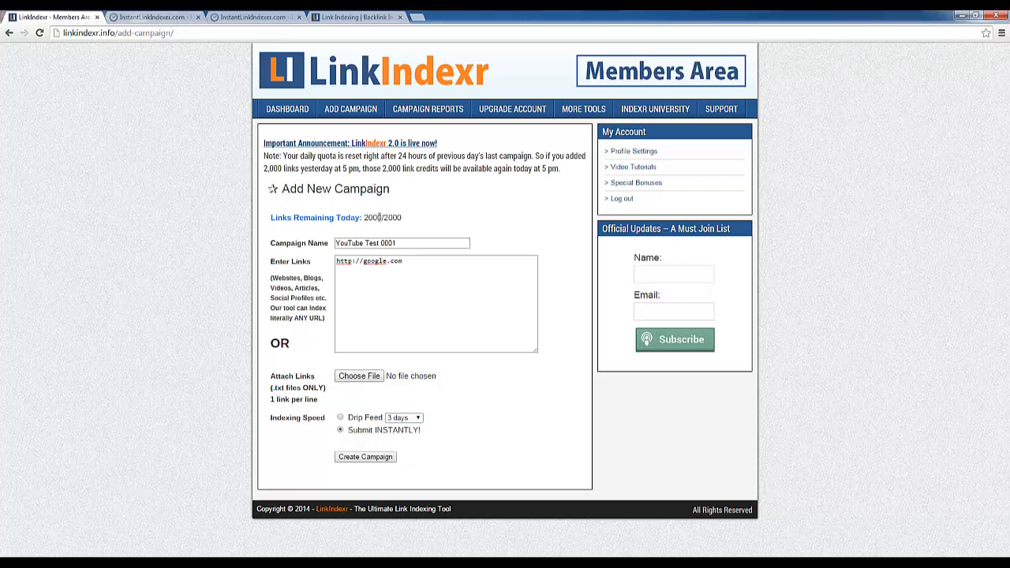
double_click(371, 218)
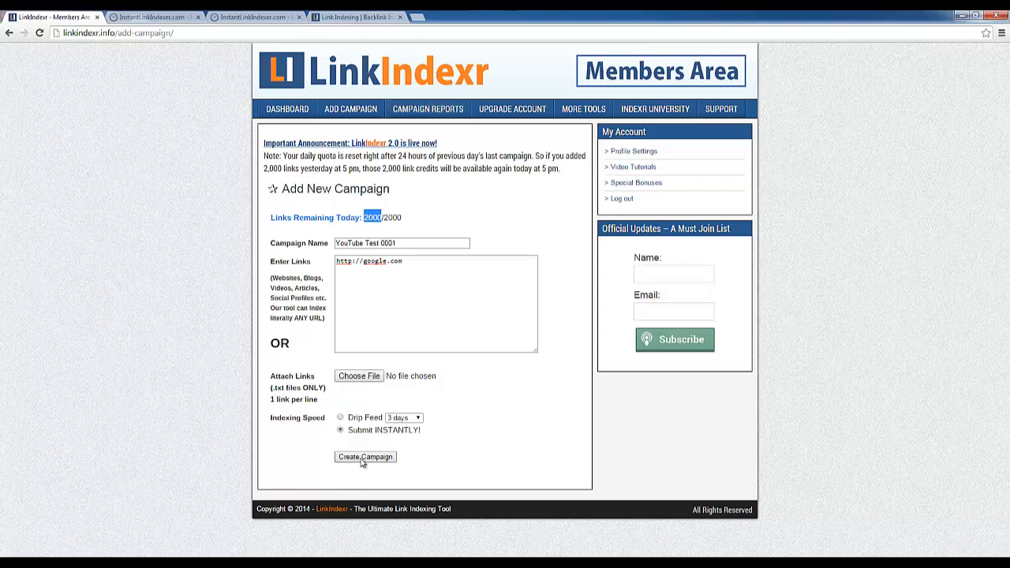
click(366, 458)
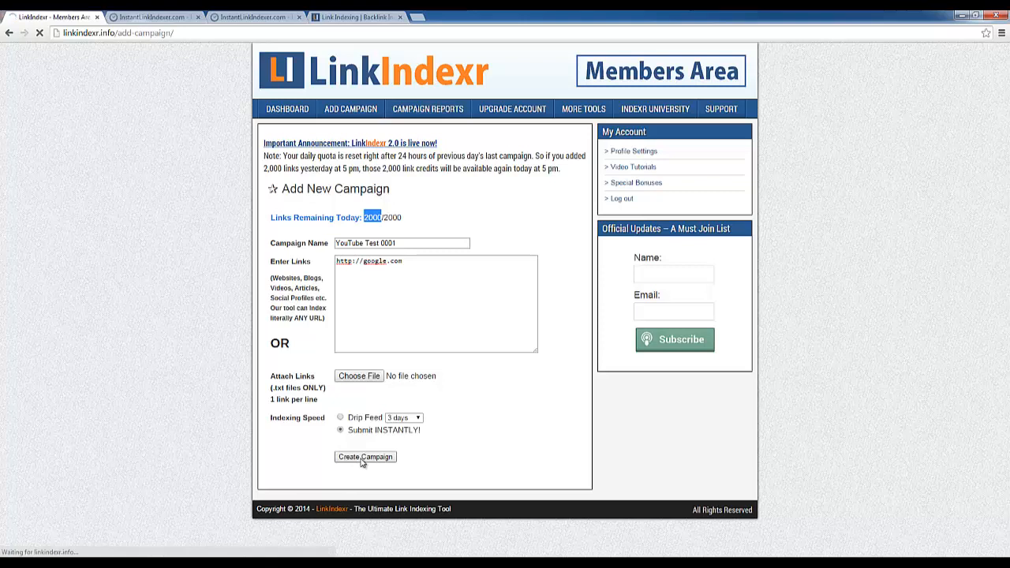
click(365, 458)
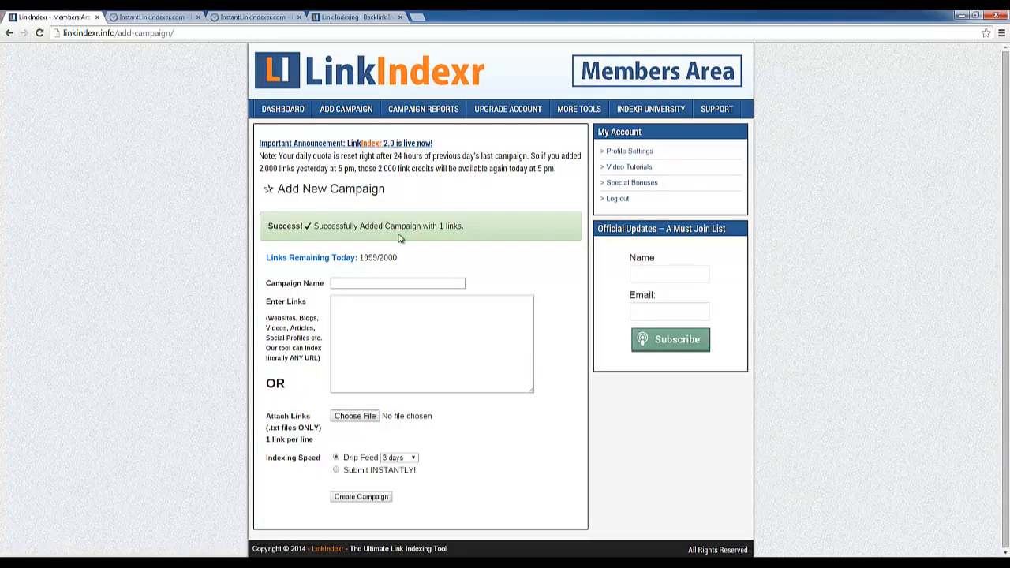
mouse_move(450, 199)
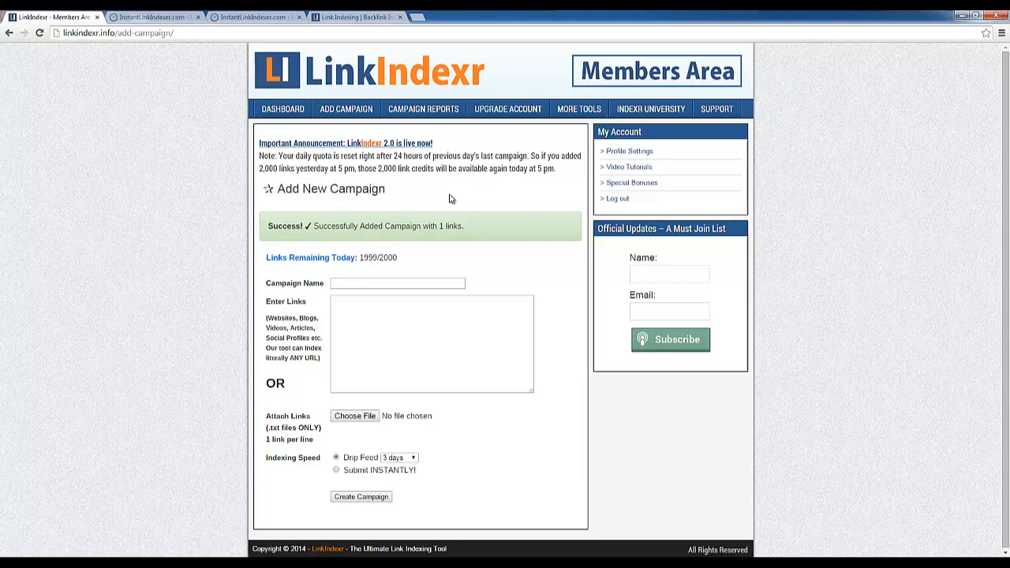
mouse_move(423, 107)
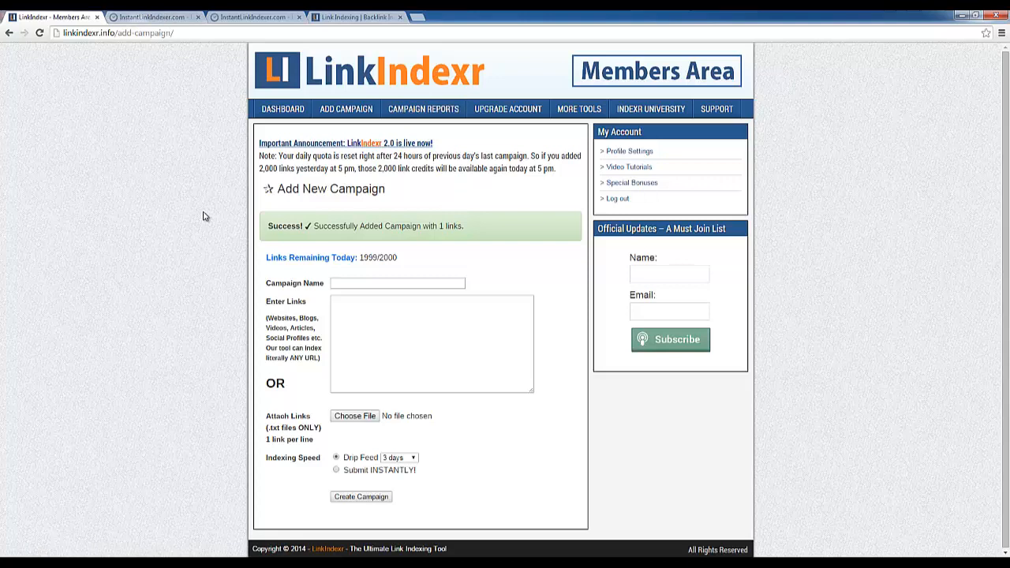
Show the campaign reports listing YouTube Test 0001 as Instant and Processing.
click(423, 109)
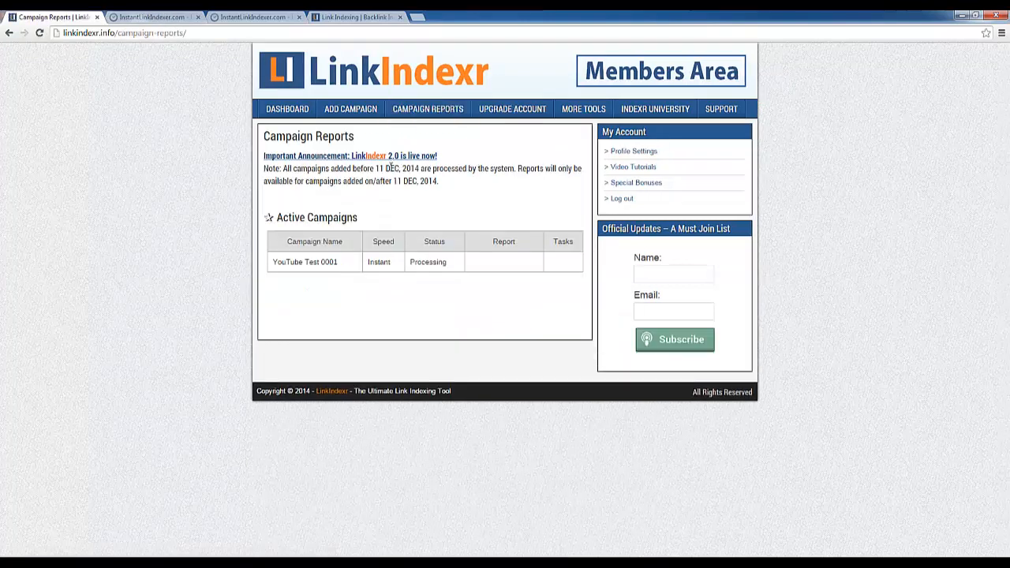
mouse_move(414, 239)
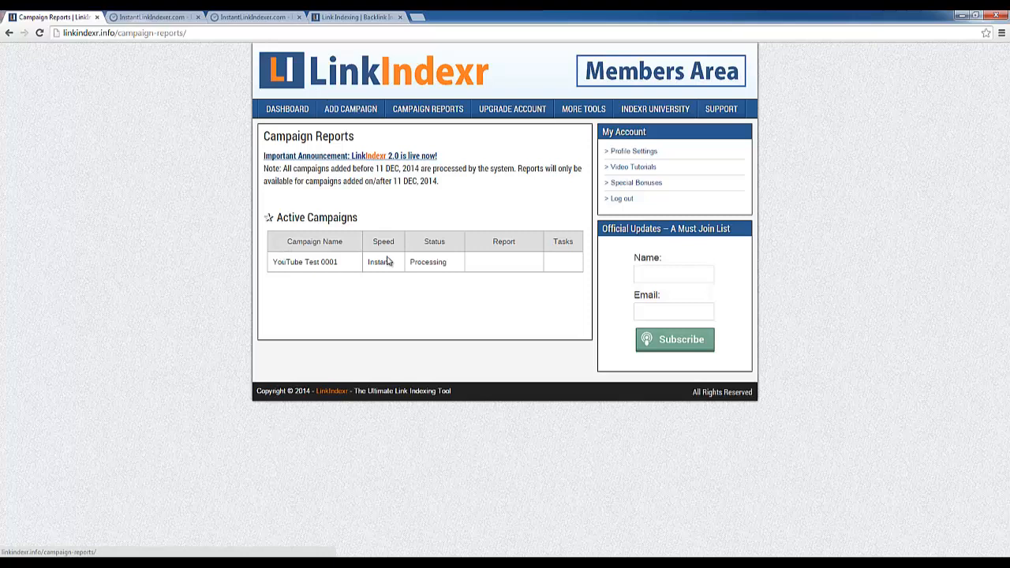
mouse_move(363, 281)
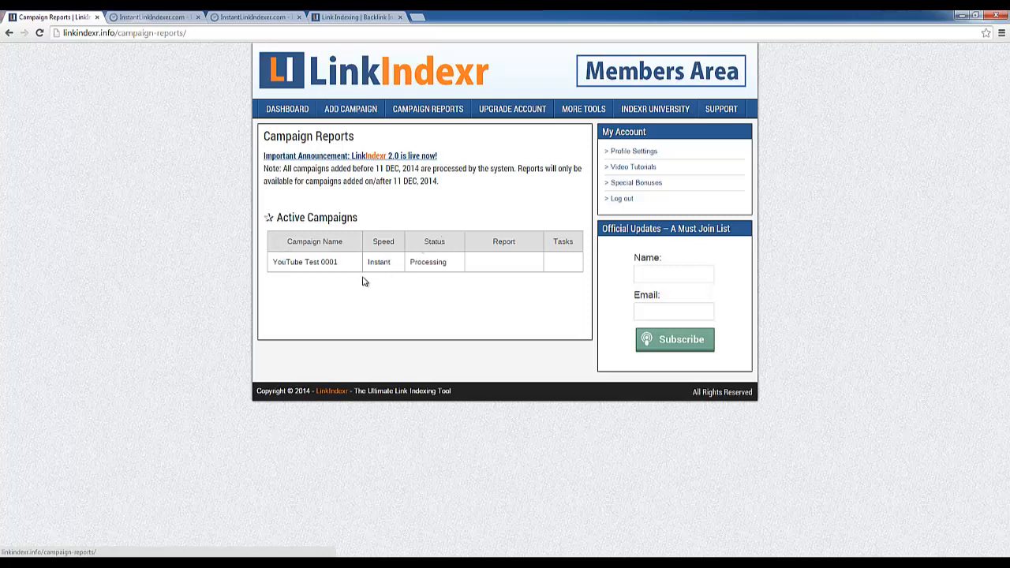
Highlight YouTube Test 0001's Instant speed and Processing status in the reports table.
double_click(303, 262)
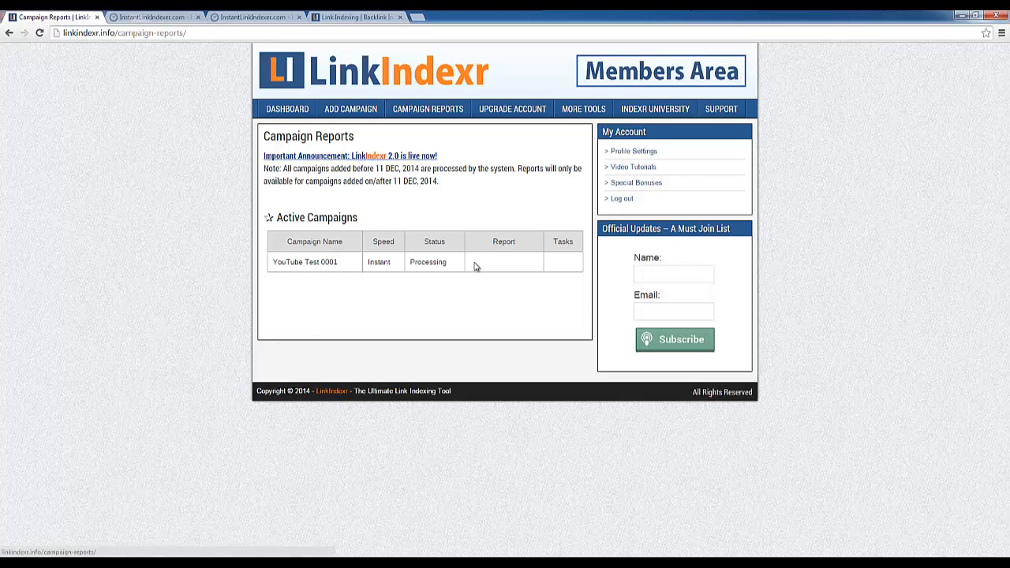
mouse_move(410, 265)
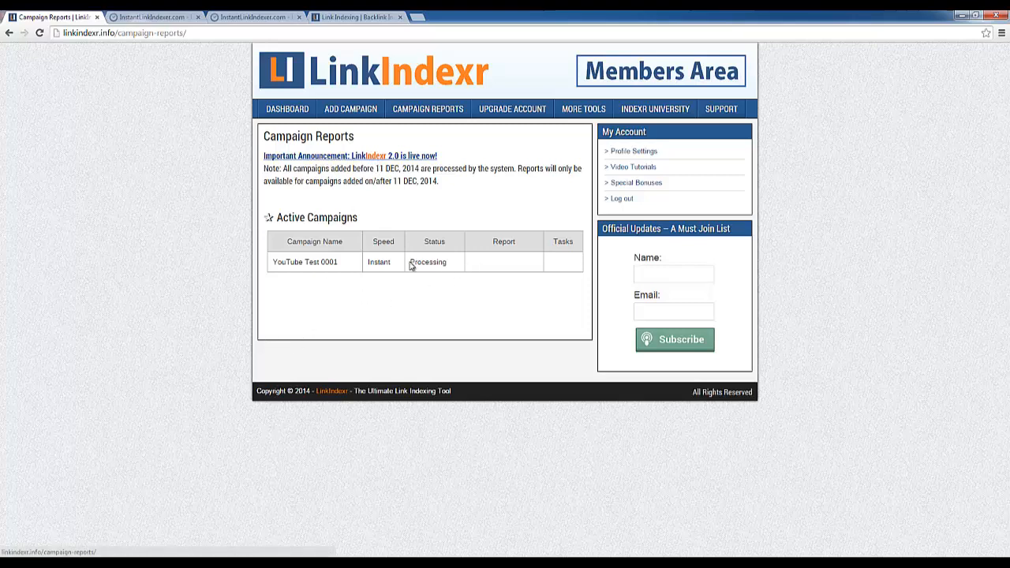
double_click(428, 262)
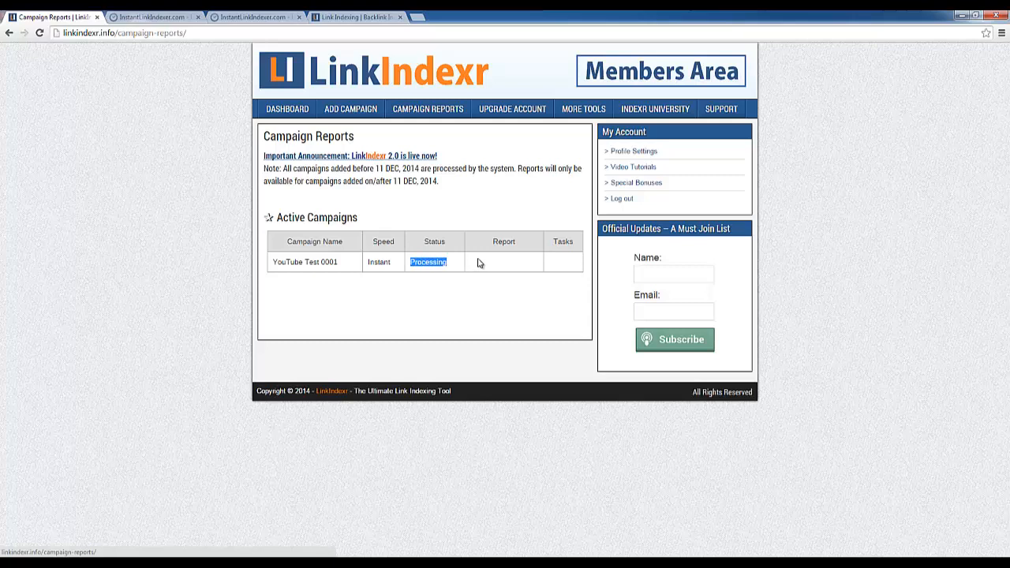
mouse_move(293, 357)
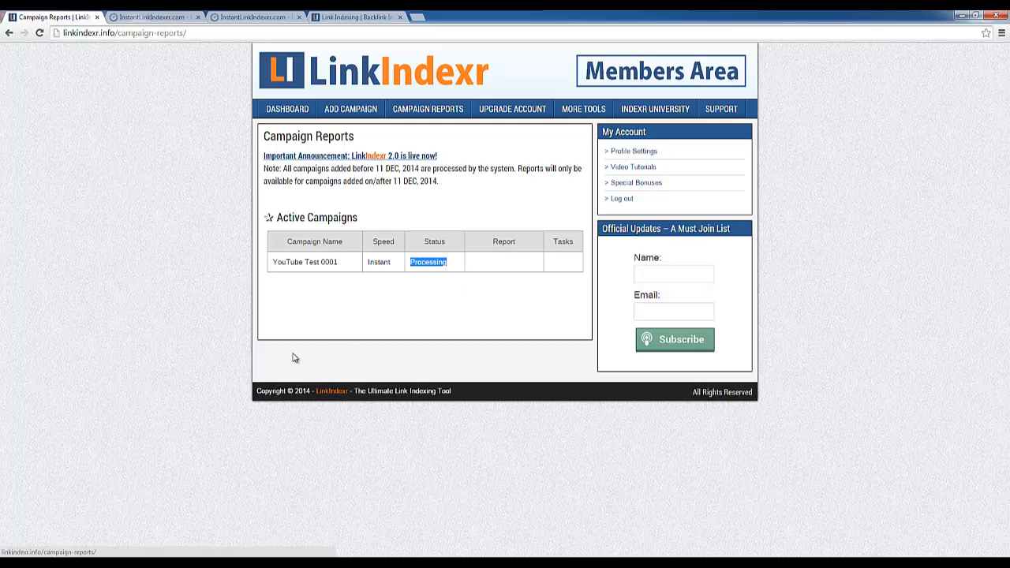
mouse_move(452, 231)
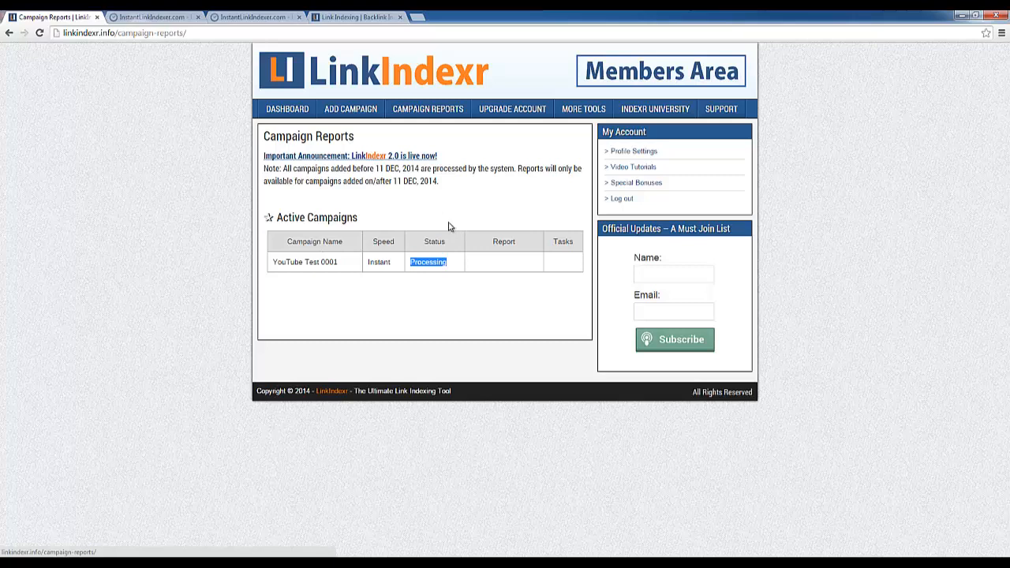
mouse_move(445, 220)
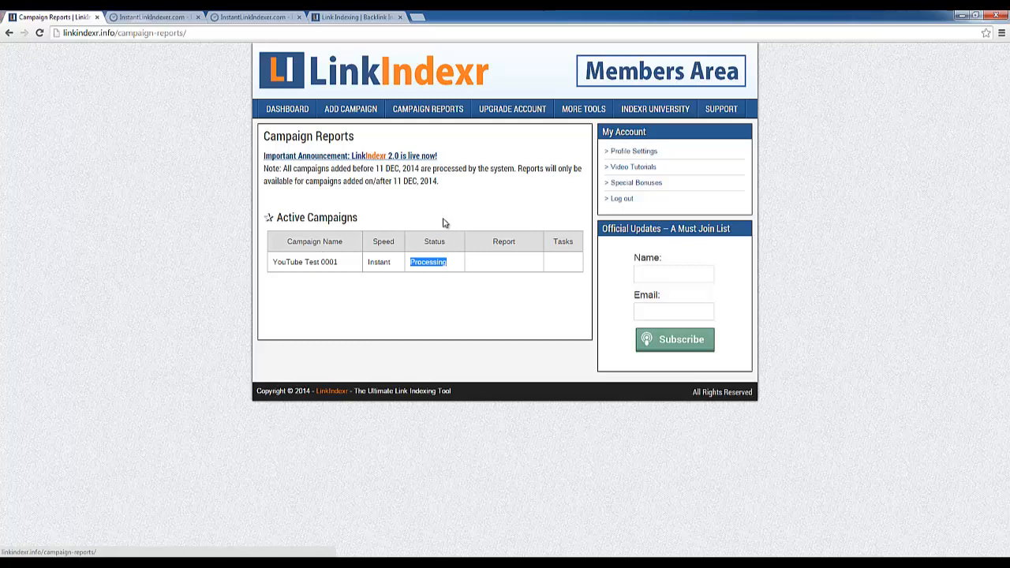
mouse_move(432, 120)
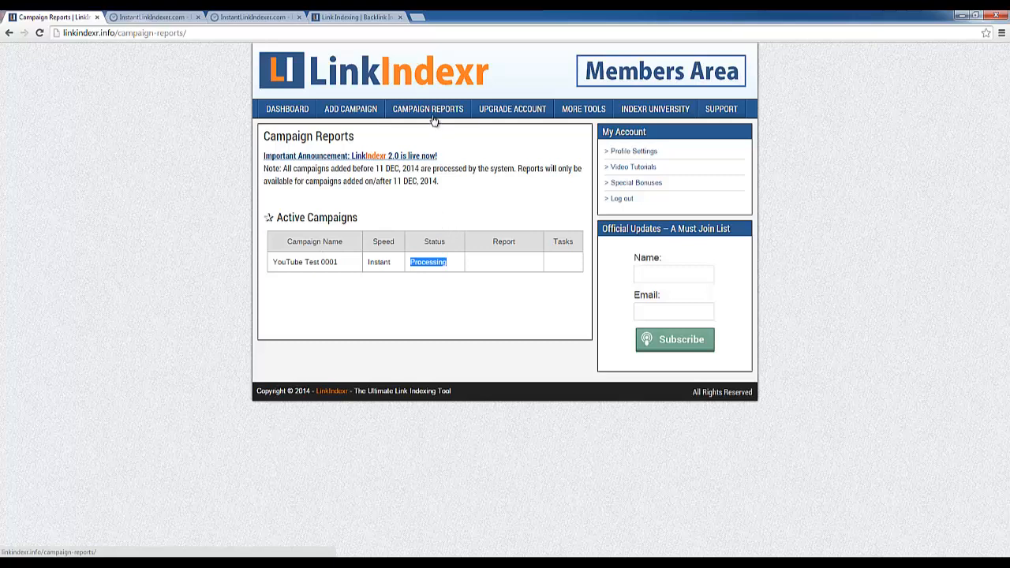
mouse_move(568, 123)
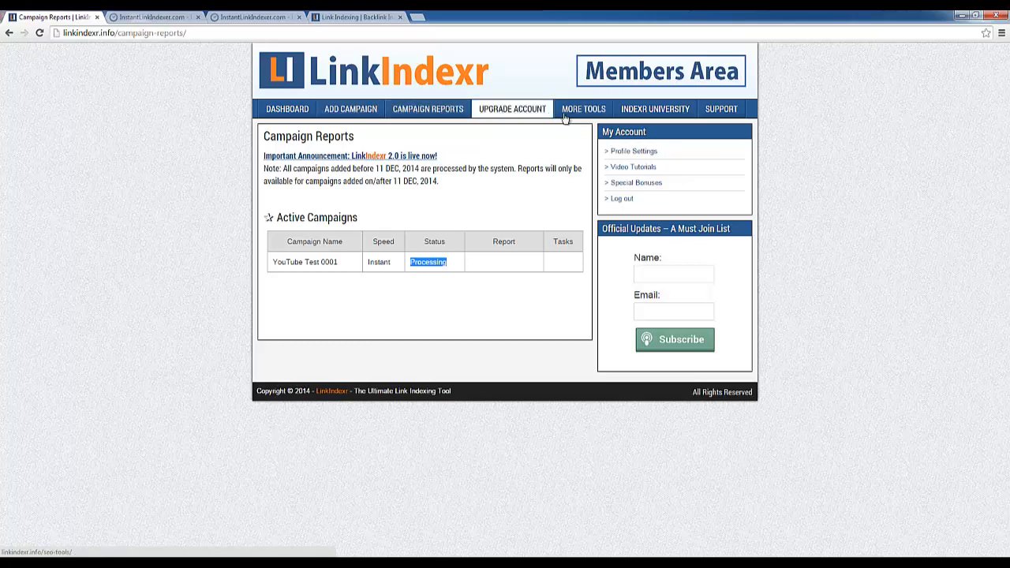
Browse Indexr University's keyword research and niche site video lessons.
click(511, 108)
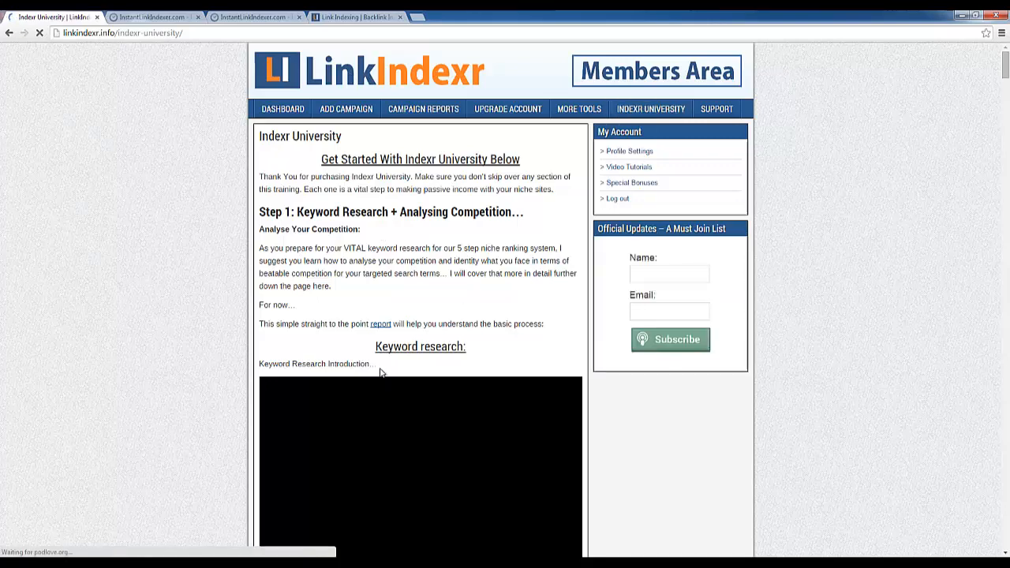
scroll(down, 3)
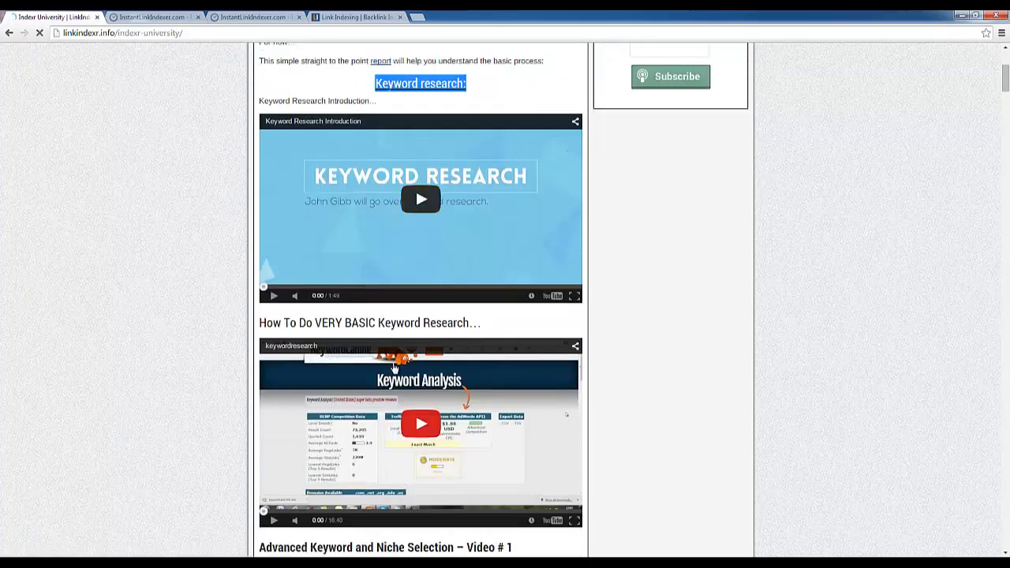
scroll(down, 3)
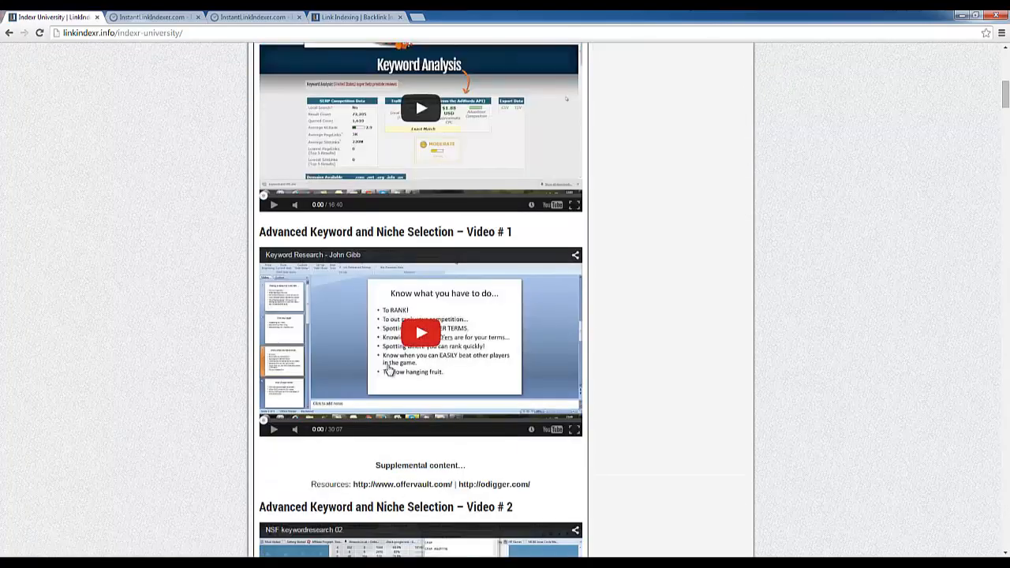
scroll(down, 3)
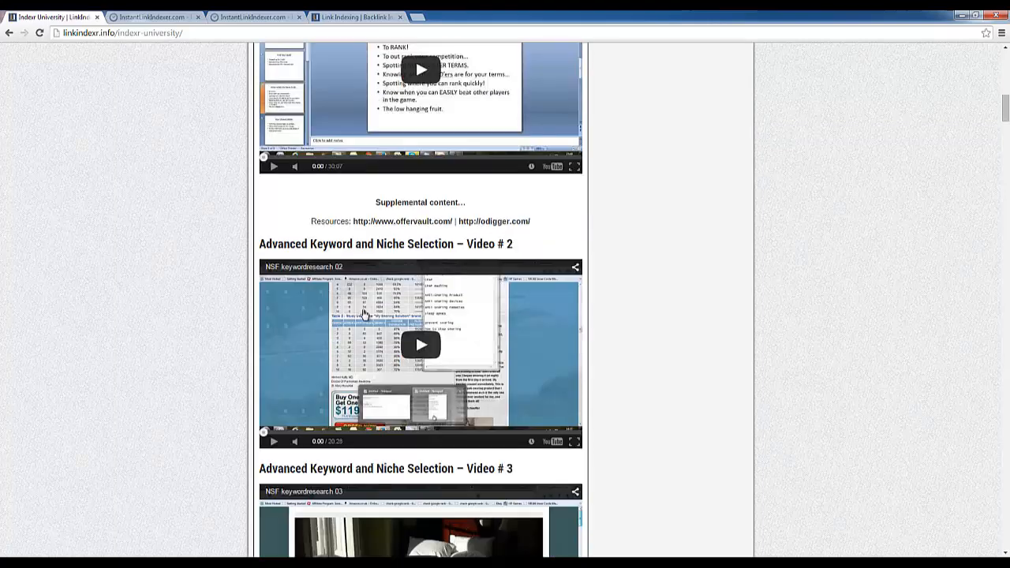
scroll(down, 3)
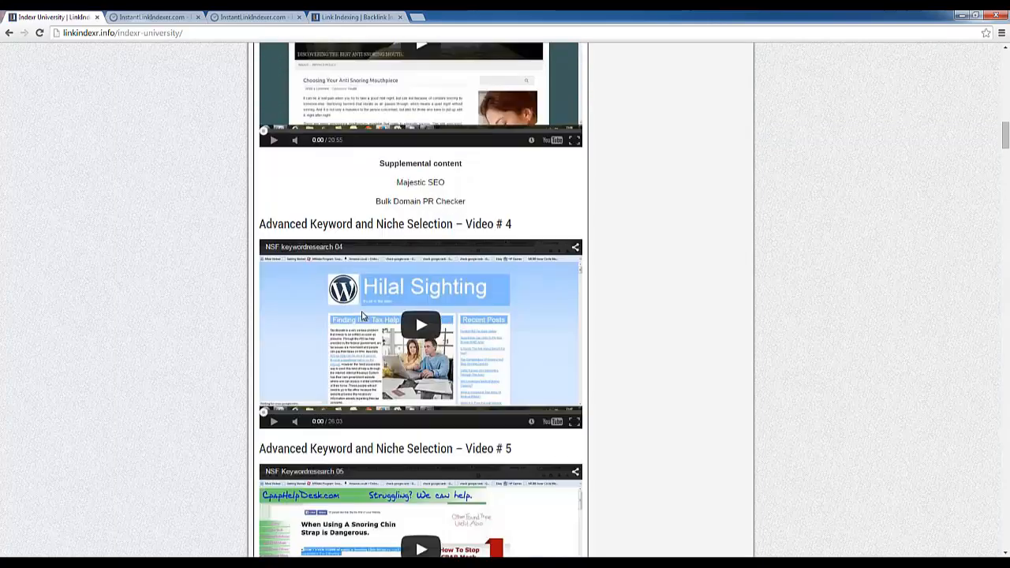
scroll(down, 3)
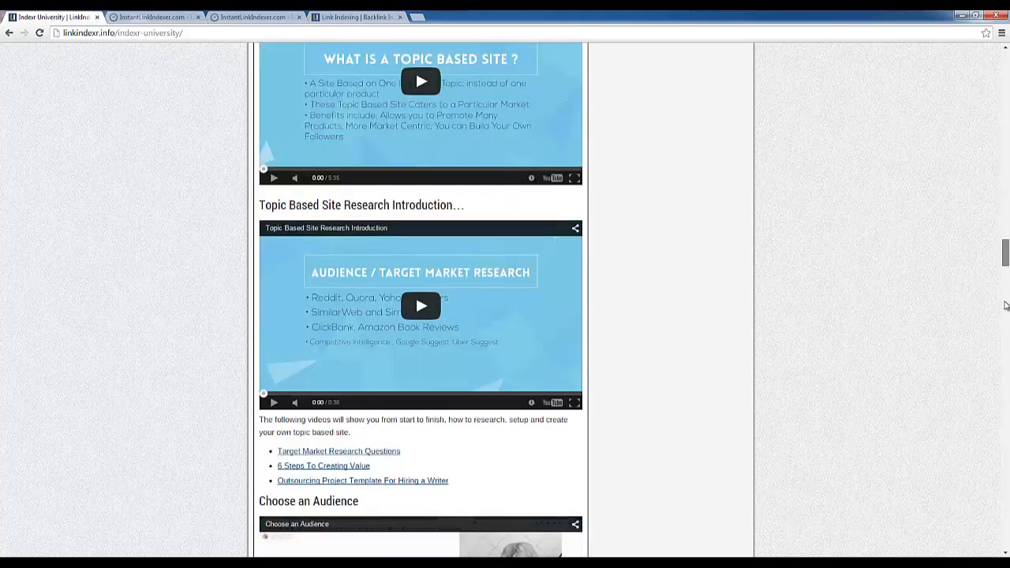
scroll(down, 3)
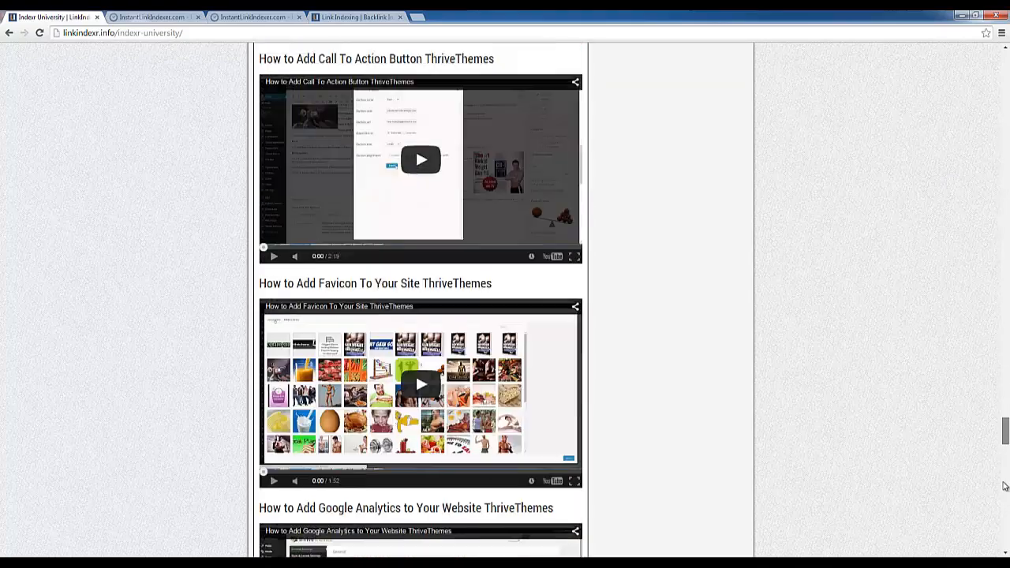
scroll(down, 3)
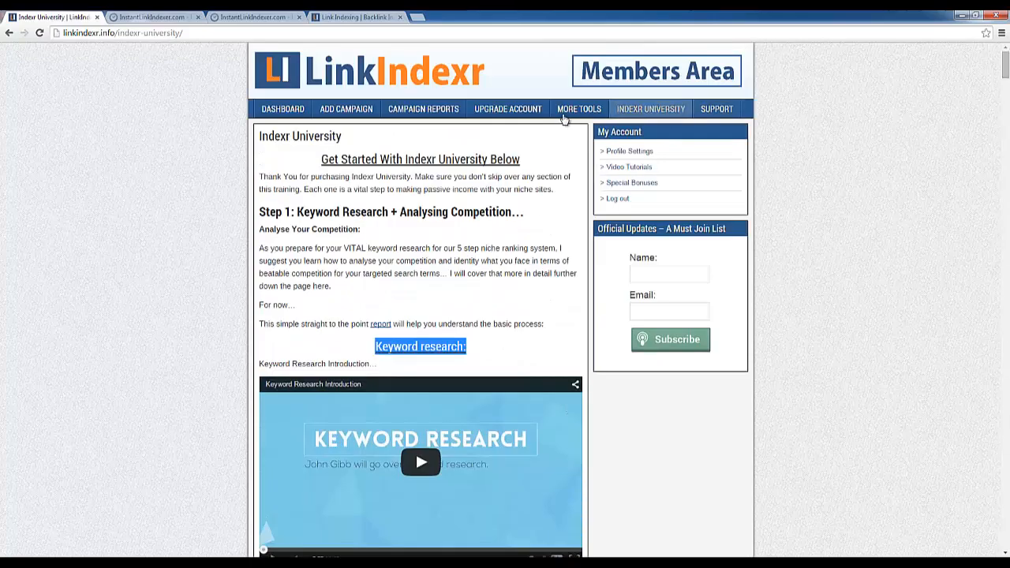
Browse the Special Bonuses page with the free live SEO training and bonuses like Zamurai PBN Blueprint.
click(577, 108)
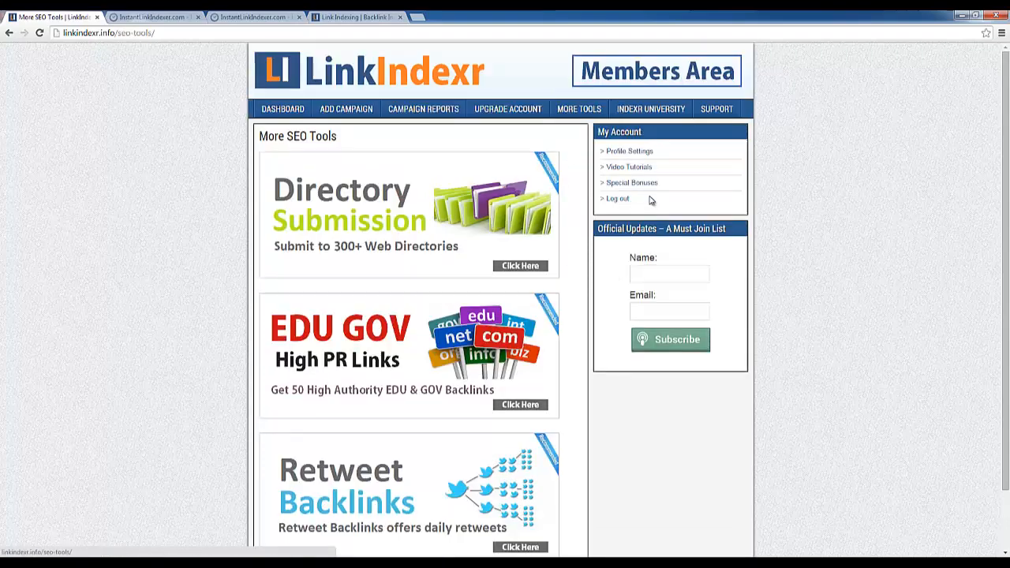
click(631, 183)
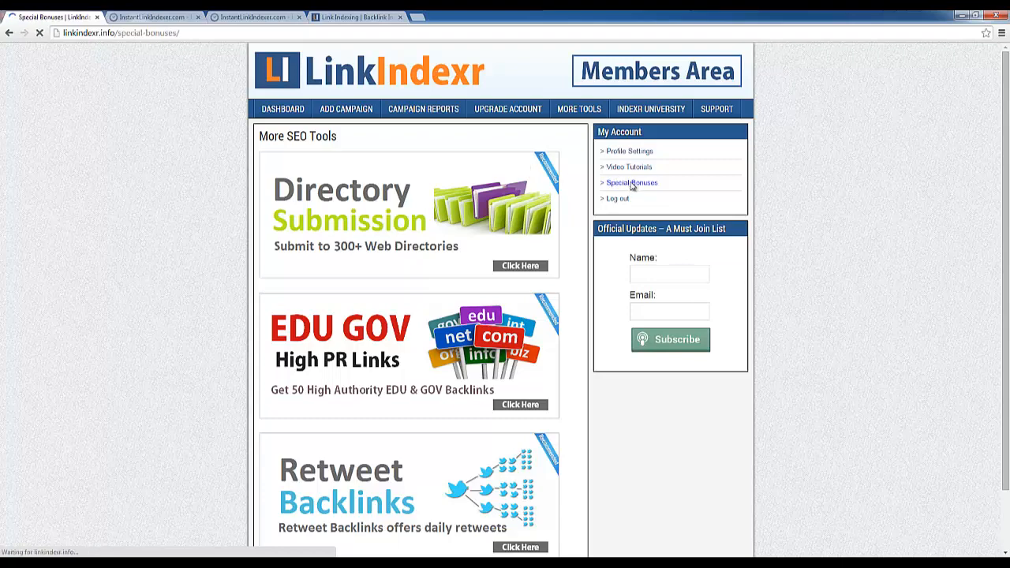
click(631, 183)
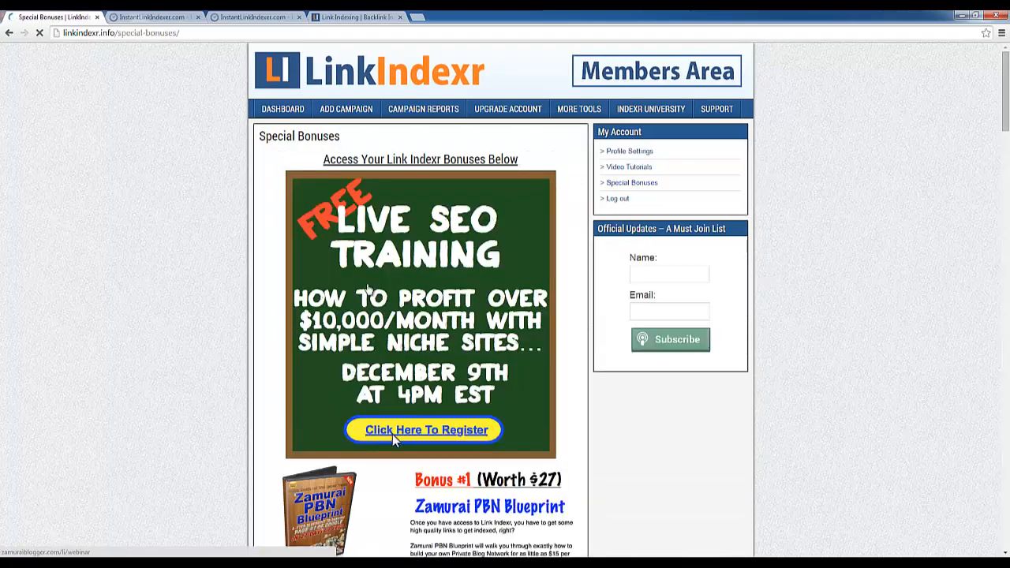
scroll(down, 3)
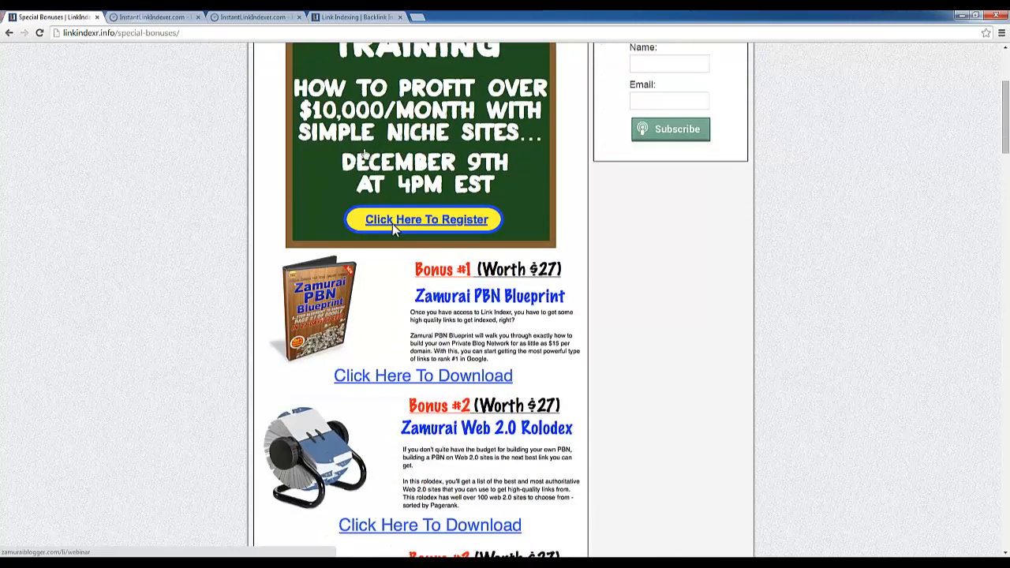
mouse_move(560, 308)
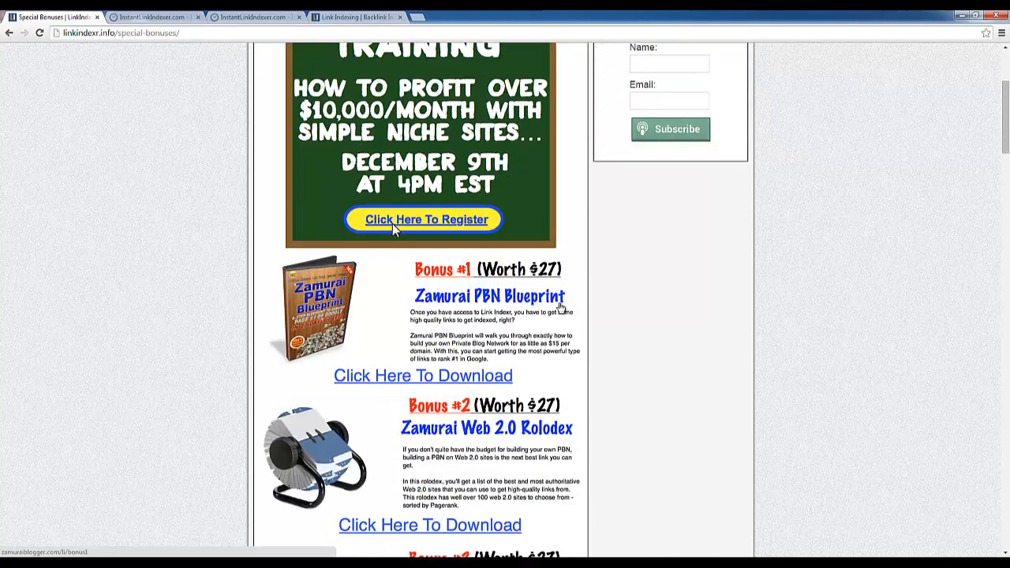
mouse_move(537, 276)
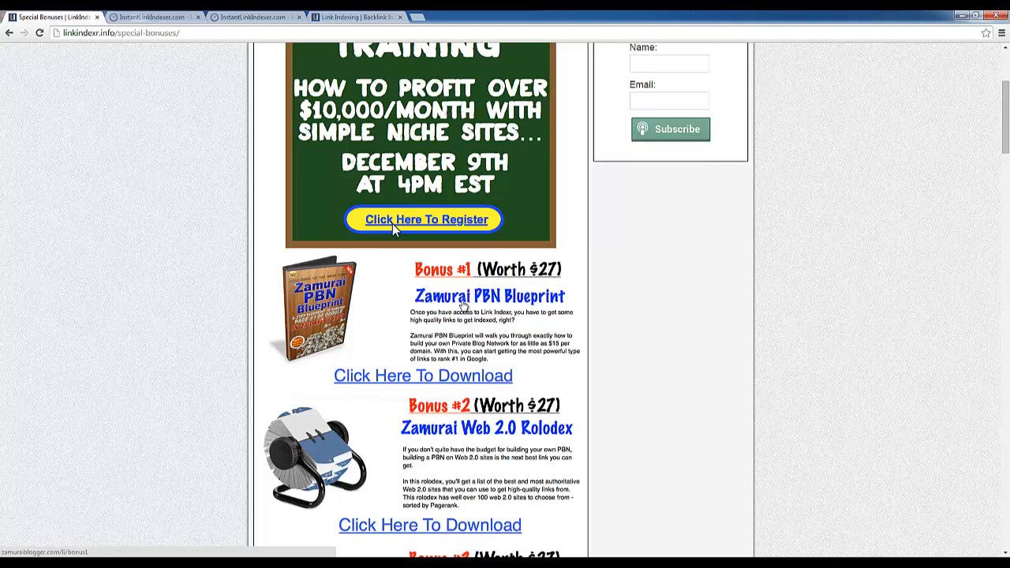
mouse_move(464, 323)
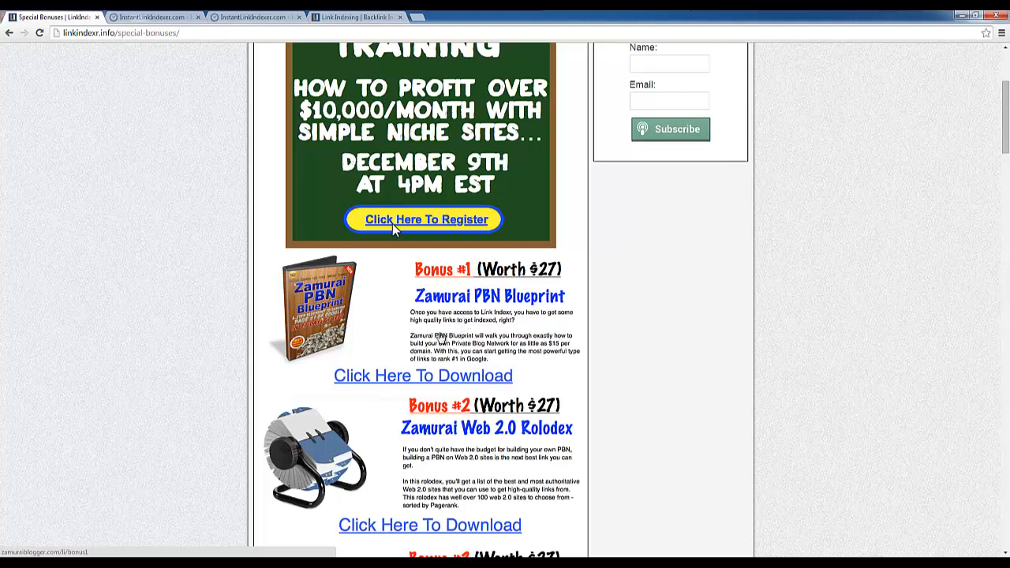
mouse_move(576, 356)
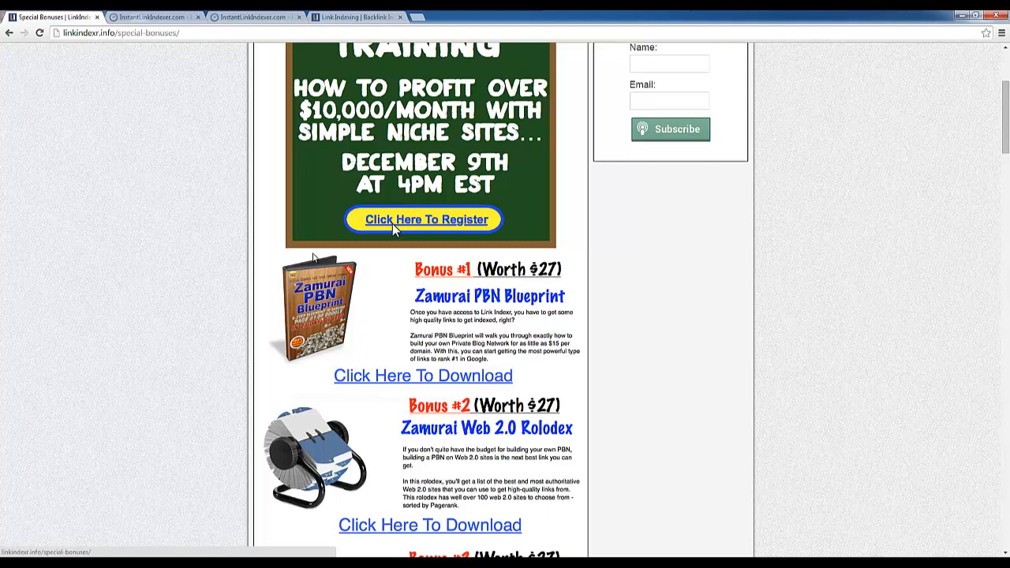
scroll(down, 3)
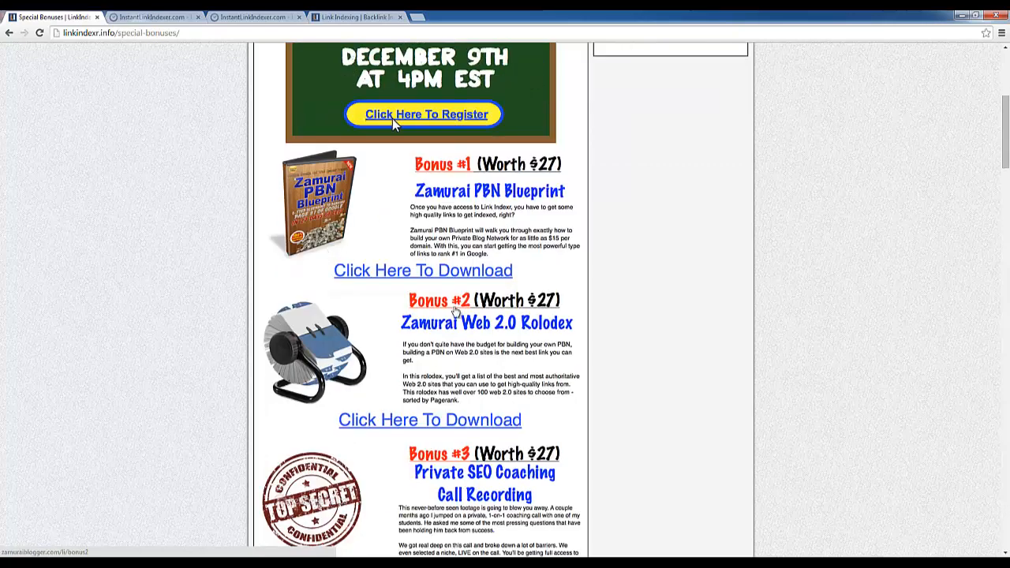
scroll(down, 3)
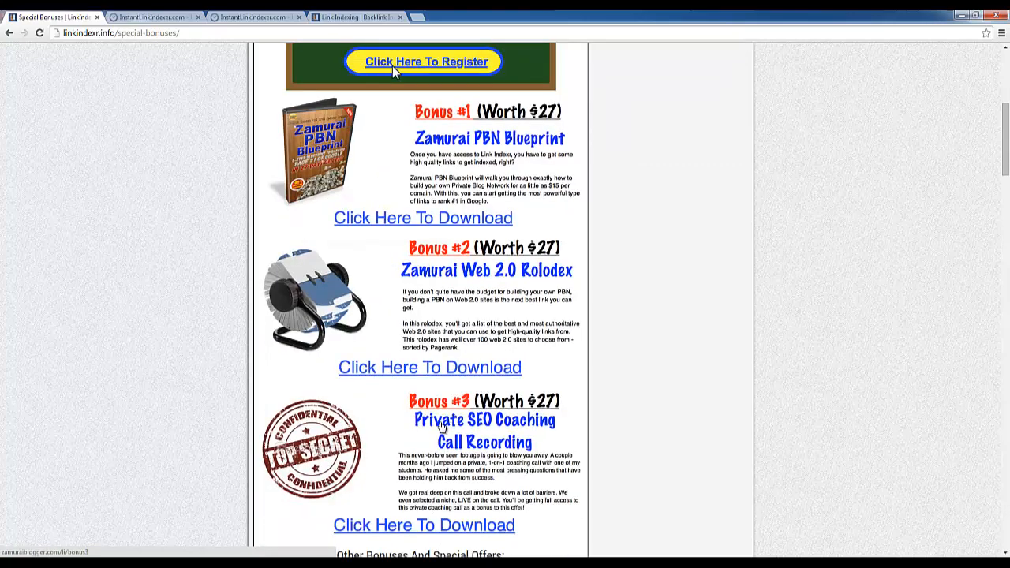
mouse_move(343, 393)
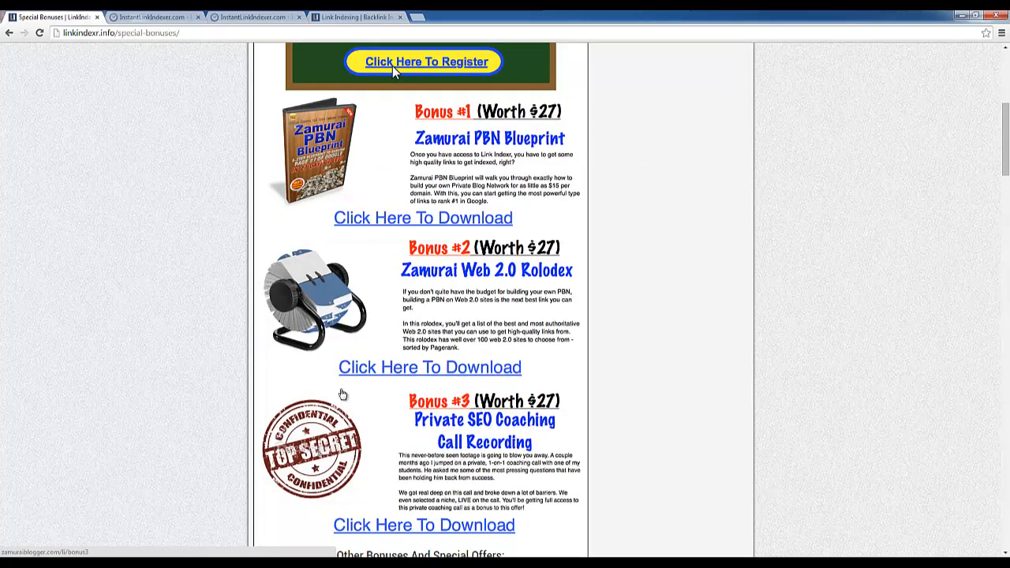
mouse_move(553, 429)
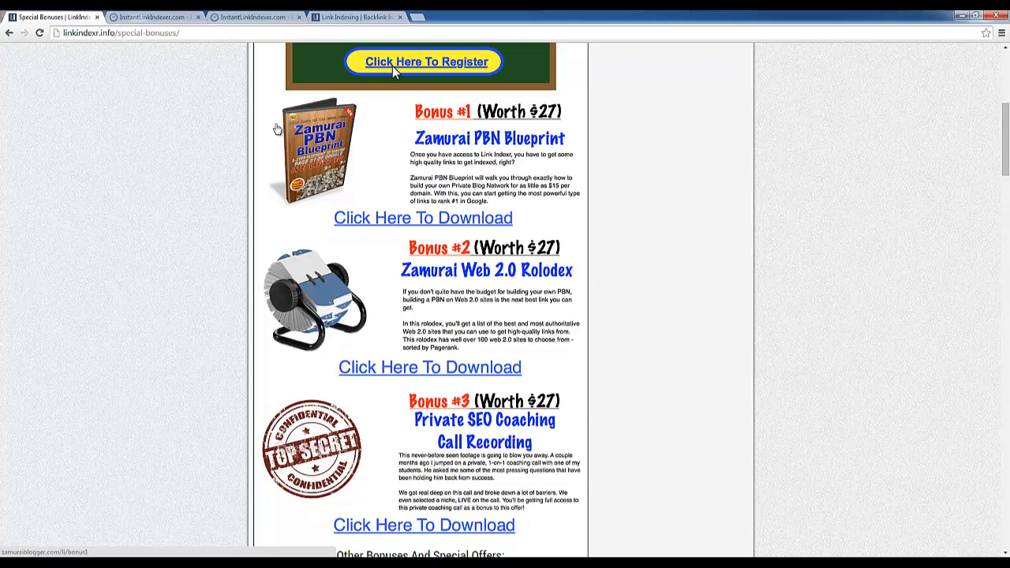
mouse_move(467, 135)
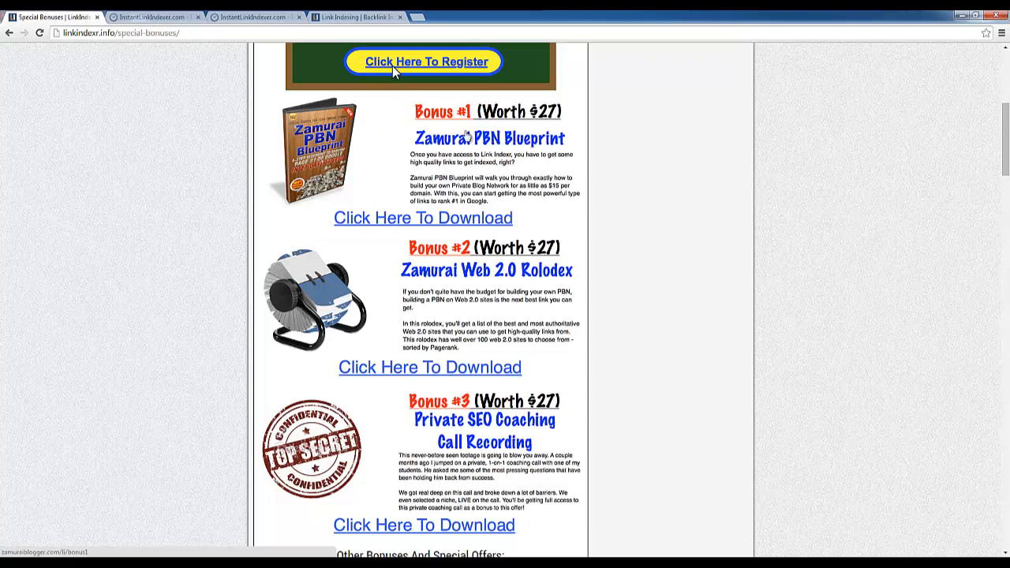
mouse_move(571, 136)
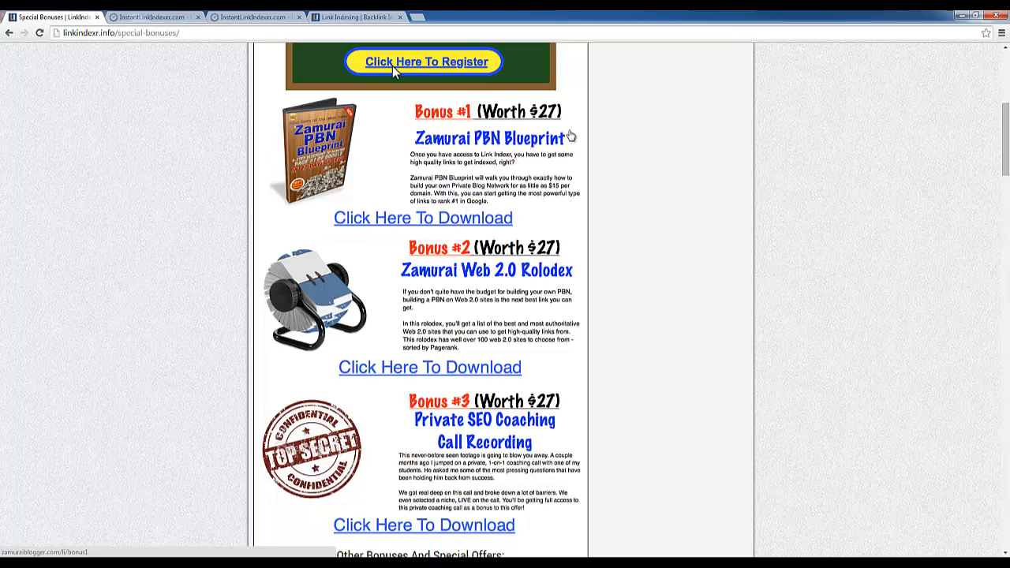
mouse_move(416, 129)
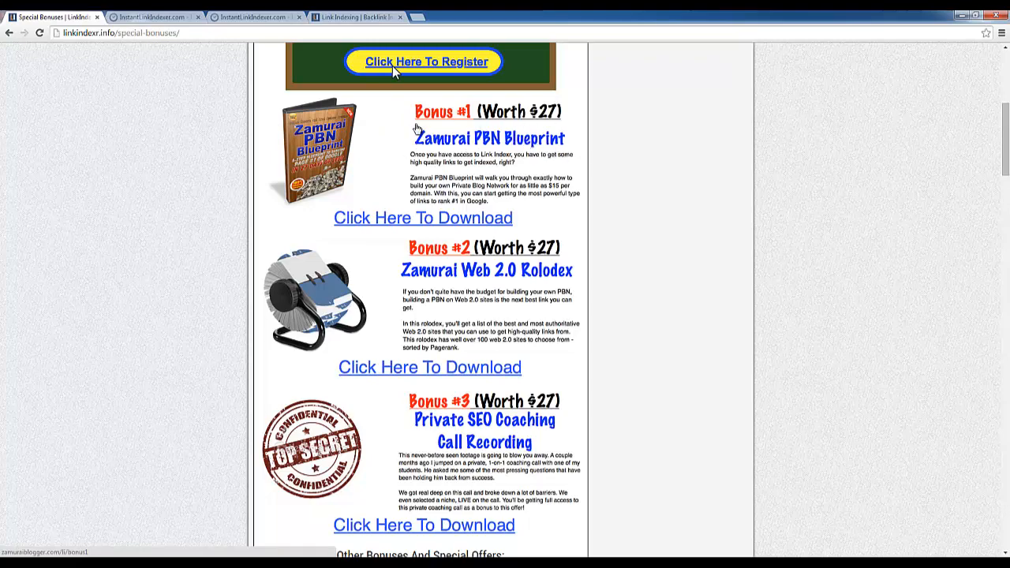
mouse_move(389, 207)
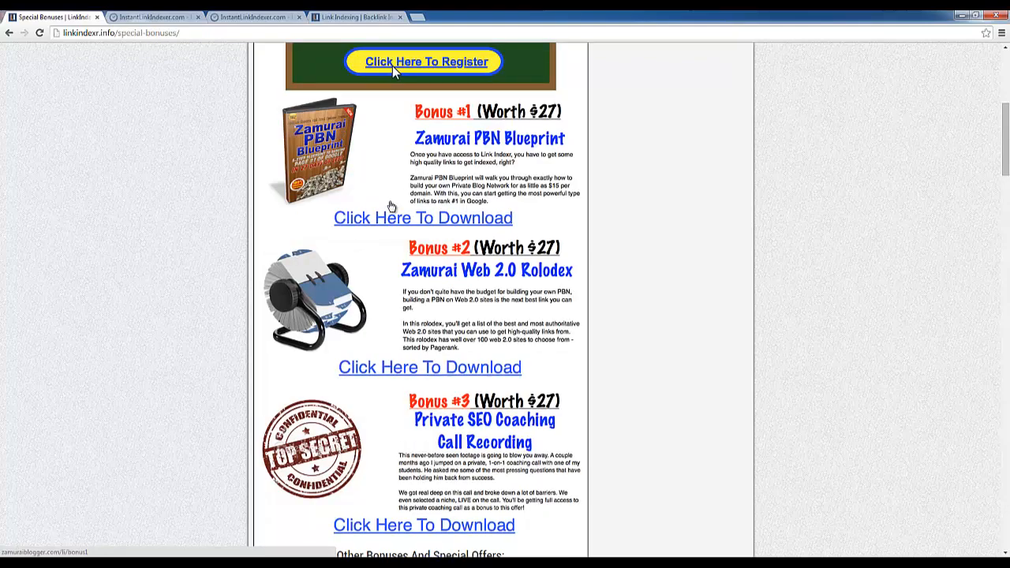
scroll(down, 3)
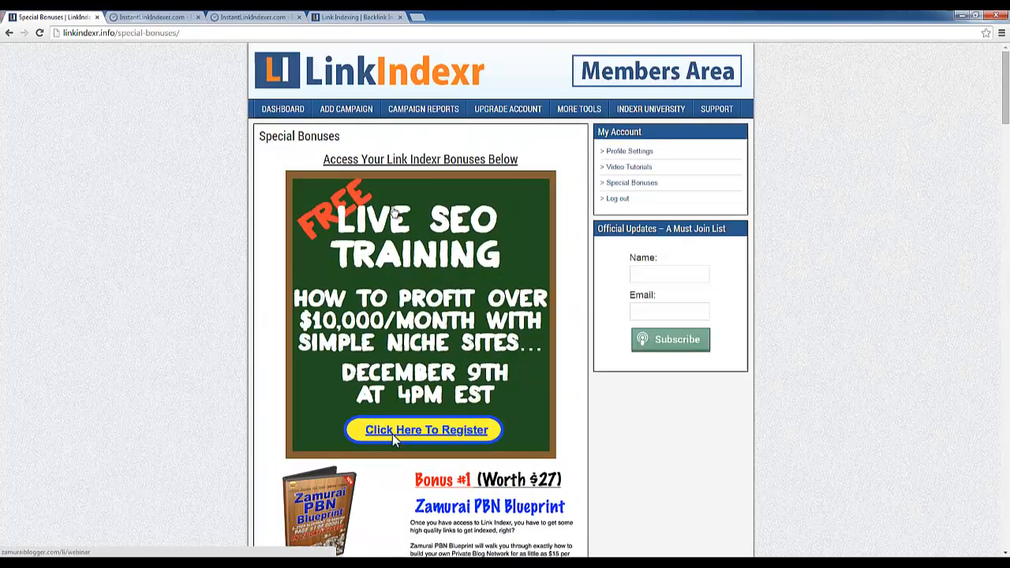
mouse_move(411, 165)
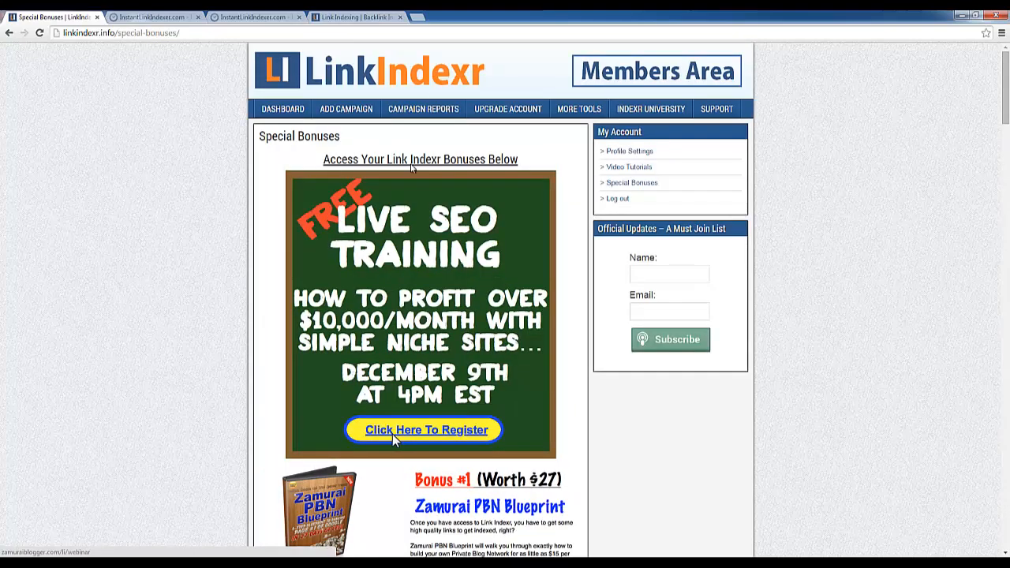
Return to the campaign reports, where YouTube Test 0001 is still Instant and Processing.
click(423, 107)
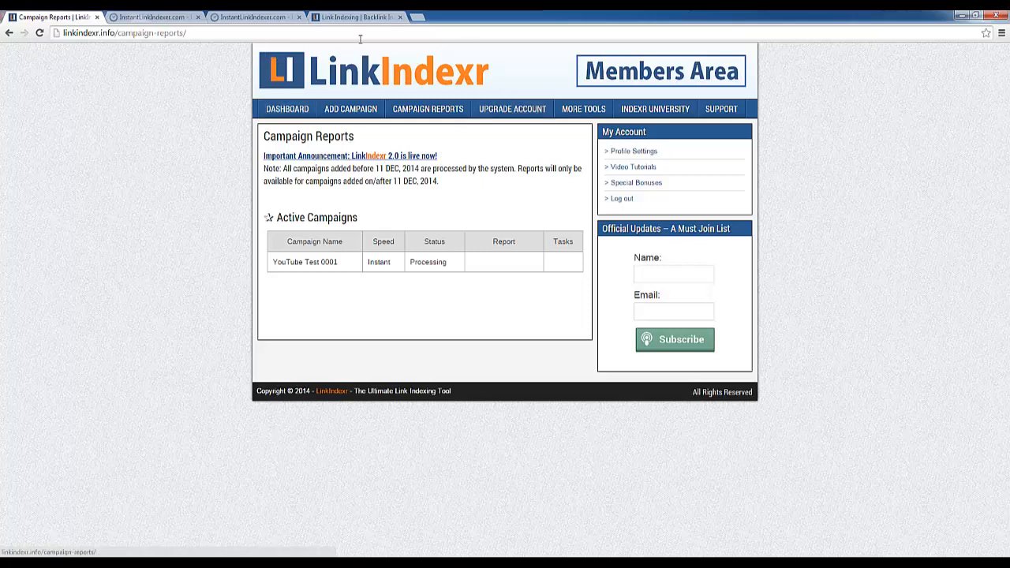
mouse_move(254, 98)
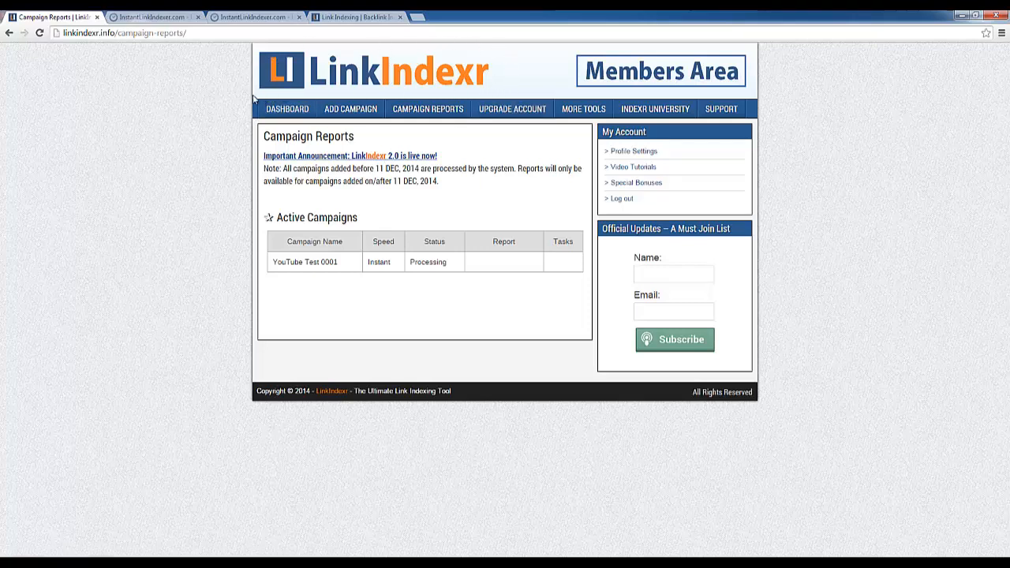
mouse_move(398, 60)
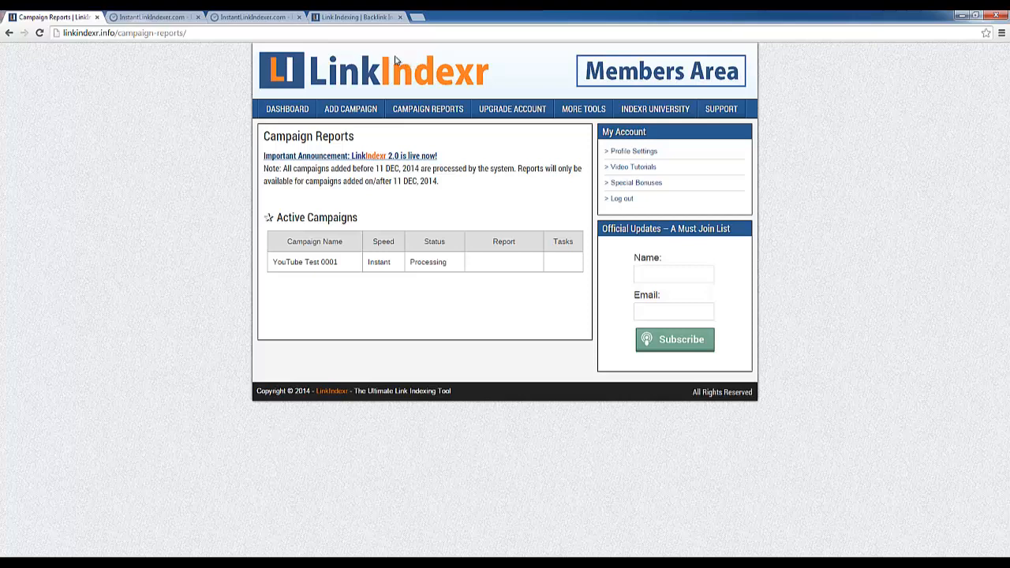
mouse_move(511, 82)
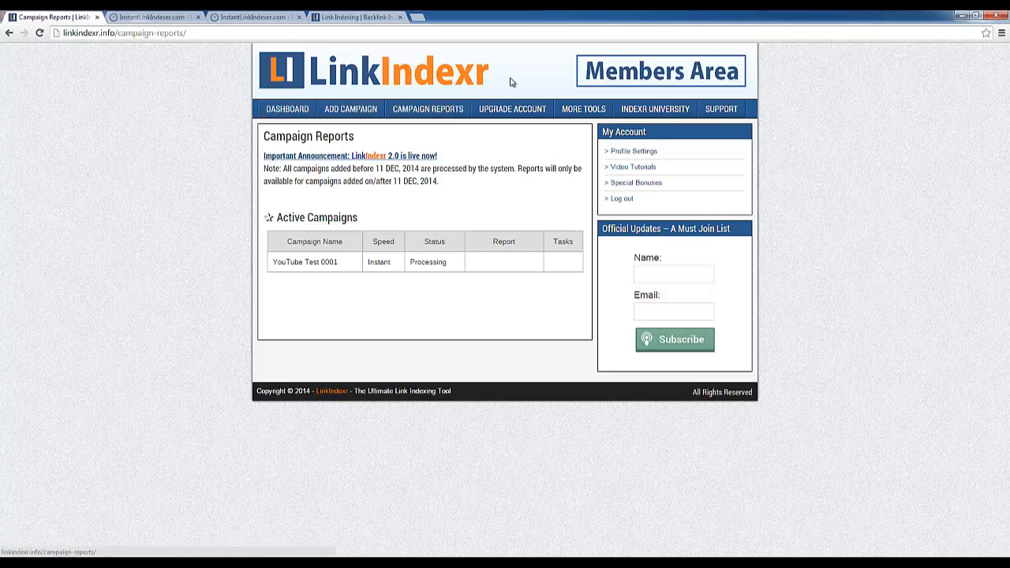
mouse_move(318, 208)
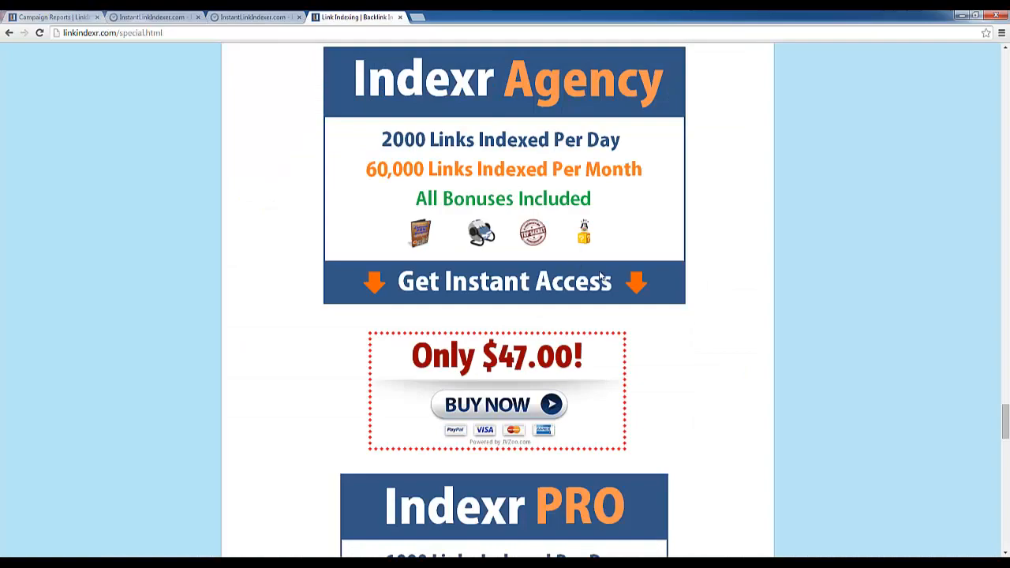
Scroll the LinkIndexr sales page from pricing to headline, then switch to the MeCanto Reviews blog.
scroll(down, 3)
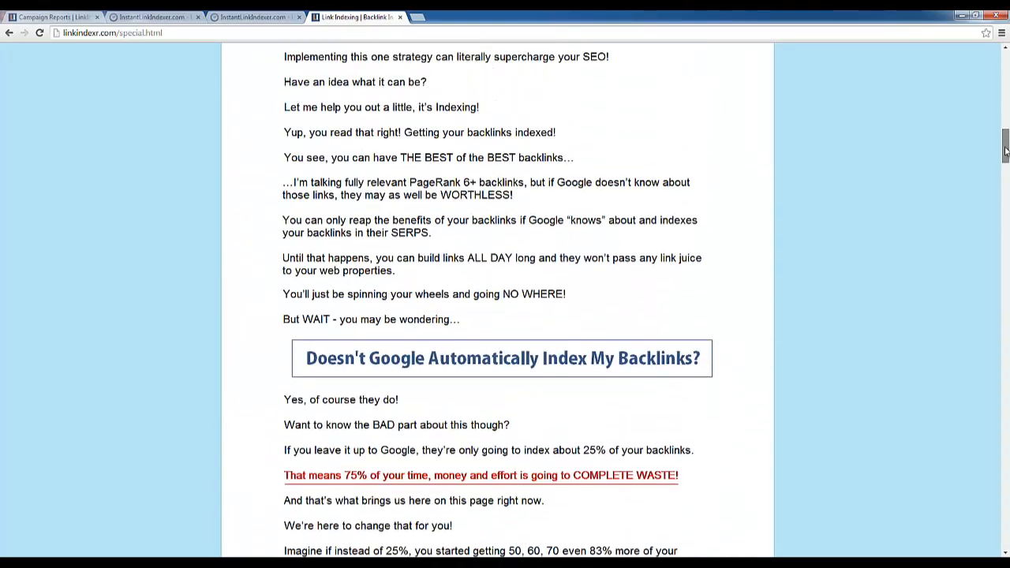
scroll(up, 3)
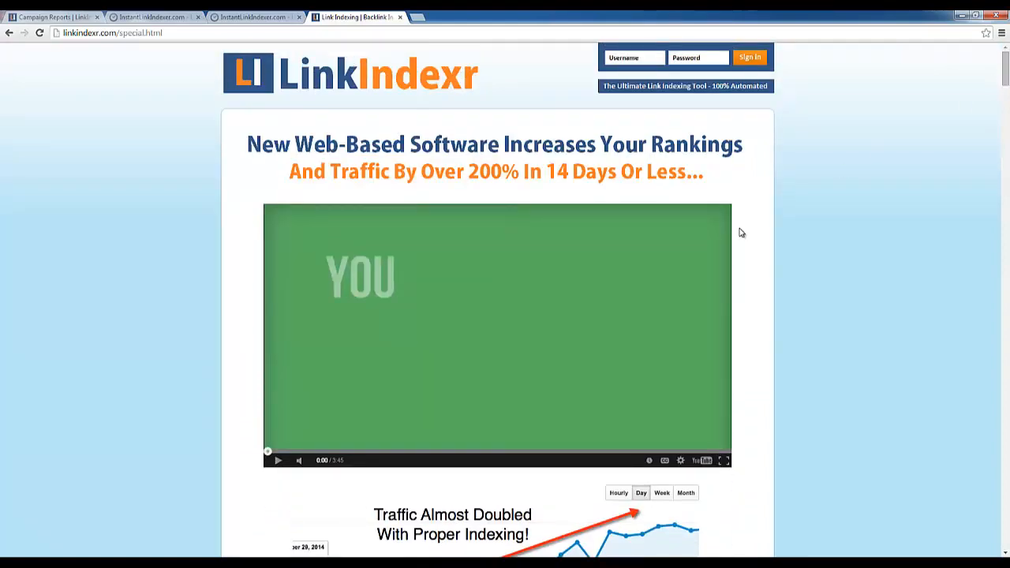
mouse_move(511, 152)
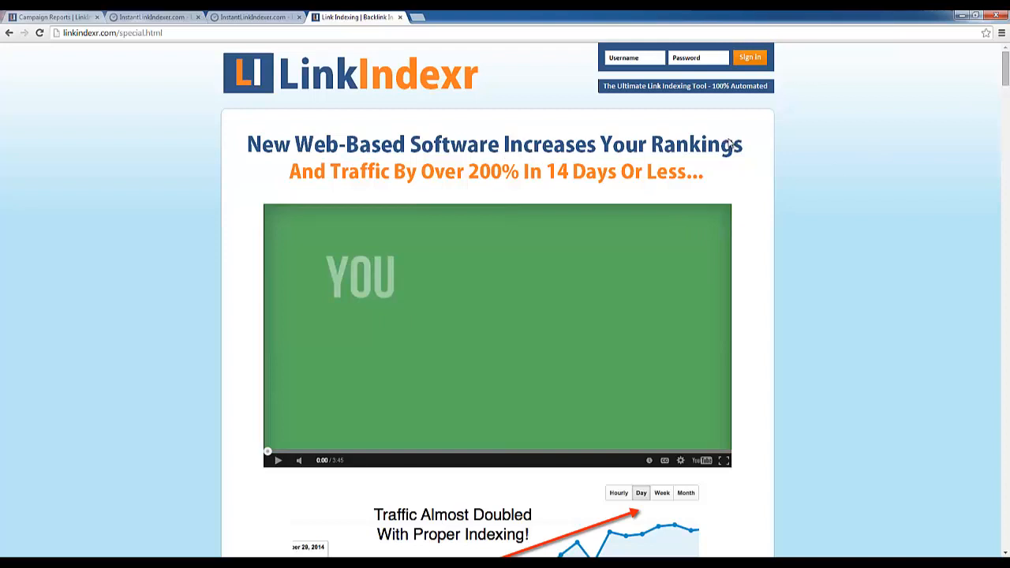
mouse_move(612, 258)
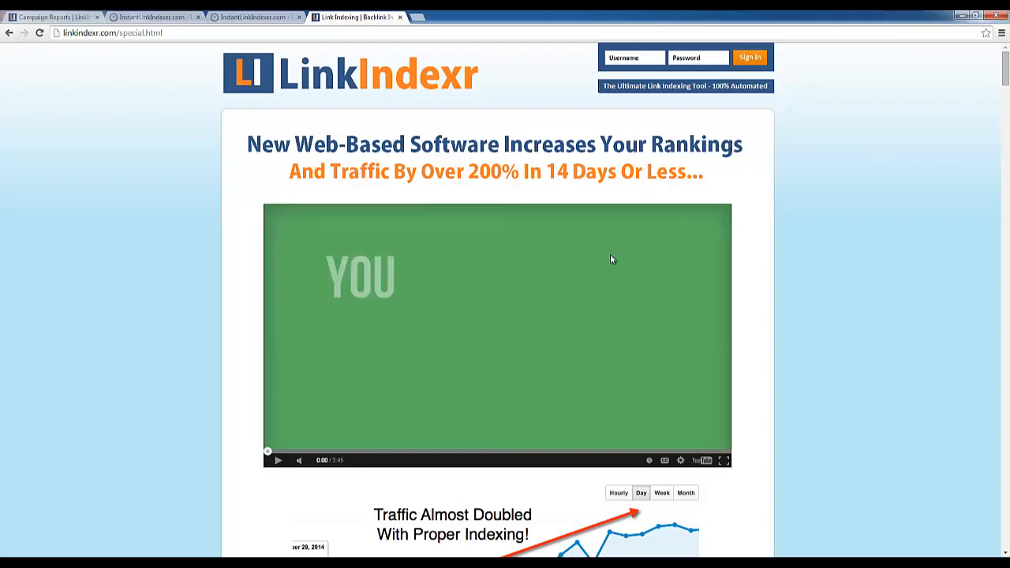
mouse_move(629, 203)
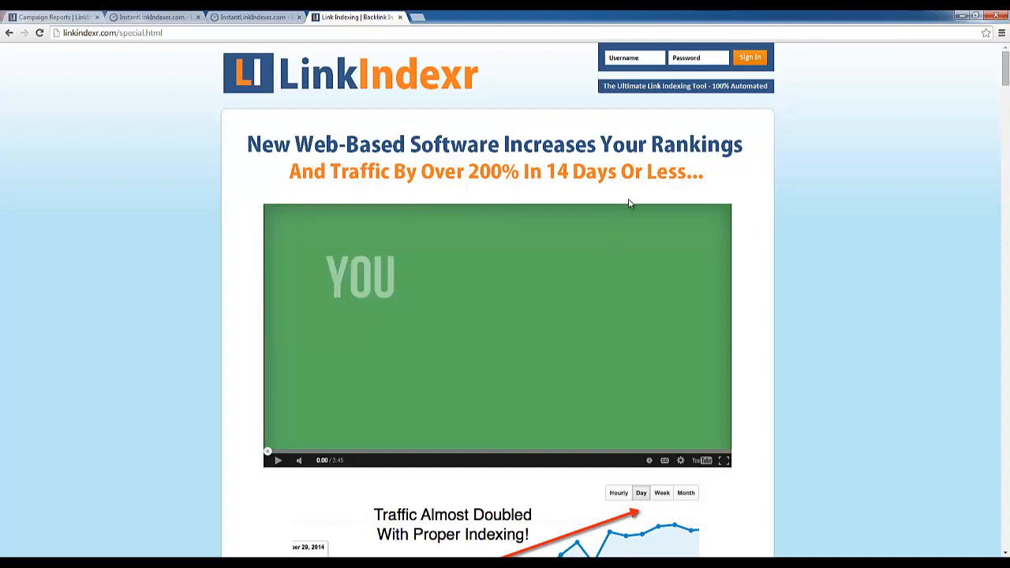
mouse_move(423, 346)
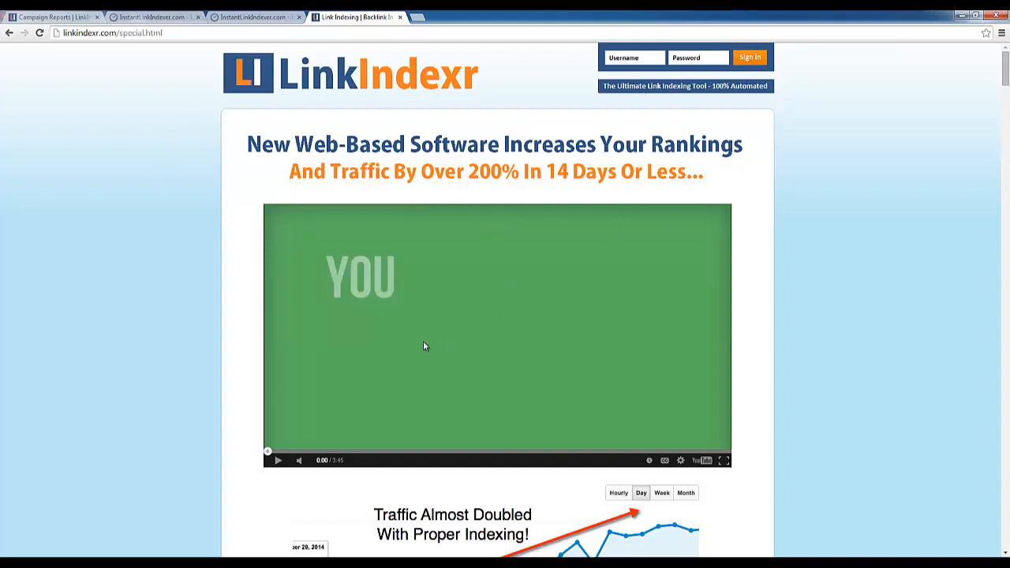
mouse_move(597, 190)
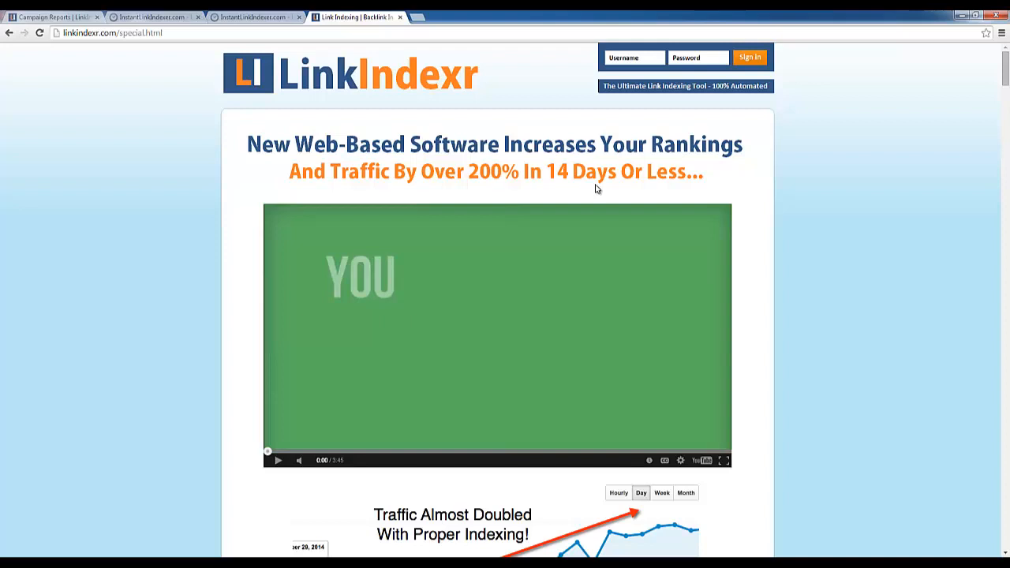
mouse_move(625, 187)
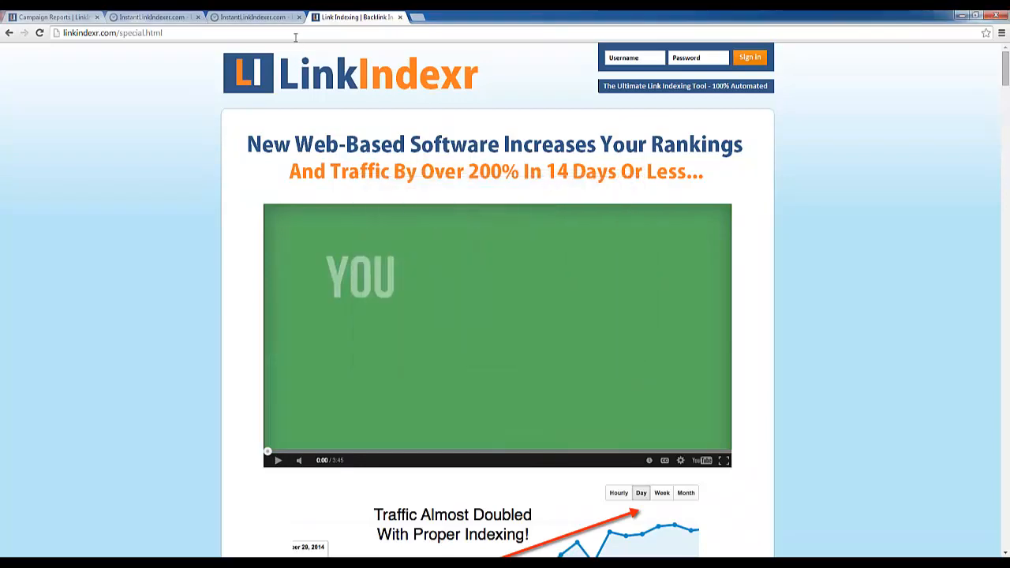
click(111, 31)
text(mecanto.com)
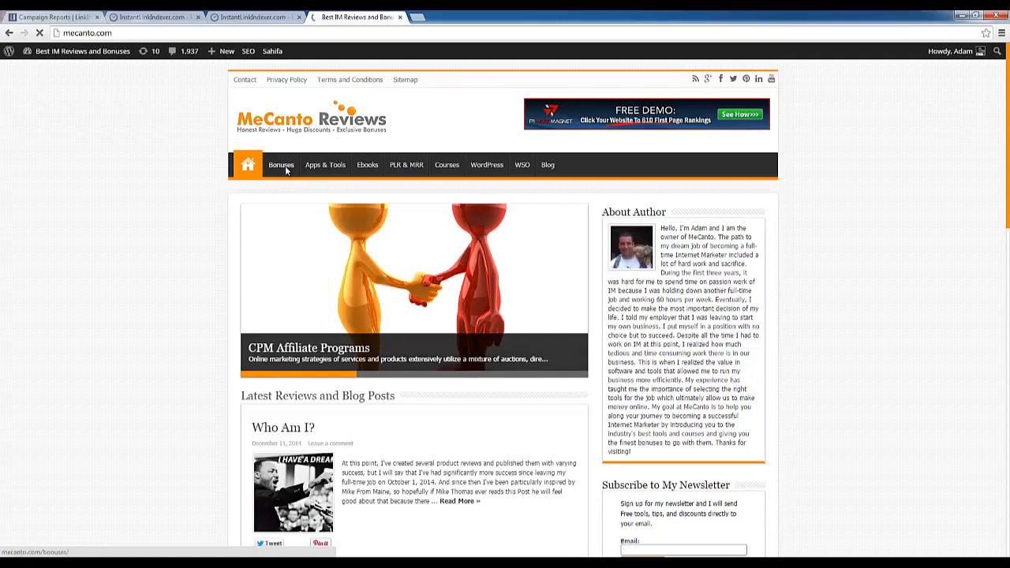
Browse the MeCanto Free Bonus Package page through bonuses 11 to 31, down to the three claim steps.
click(281, 166)
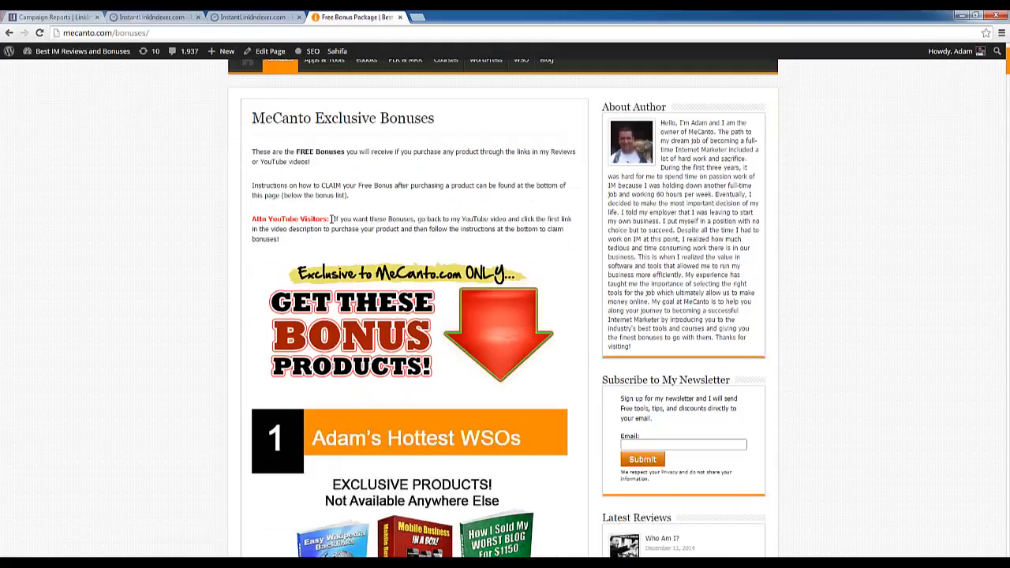
scroll(down, 3)
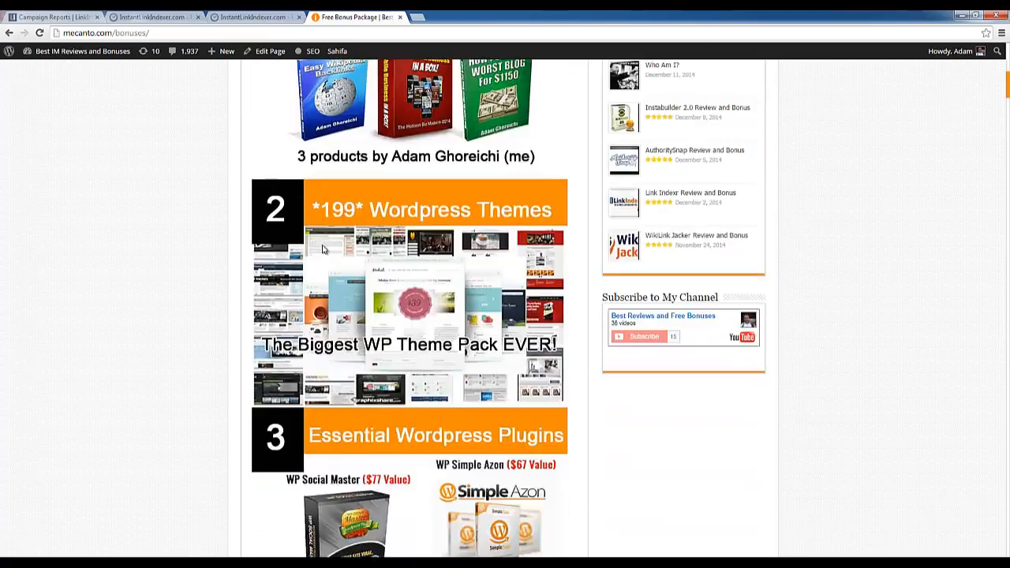
scroll(down, 3)
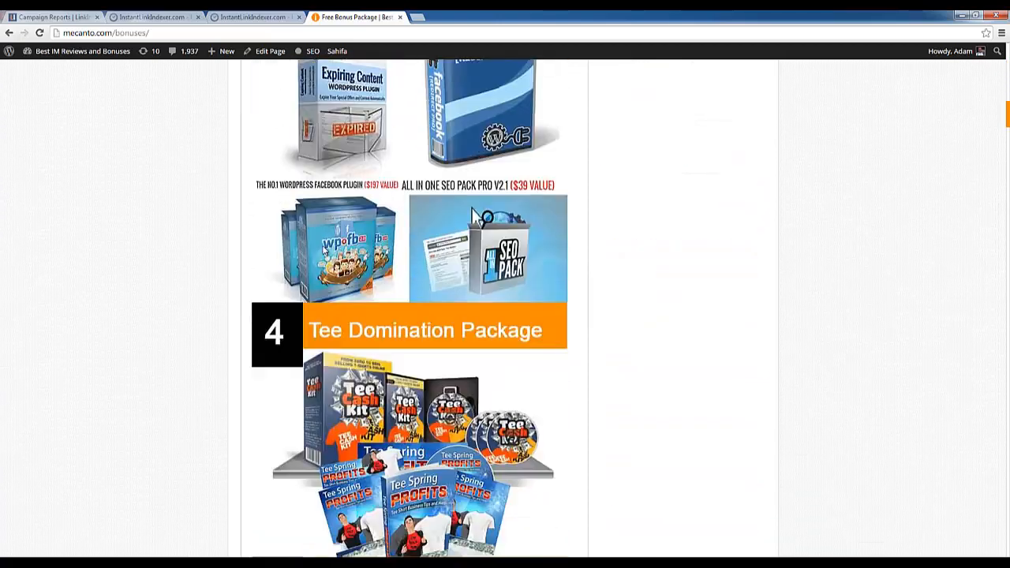
scroll(down, 3)
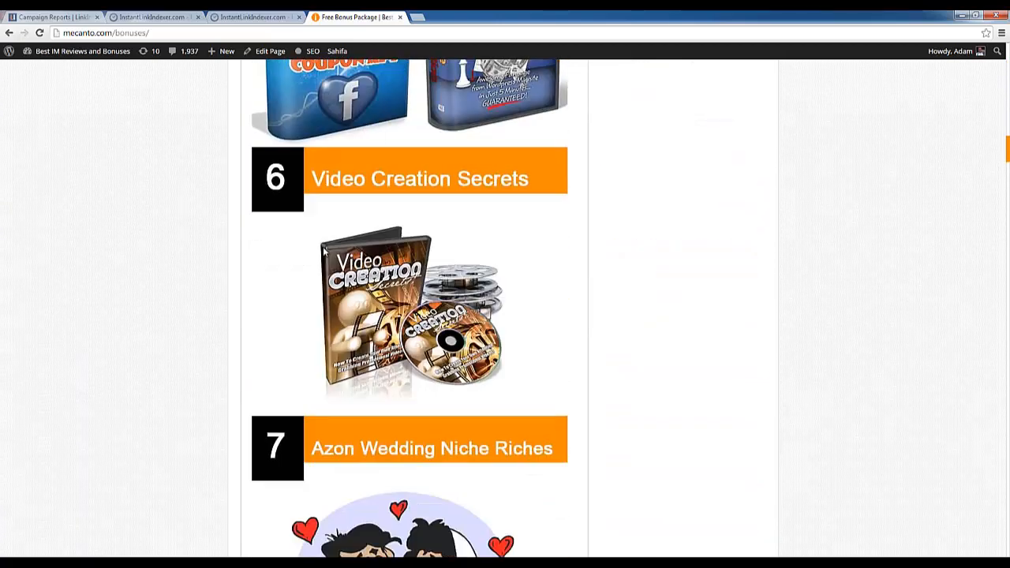
scroll(down, 3)
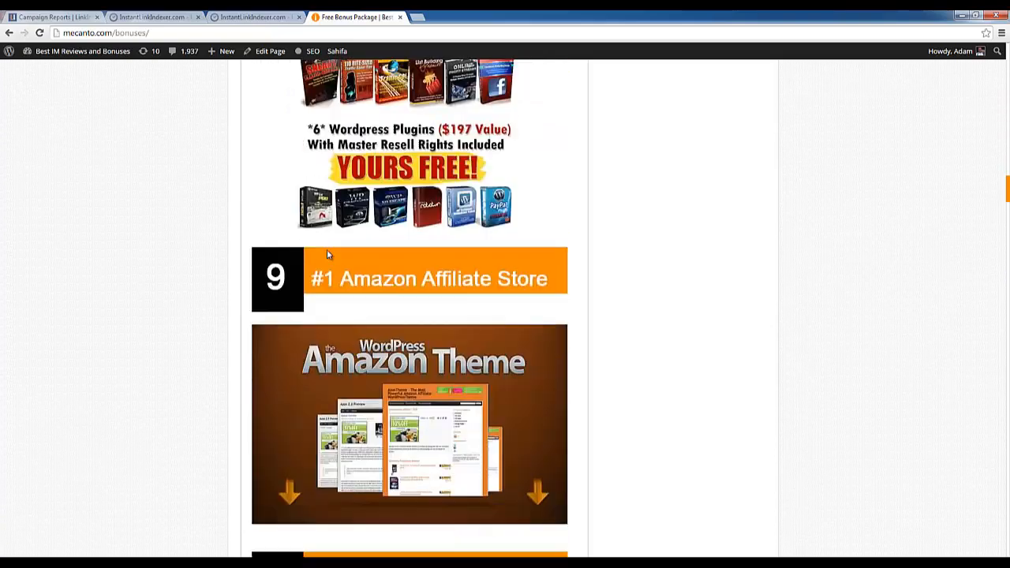
scroll(down, 3)
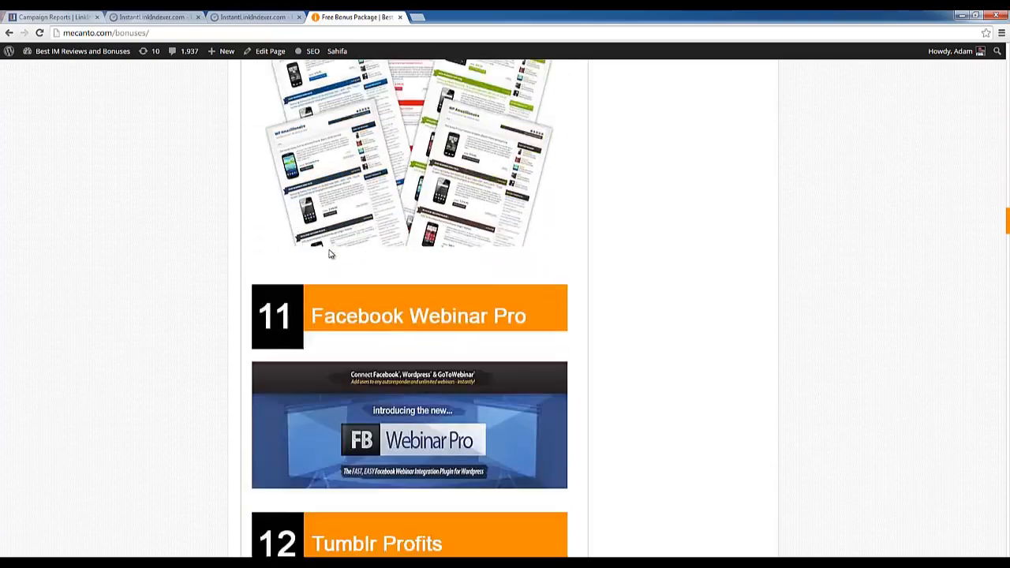
scroll(down, 3)
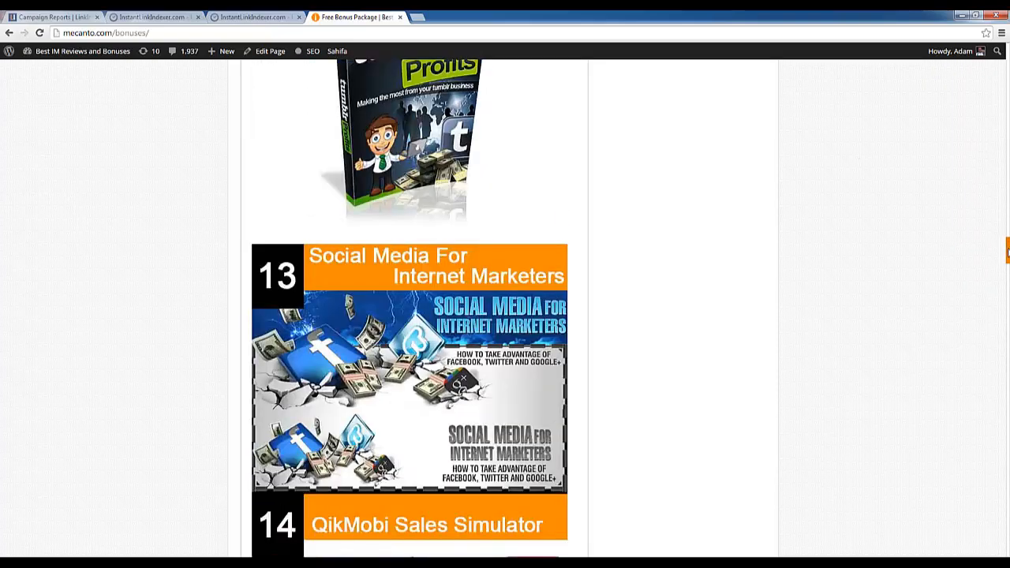
scroll(down, 3)
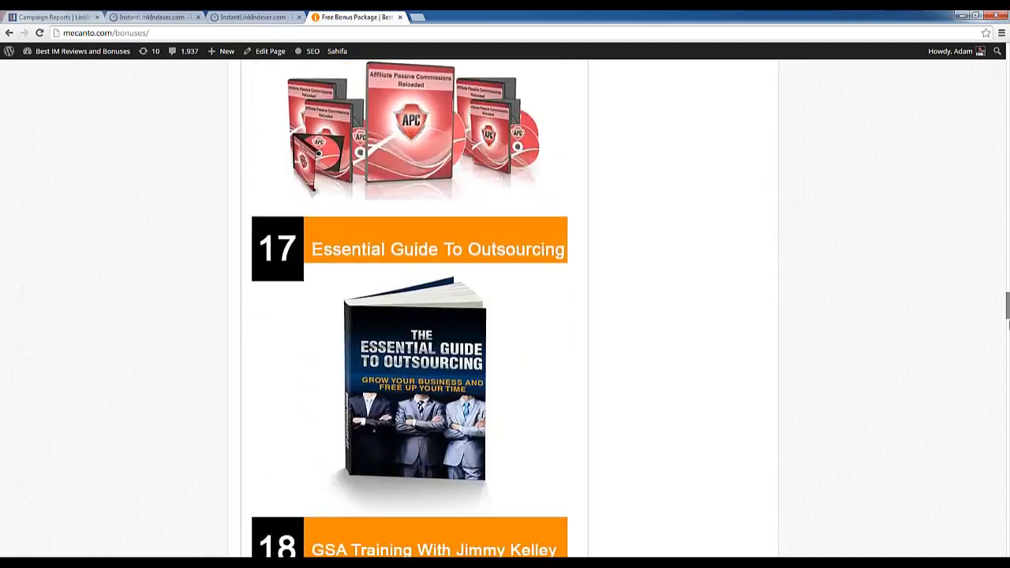
scroll(down, 3)
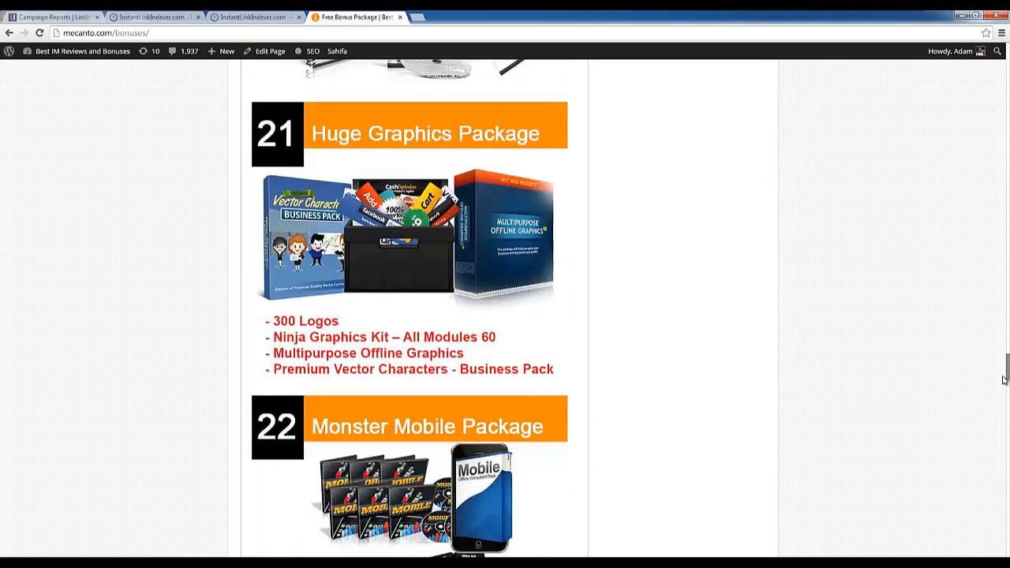
scroll(down, 3)
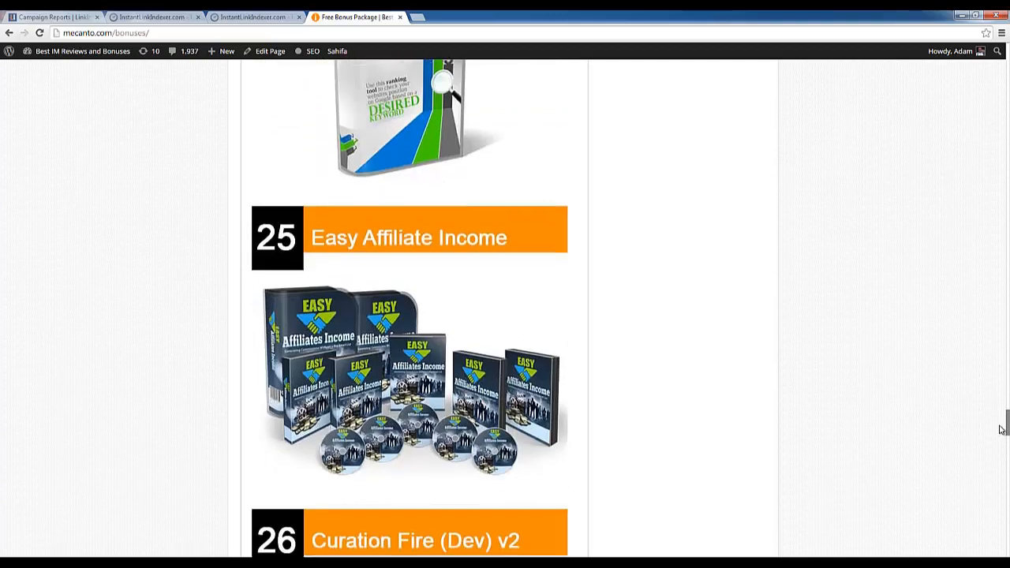
scroll(down, 3)
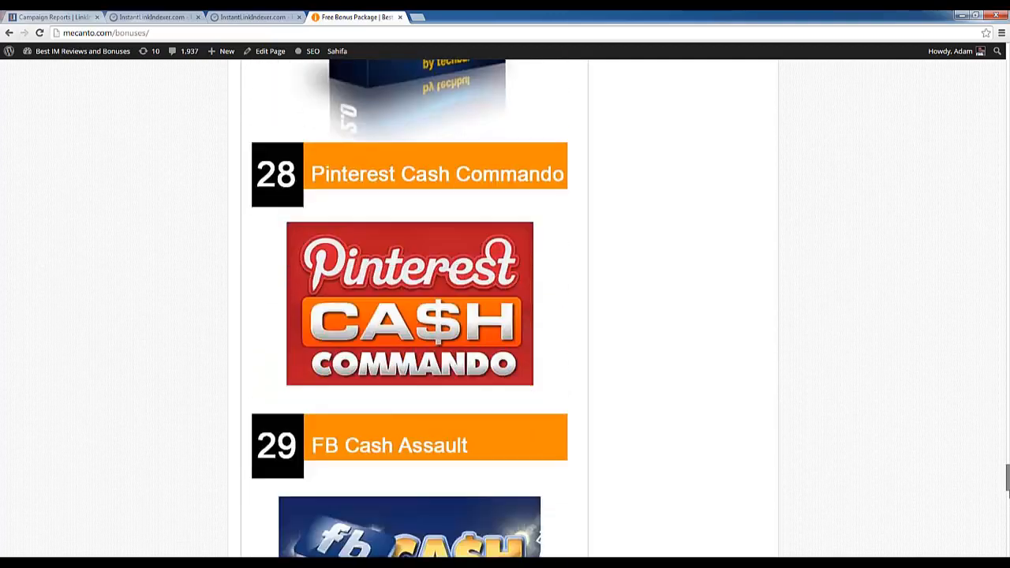
scroll(down, 3)
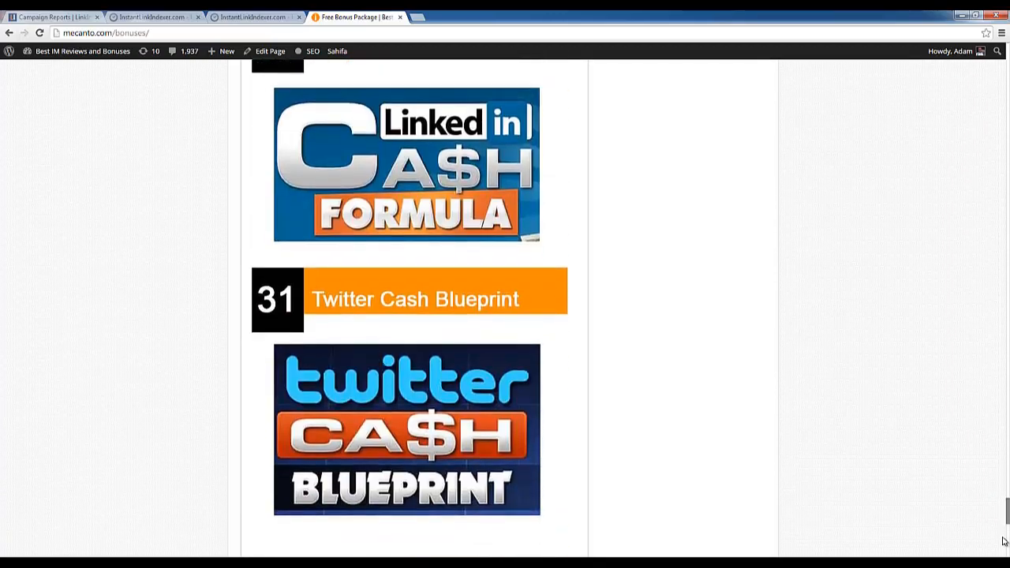
scroll(down, 3)
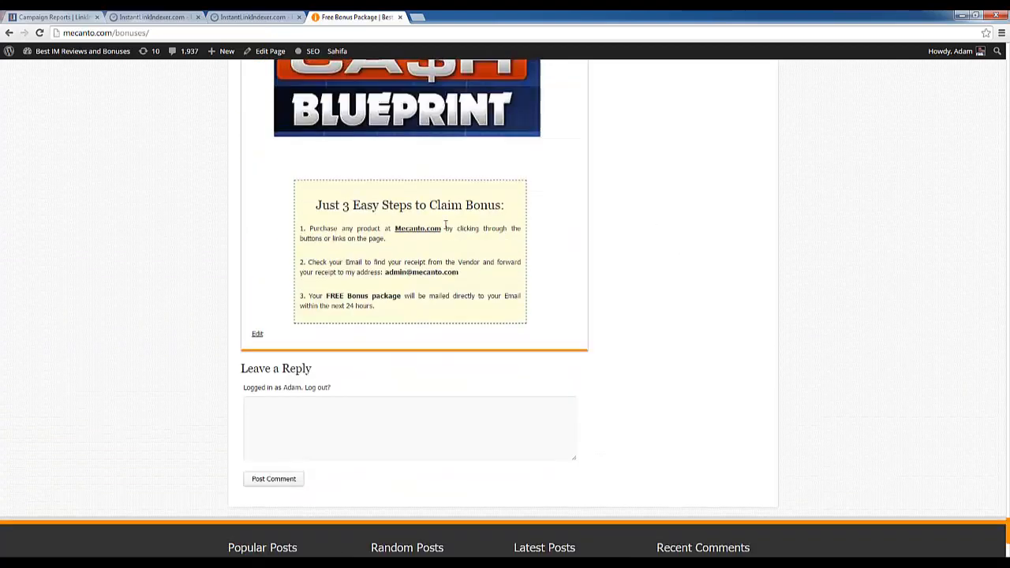